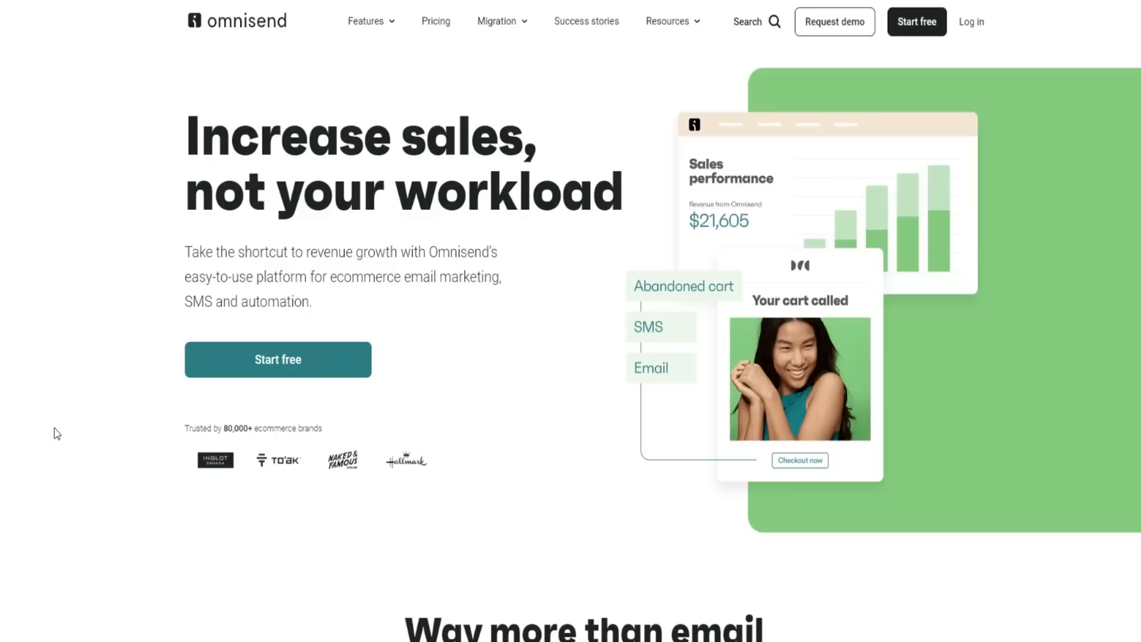
mouse_move(83, 254)
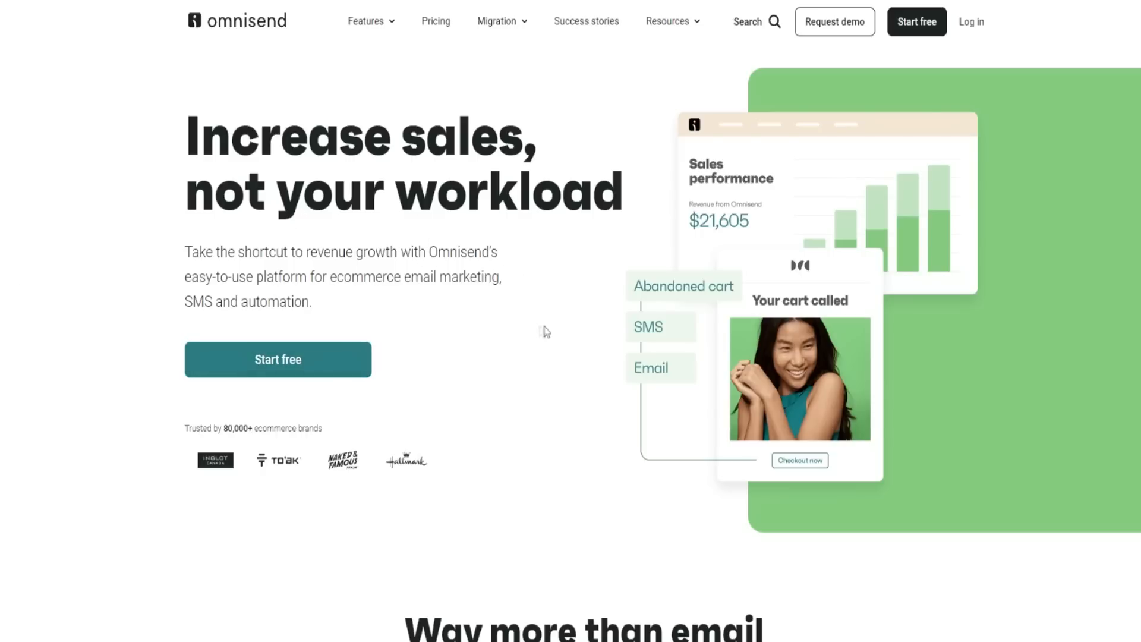
mouse_move(483, 327)
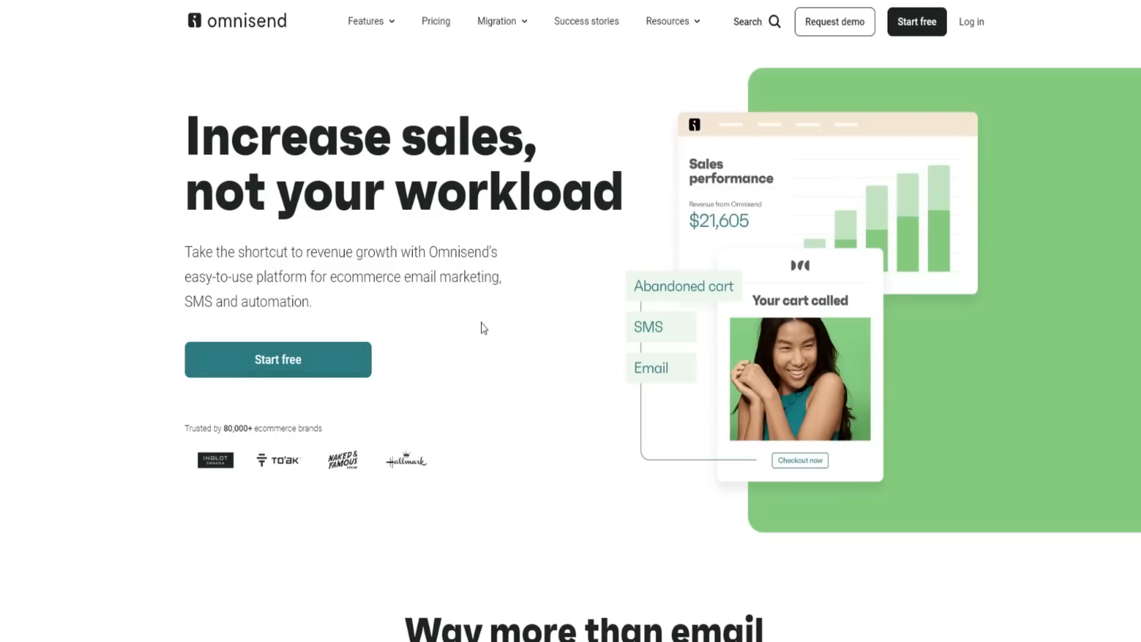
mouse_move(494, 326)
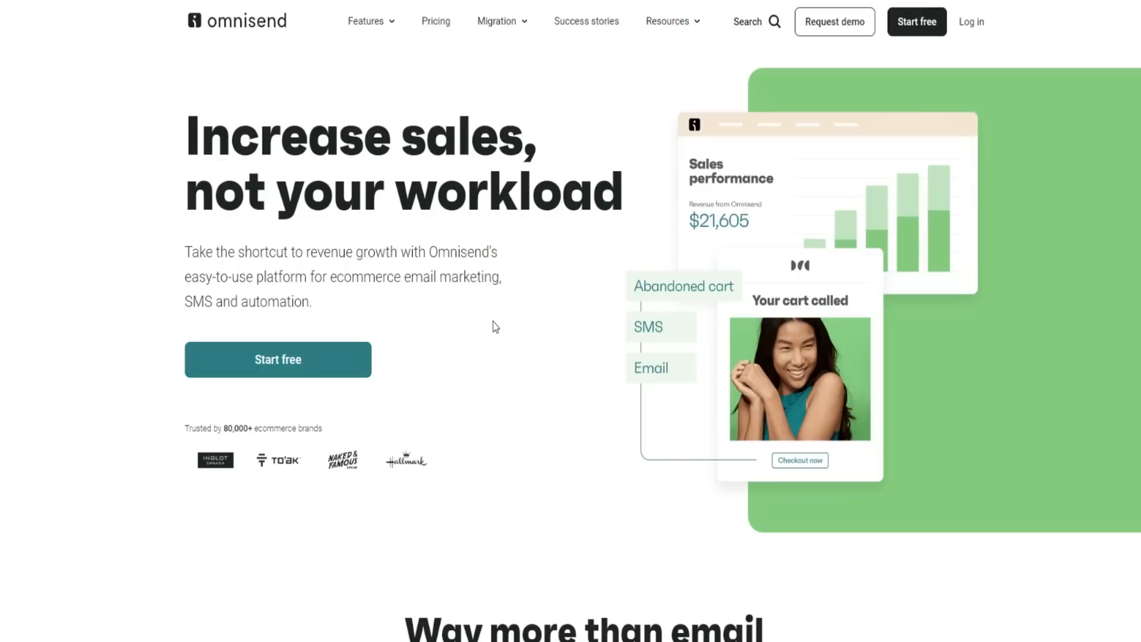
mouse_move(459, 342)
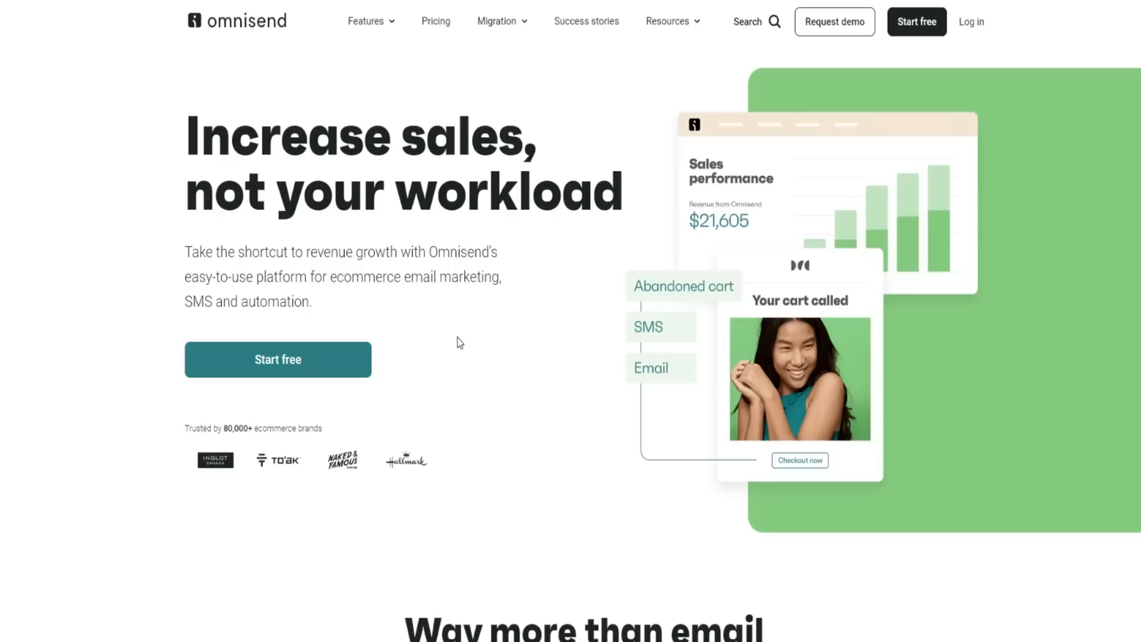
mouse_move(478, 359)
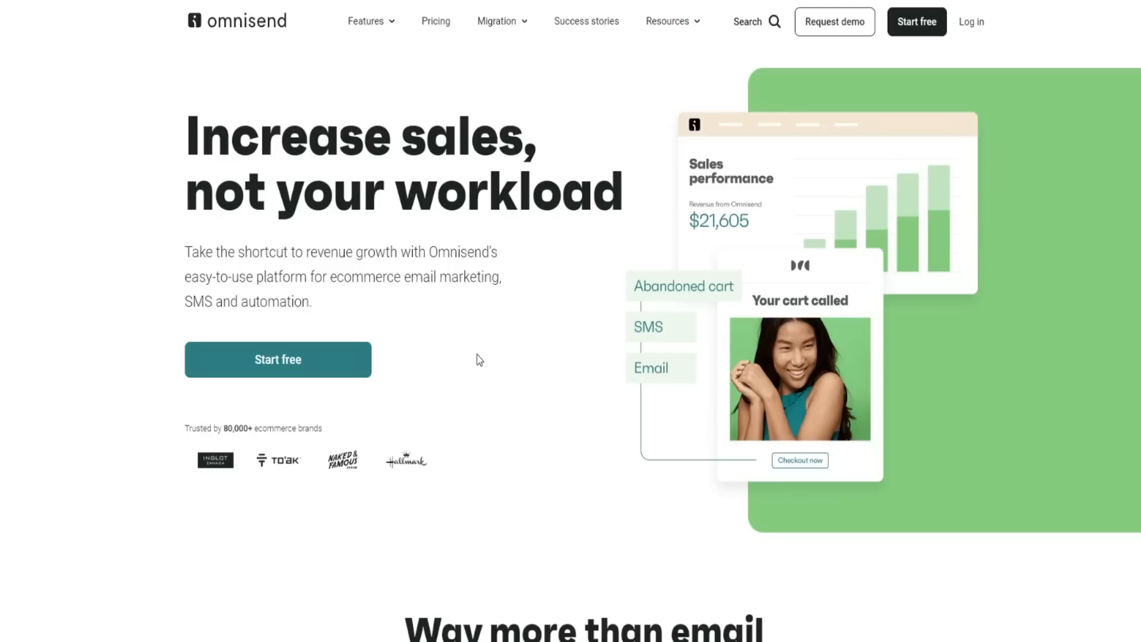
Step: Scroll the homepage and reveal the Features menu listing Email marketing, SMS, Segmentation and Reports
scroll("down", 3)
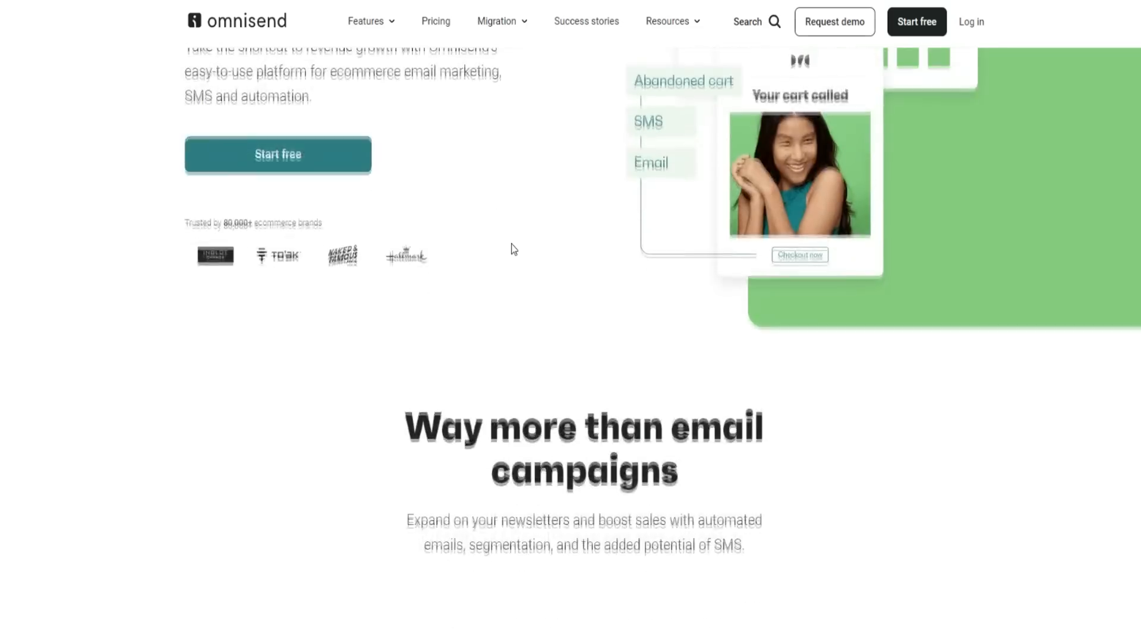
scroll("down", 3)
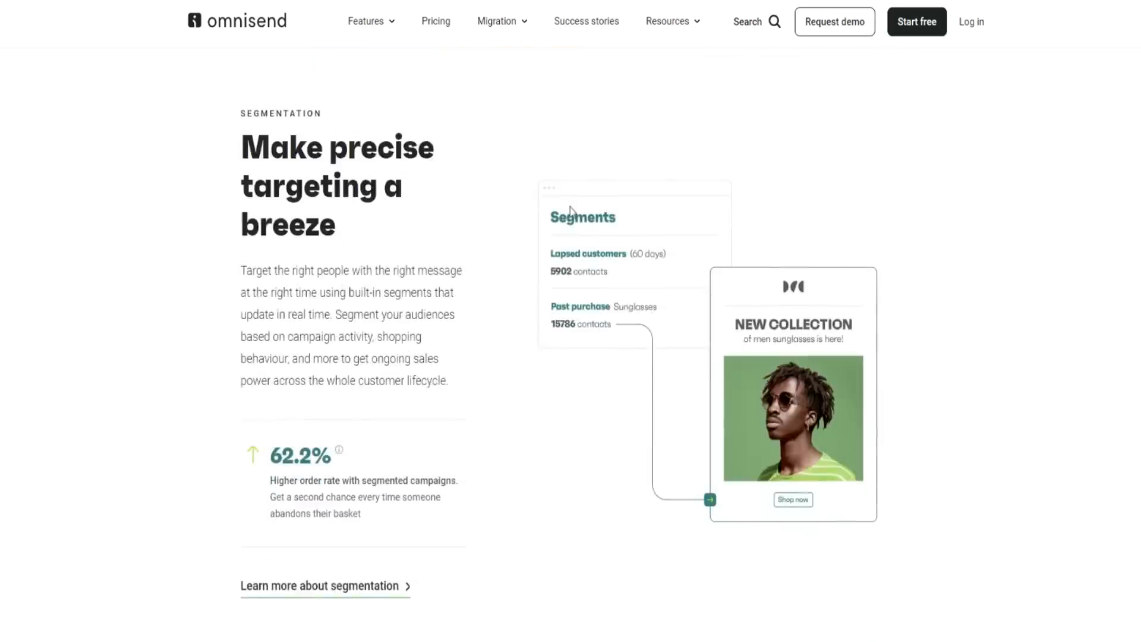
scroll("down", 3)
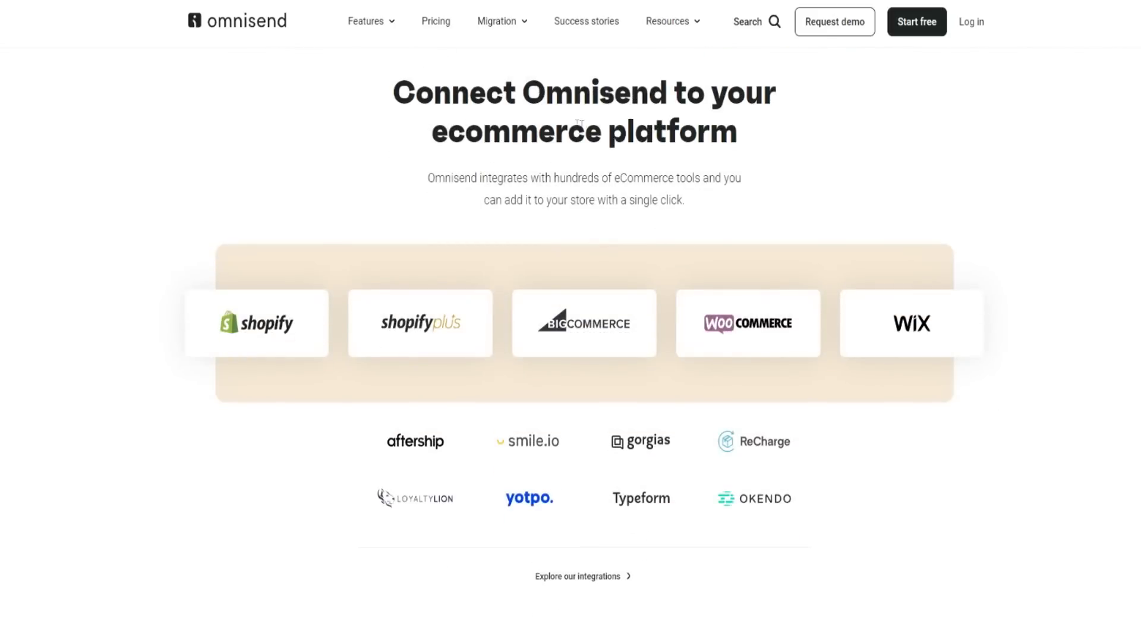
mouse_move(252, 334)
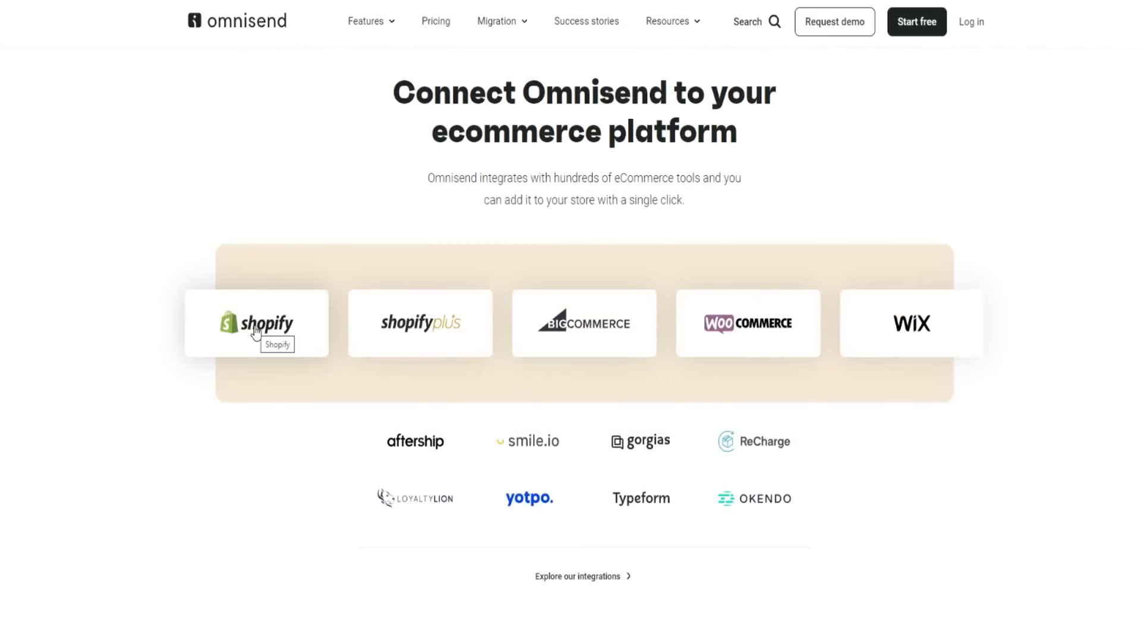
mouse_move(682, 347)
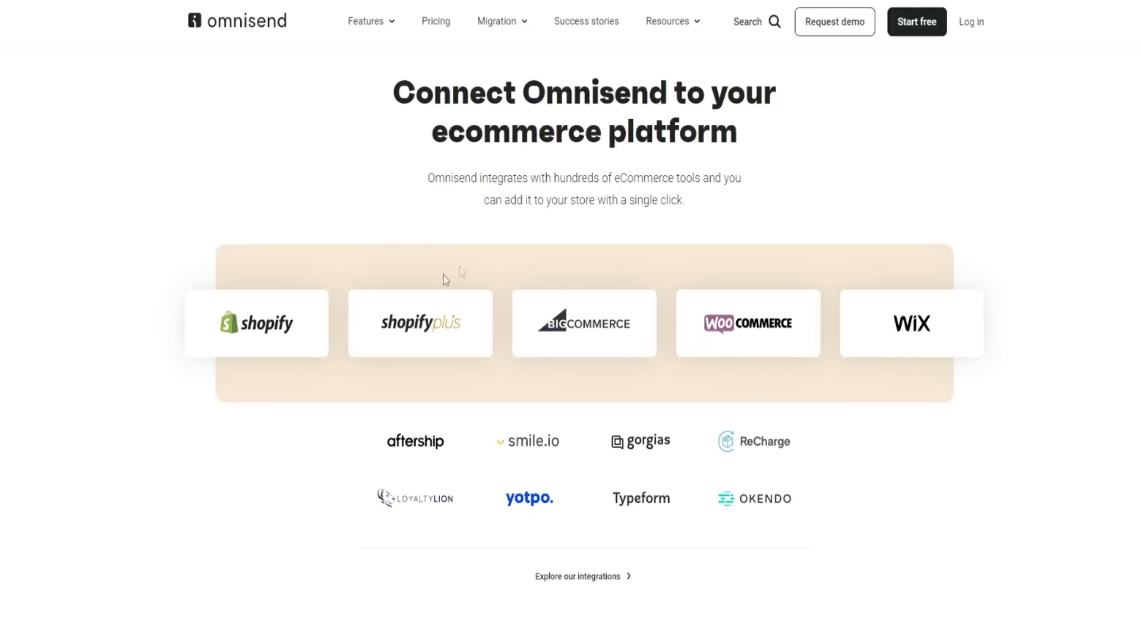
mouse_move(490, 230)
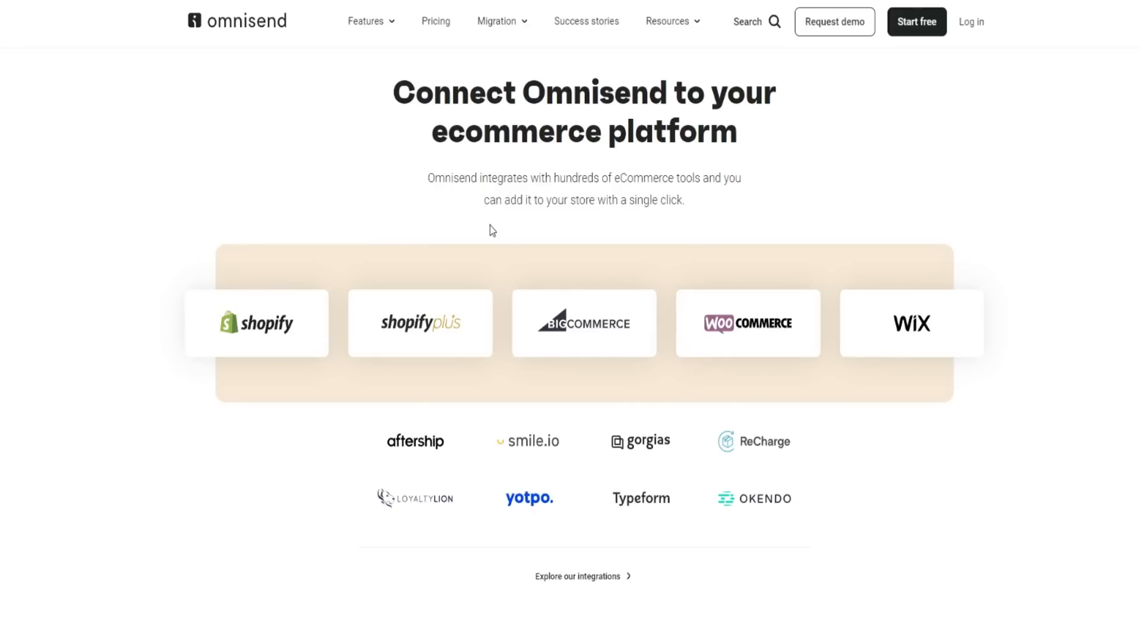
scroll("down", 3)
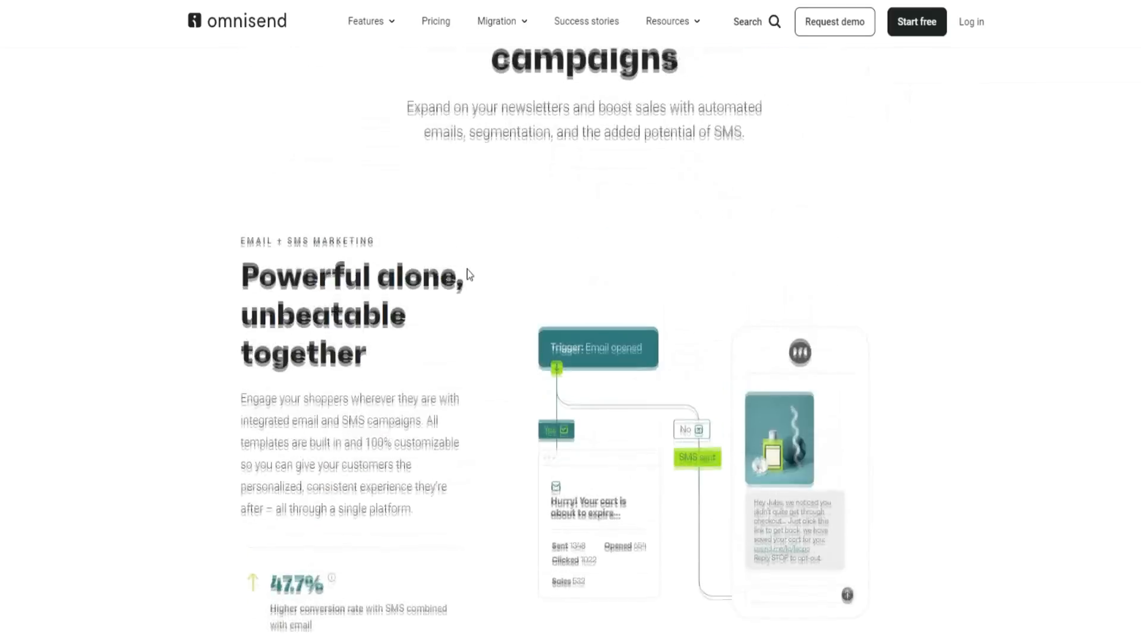
left_click(371, 21)
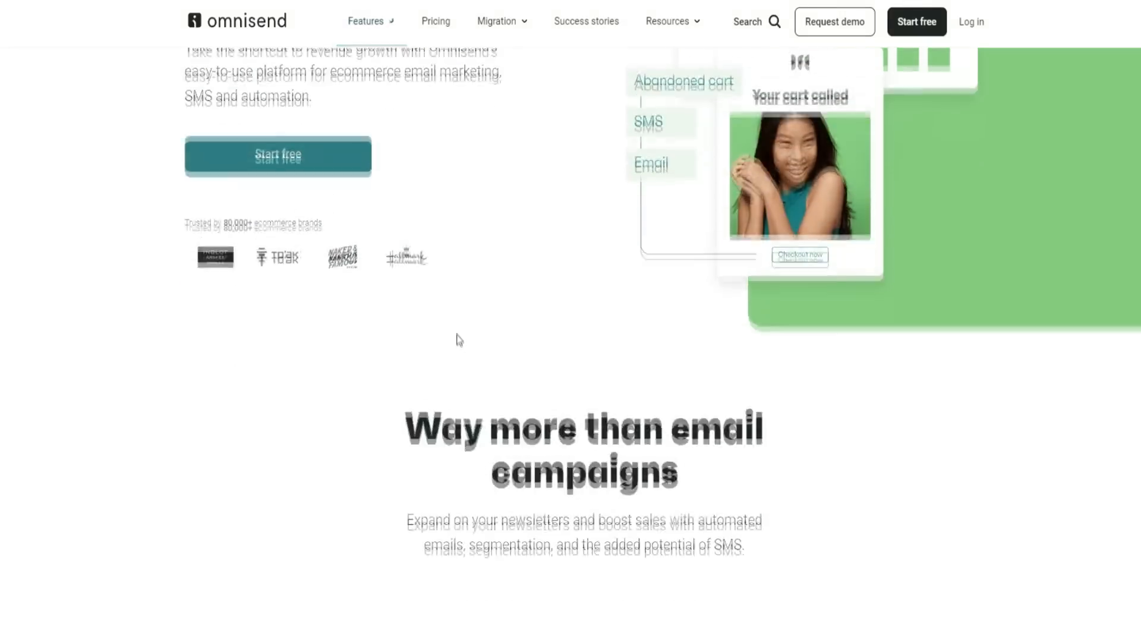
left_click(366, 21)
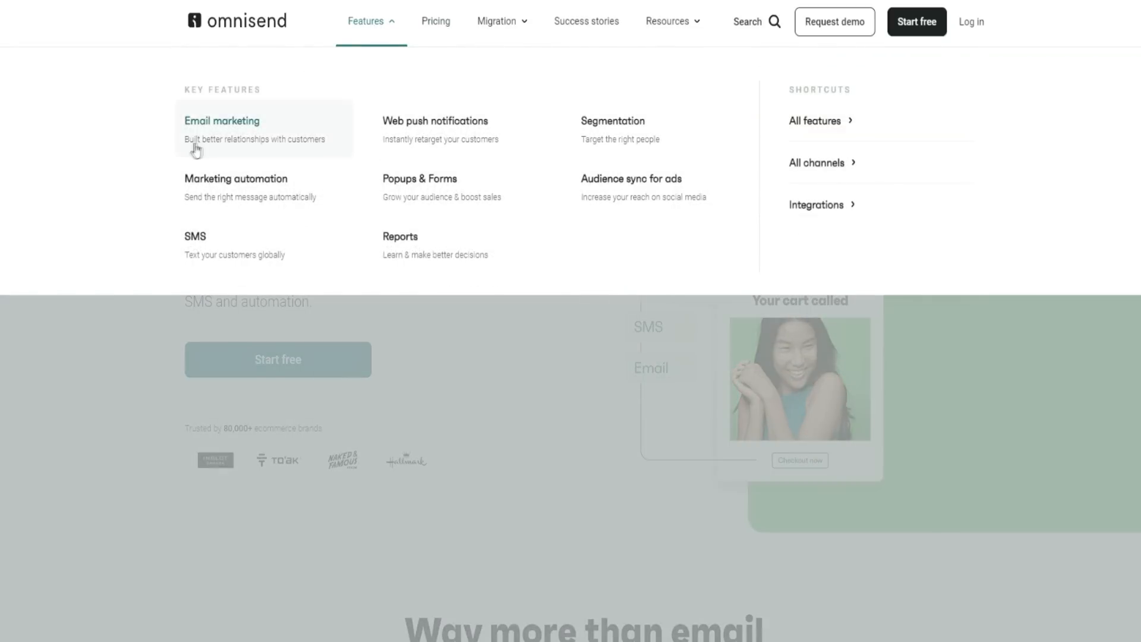
mouse_move(226, 245)
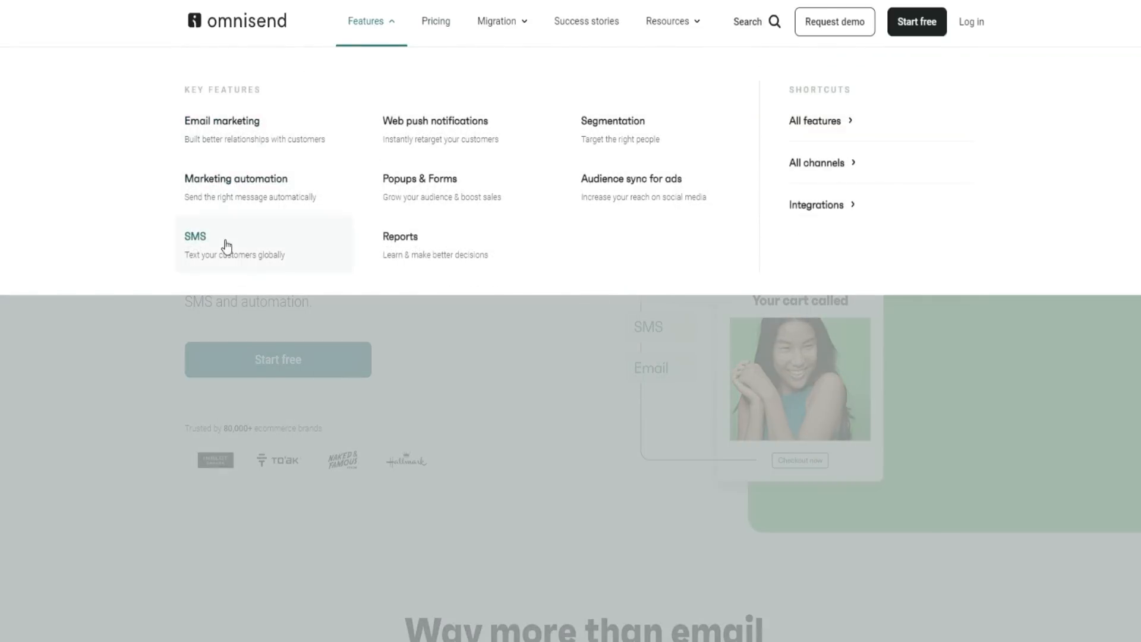
mouse_move(416, 218)
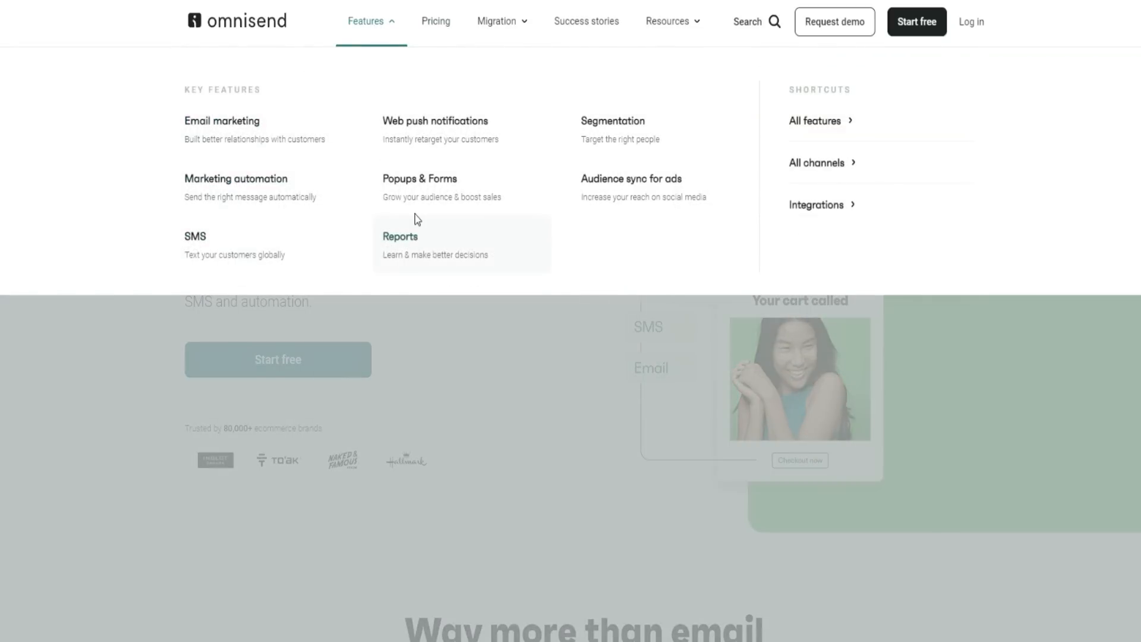
mouse_move(447, 140)
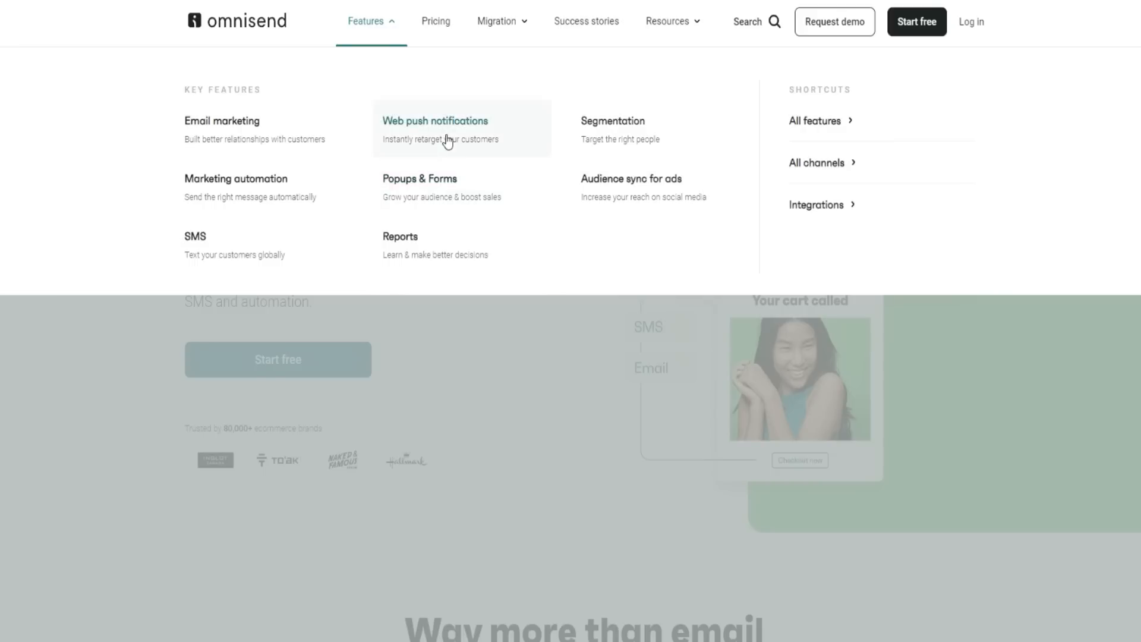
mouse_move(646, 107)
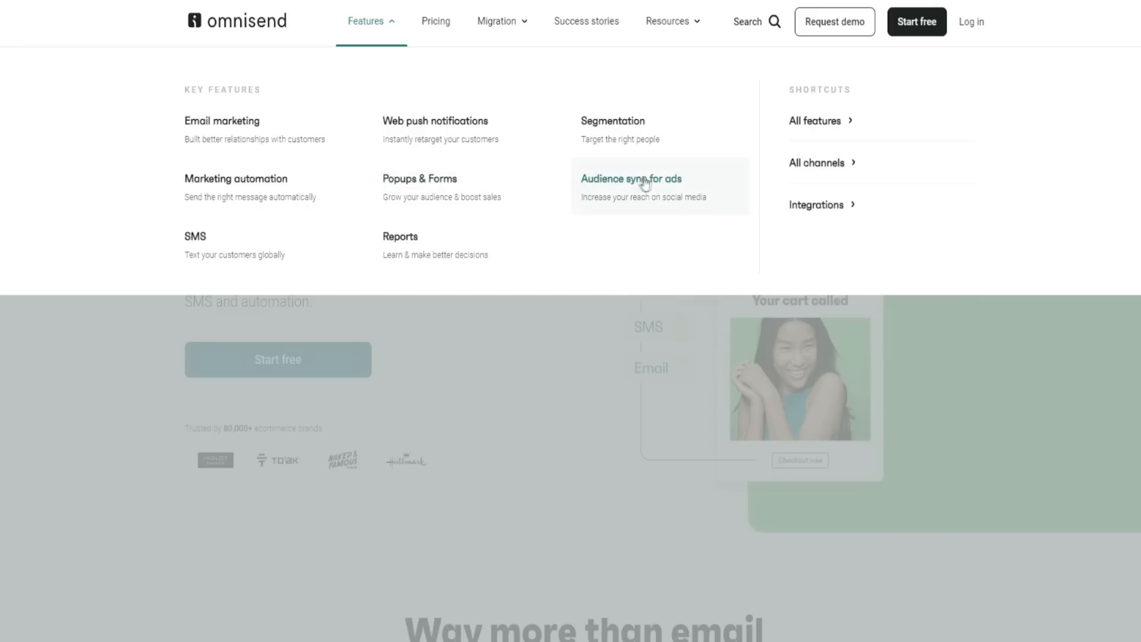
mouse_move(777, 138)
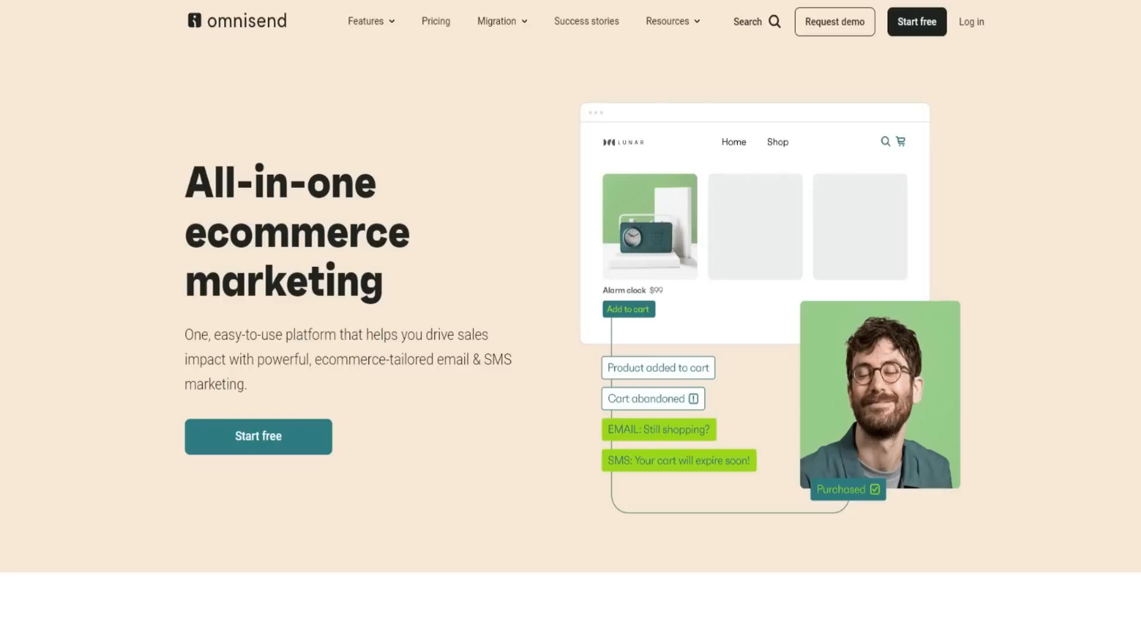
Step: Scroll through the Email marketing page's campaign and automation sections
scroll("down", 3)
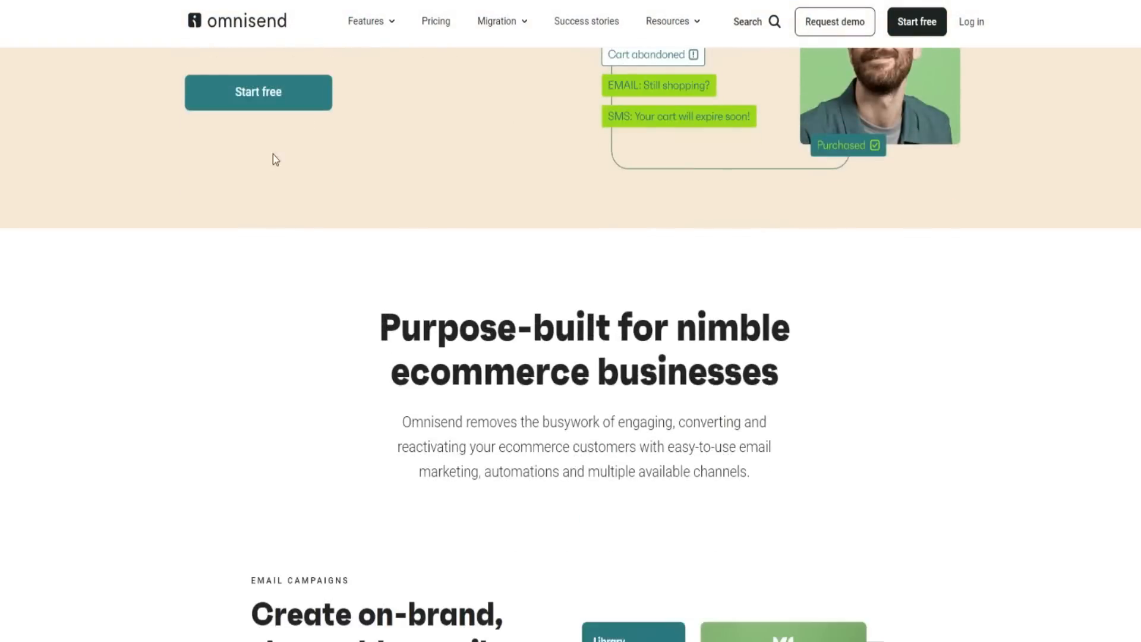
scroll("down", 3)
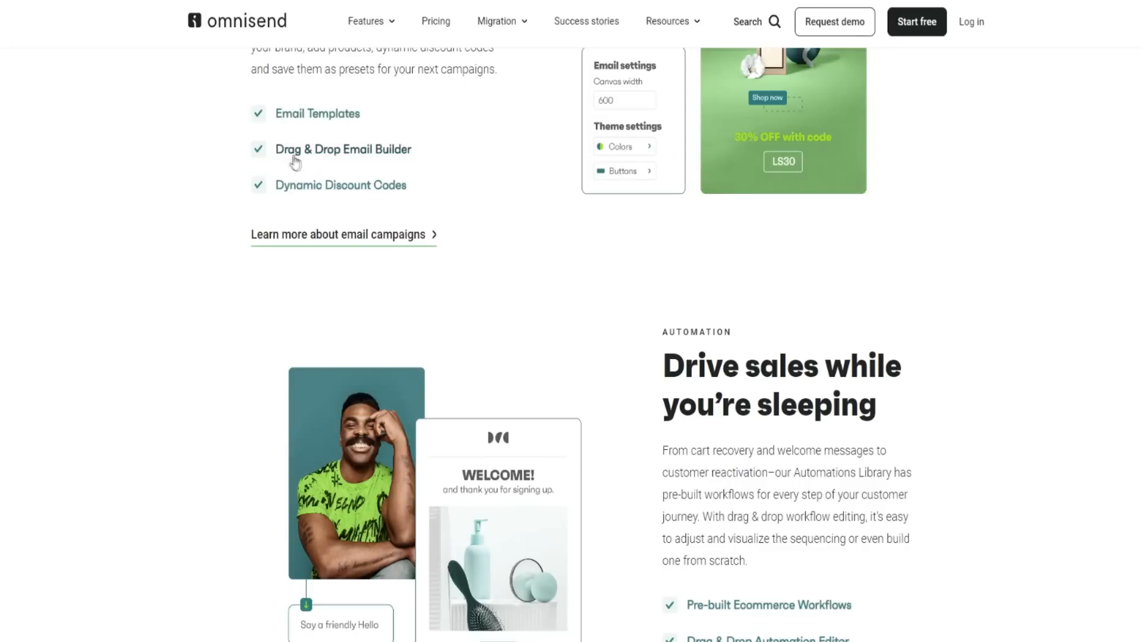
scroll("up", 3)
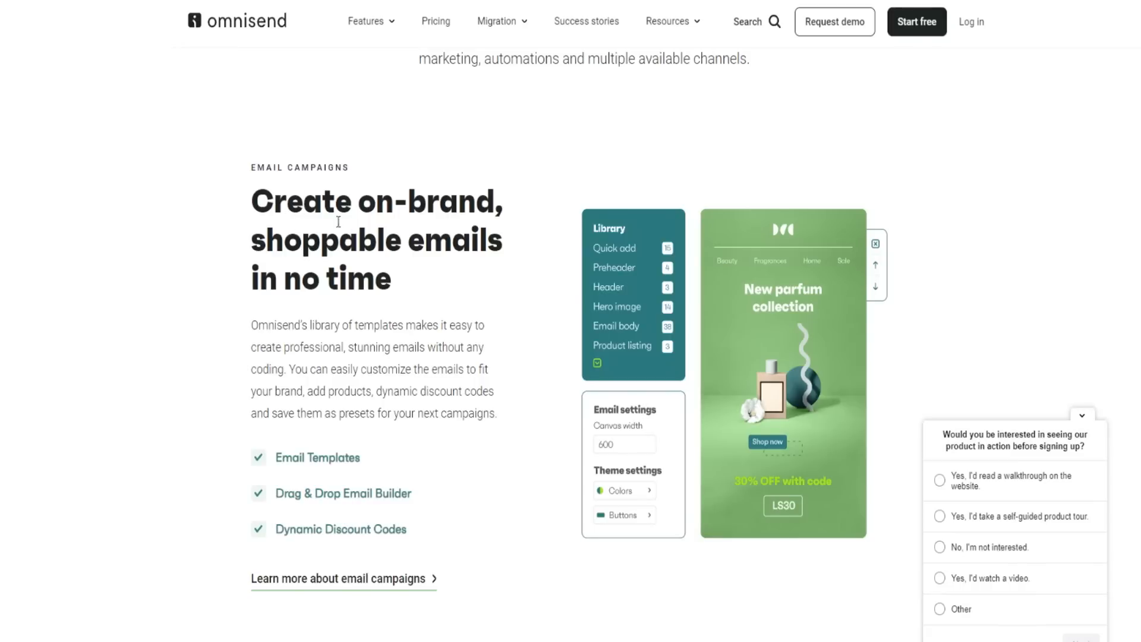
scroll("down", 3)
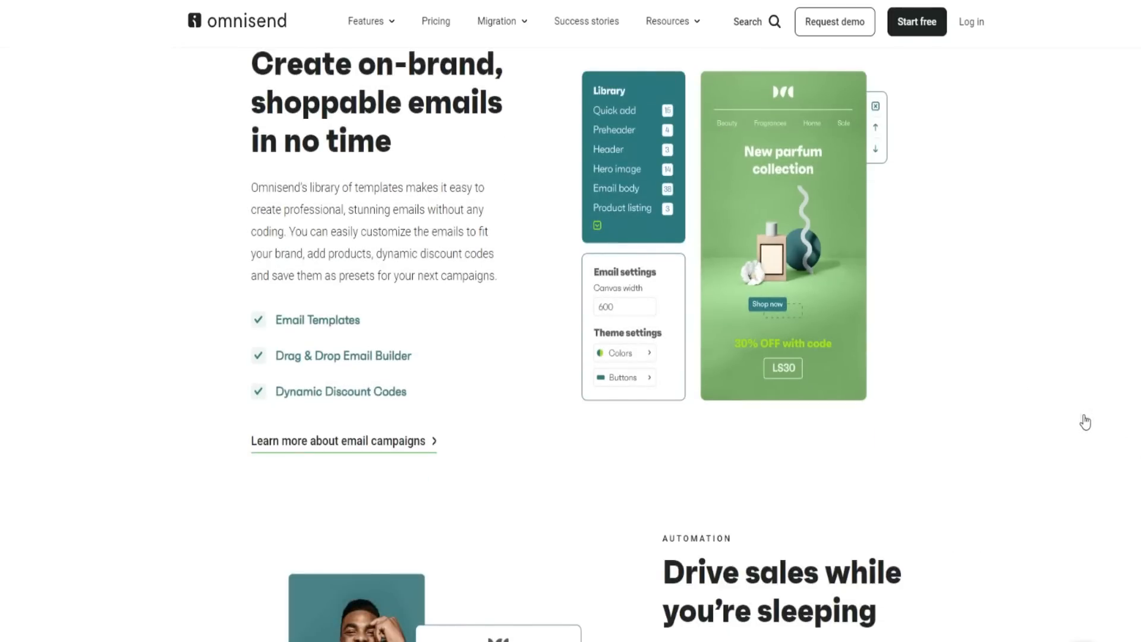
scroll("down", 3)
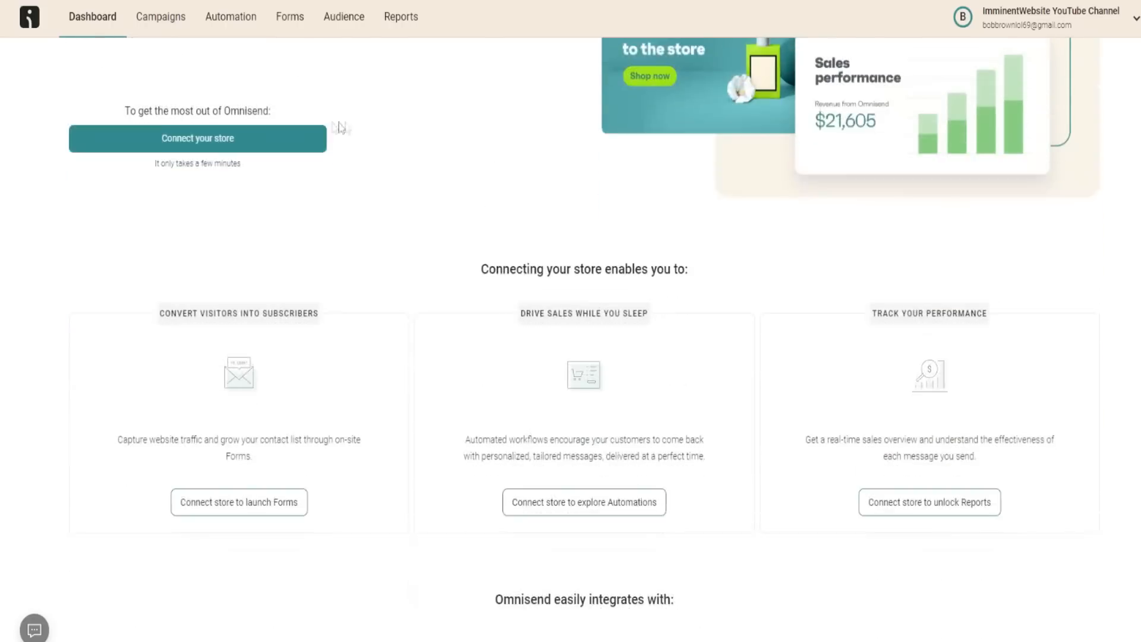
Step: From the Dashboard, go to the Connect your store settings page listing Shopify, BigCommerce and WooCommerce
scroll("down", 3)
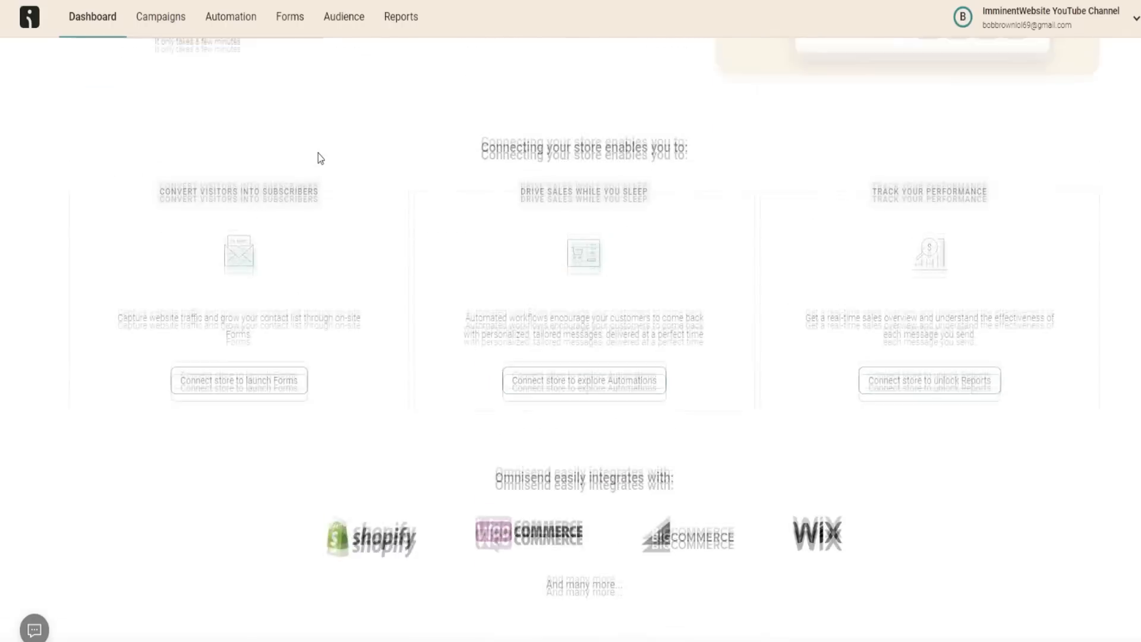
scroll("up", 3)
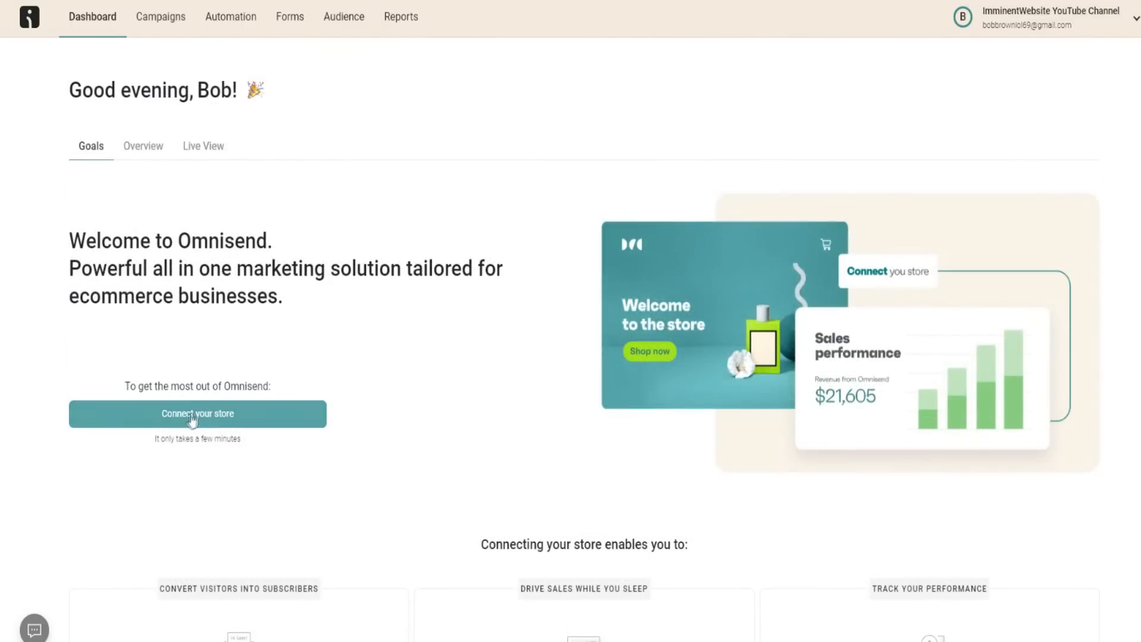
mouse_move(286, 271)
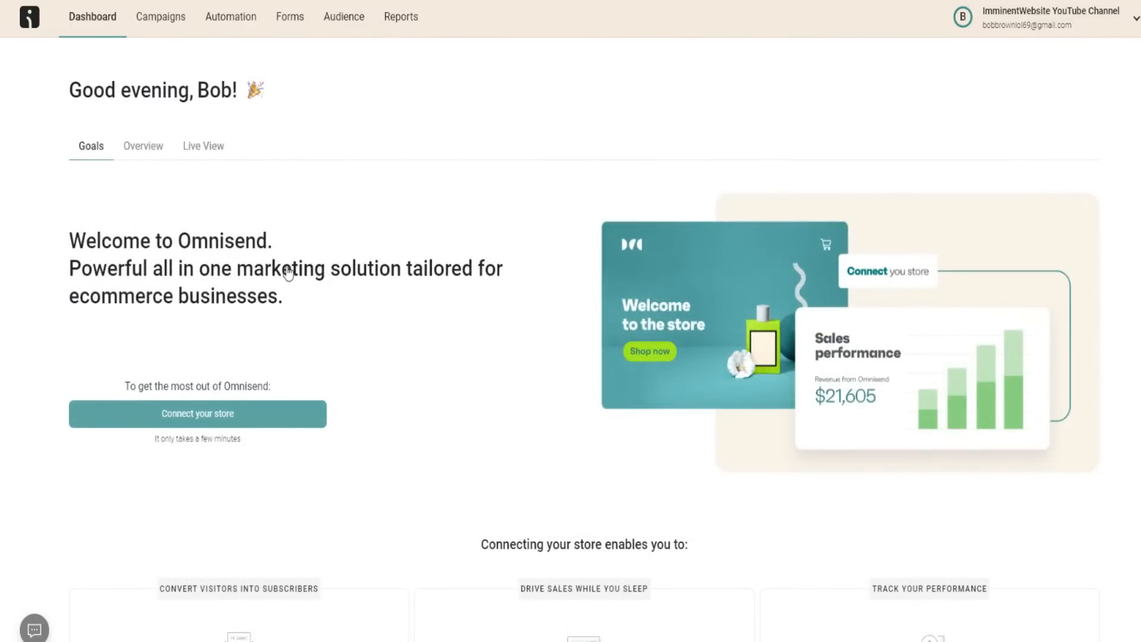
left_click(197, 414)
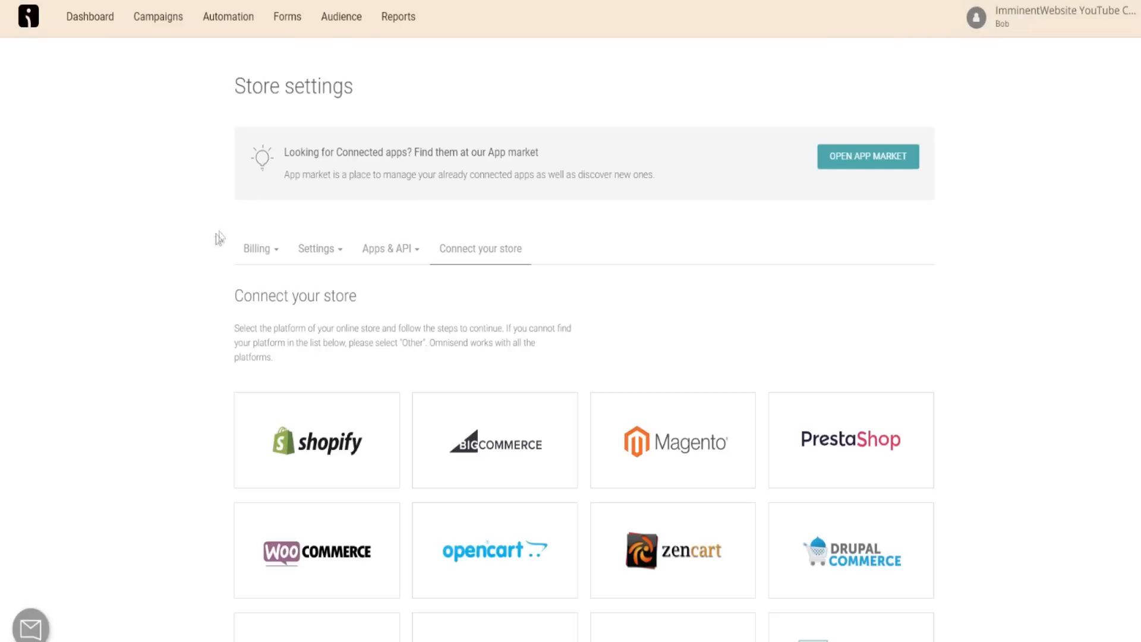
Step: Highlight the platform instructions text on the Connect your store page
scroll("down", 3)
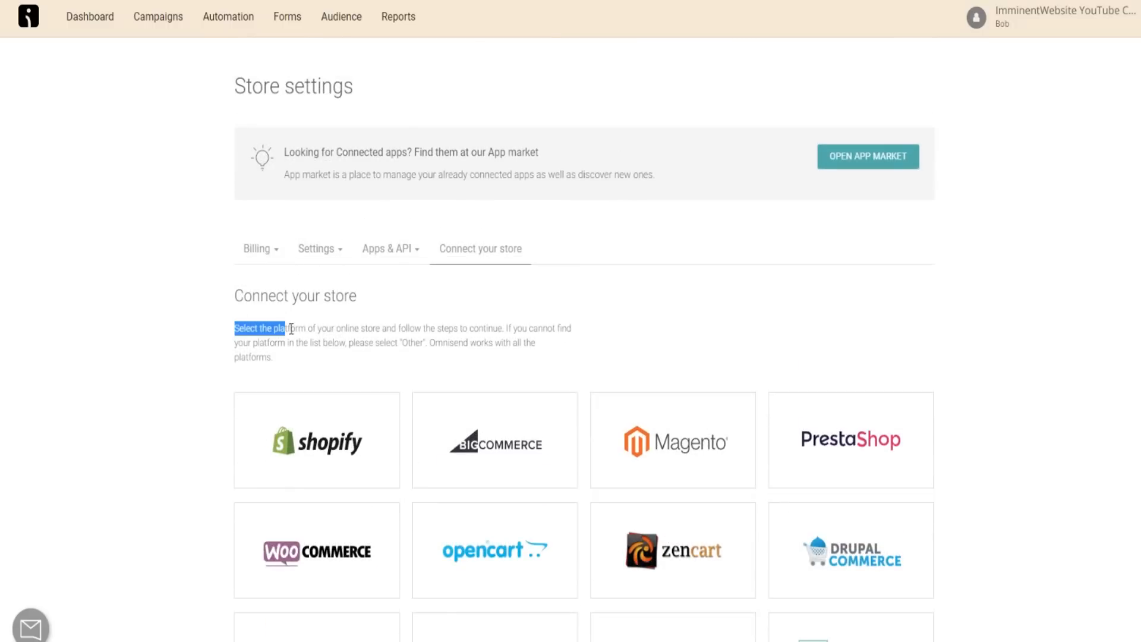
left_click_drag(234, 328, 504, 328)
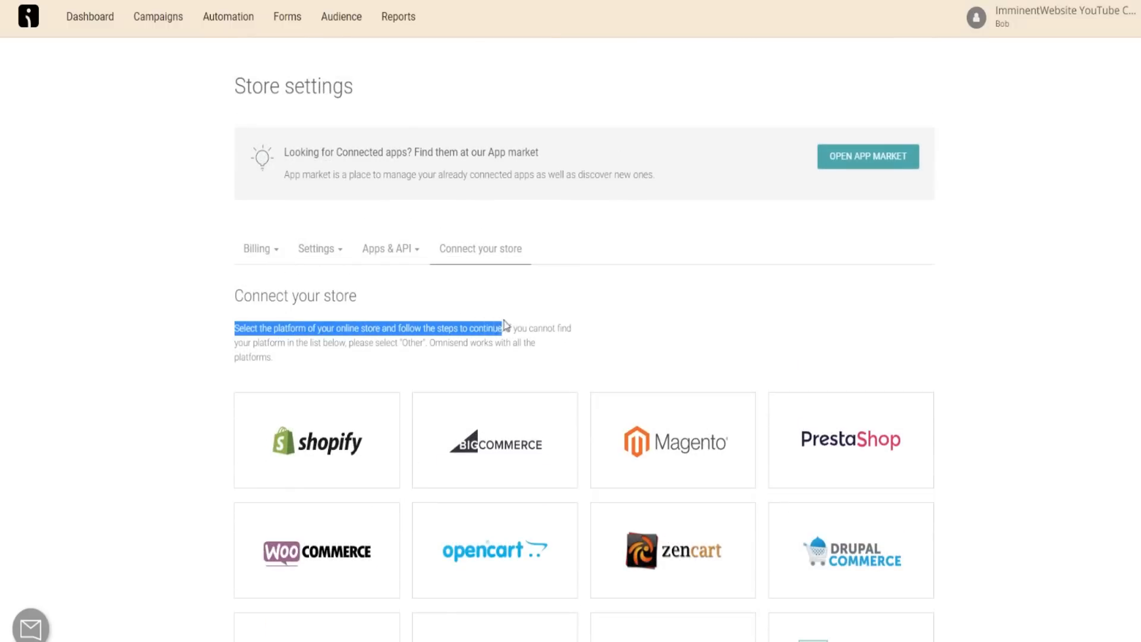
left_click_drag(503, 328, 348, 342)
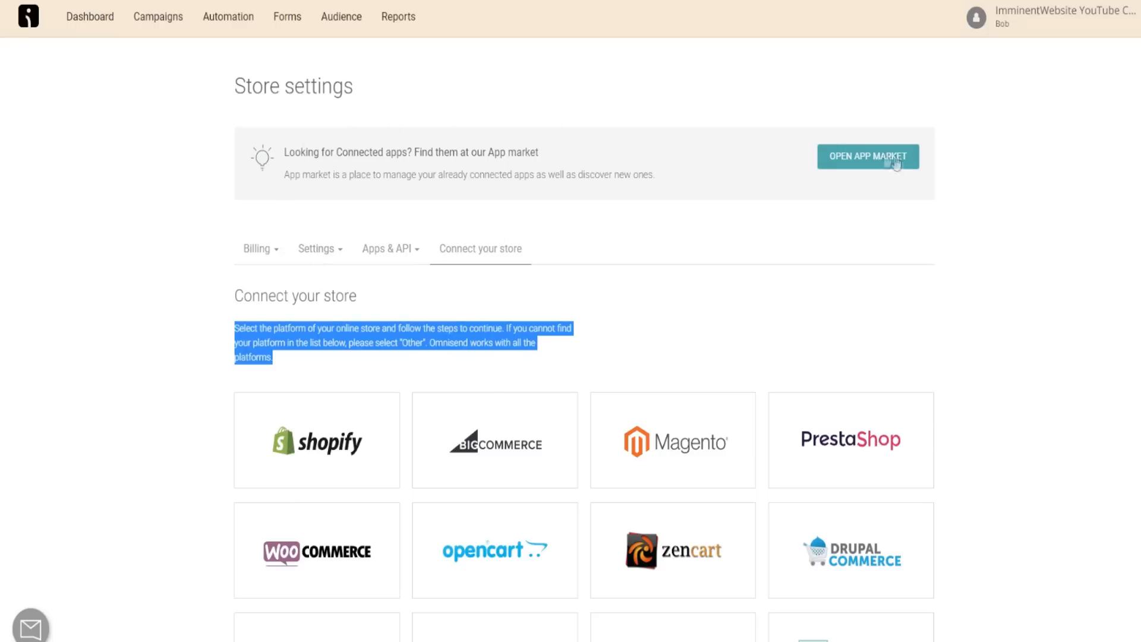
mouse_move(825, 174)
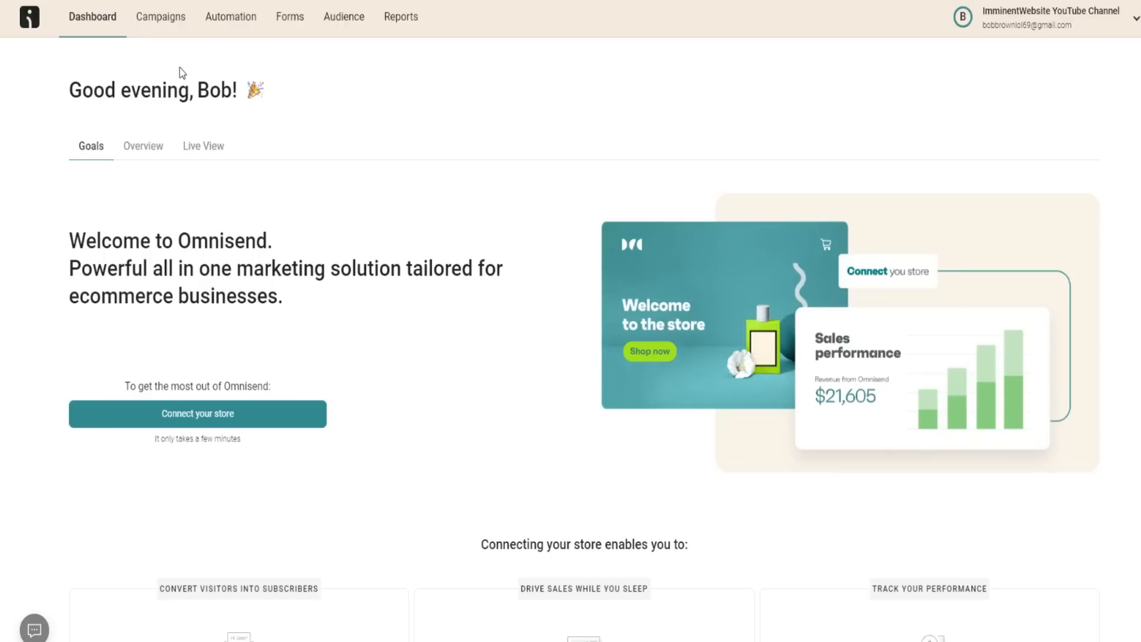
mouse_move(157, 47)
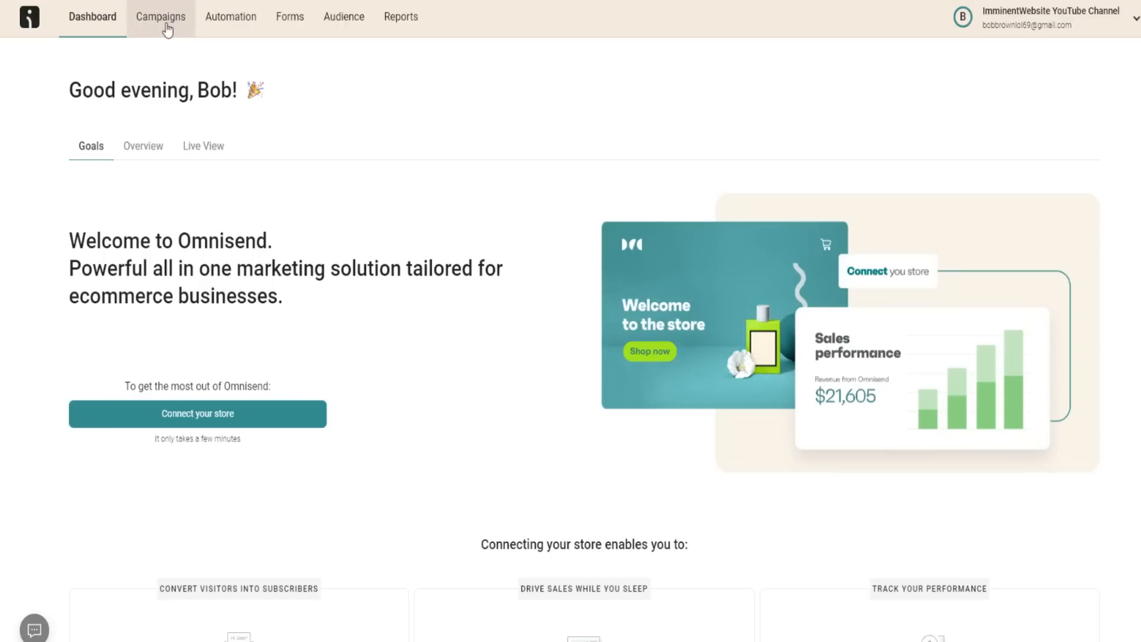
Step: Tour Campaigns, Automation and Forms, then edit the Branded welcome discount popup form
left_click(161, 17)
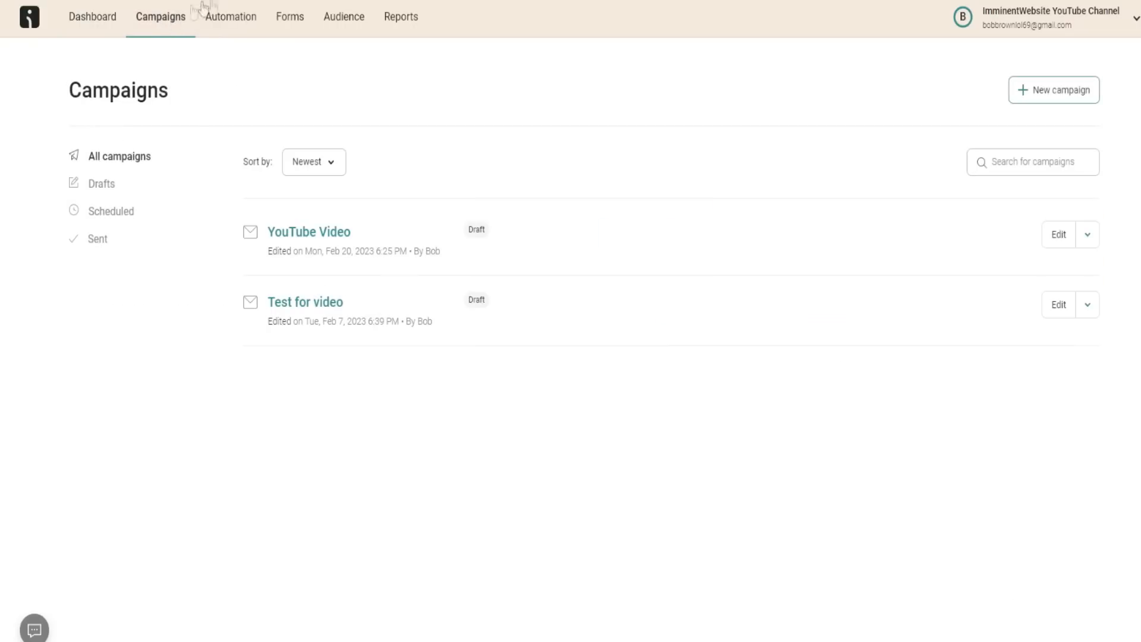
mouse_move(92, 17)
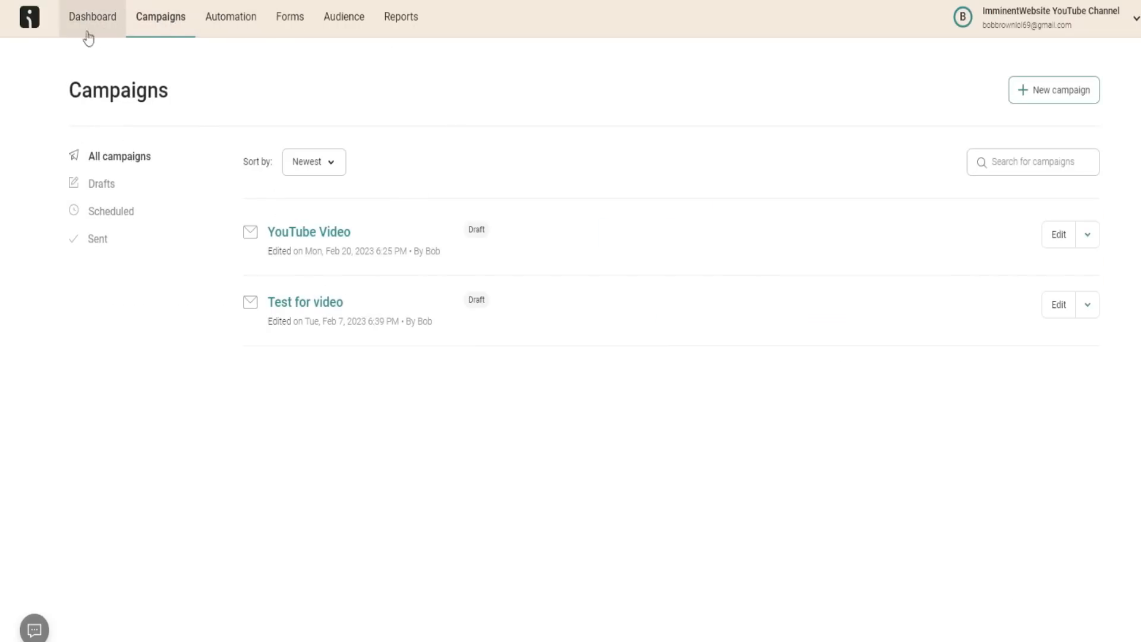
mouse_move(235, 24)
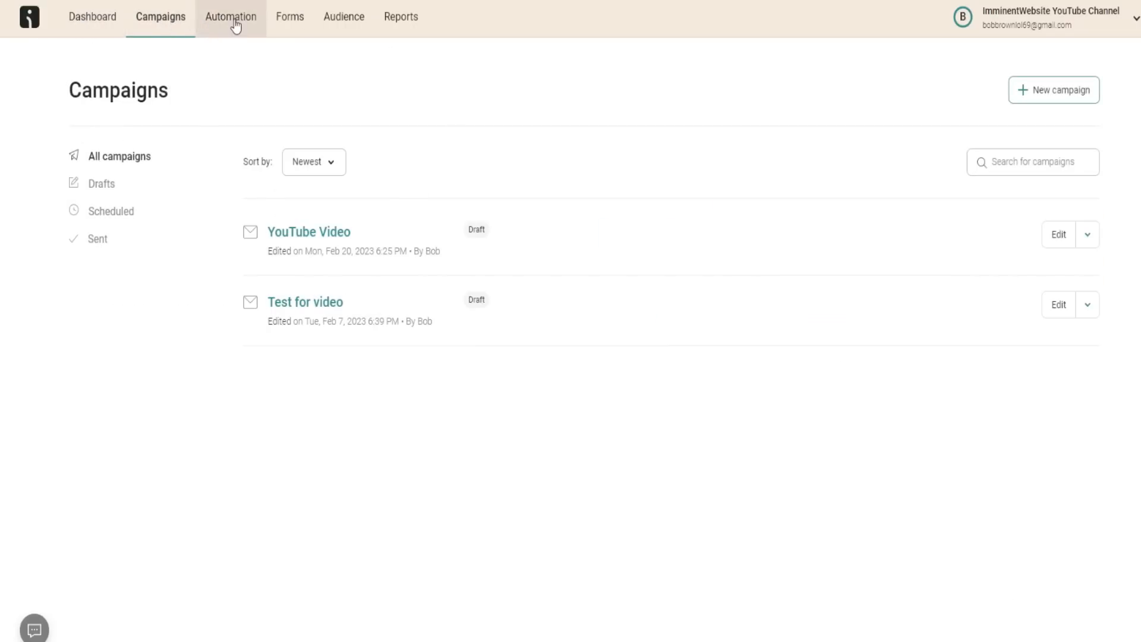
left_click(230, 16)
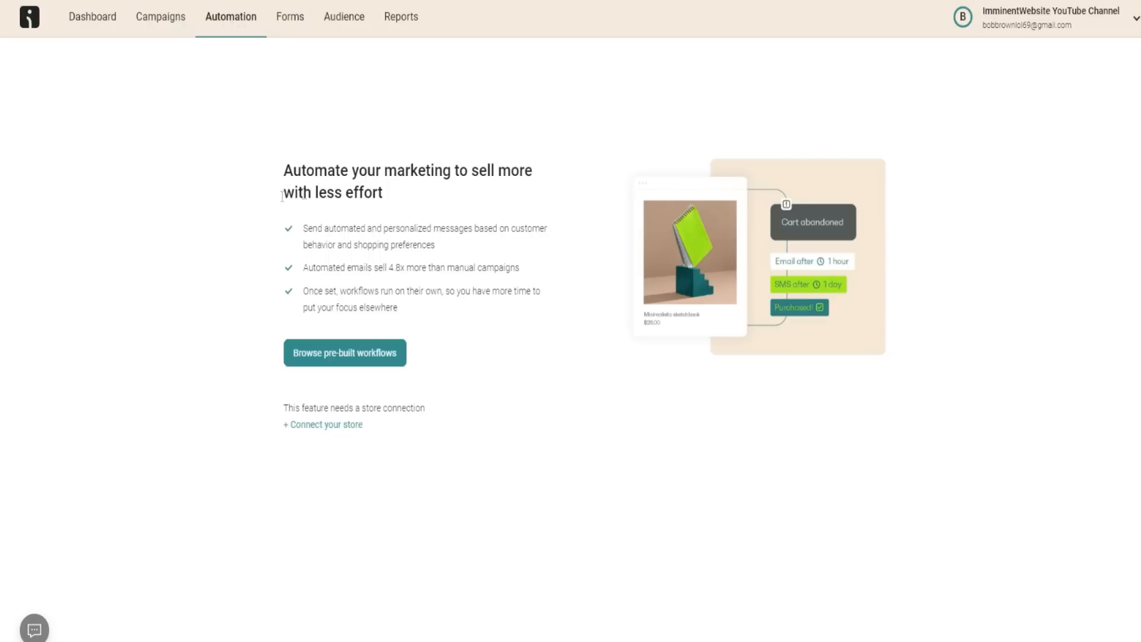
mouse_move(317, 156)
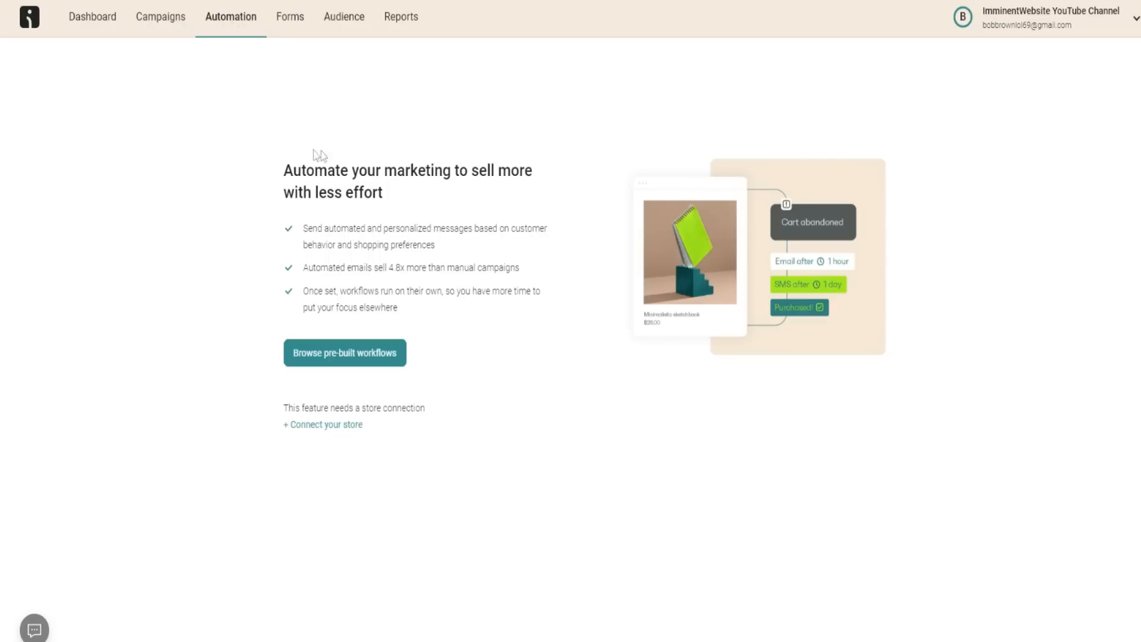
left_click(289, 16)
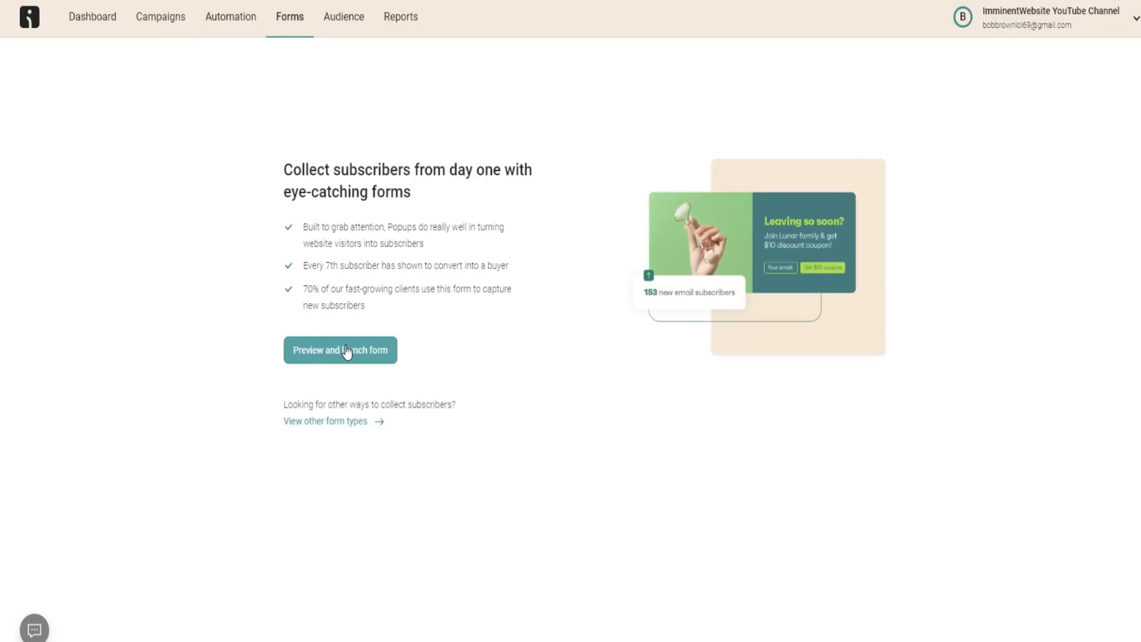
left_click(340, 350)
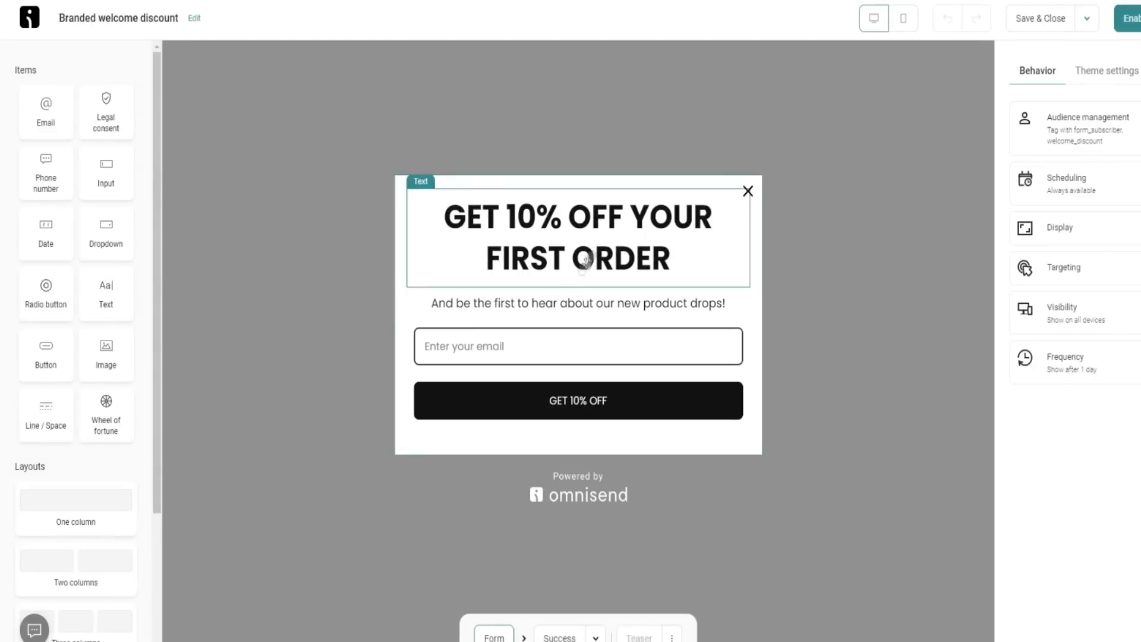
mouse_move(543, 248)
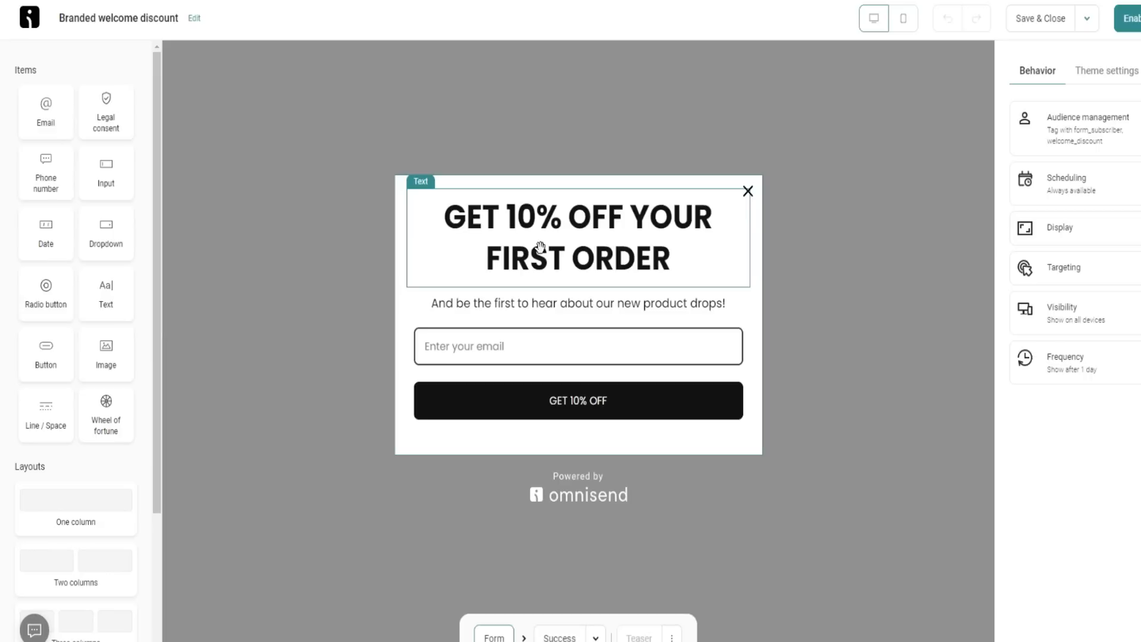
mouse_move(413, 261)
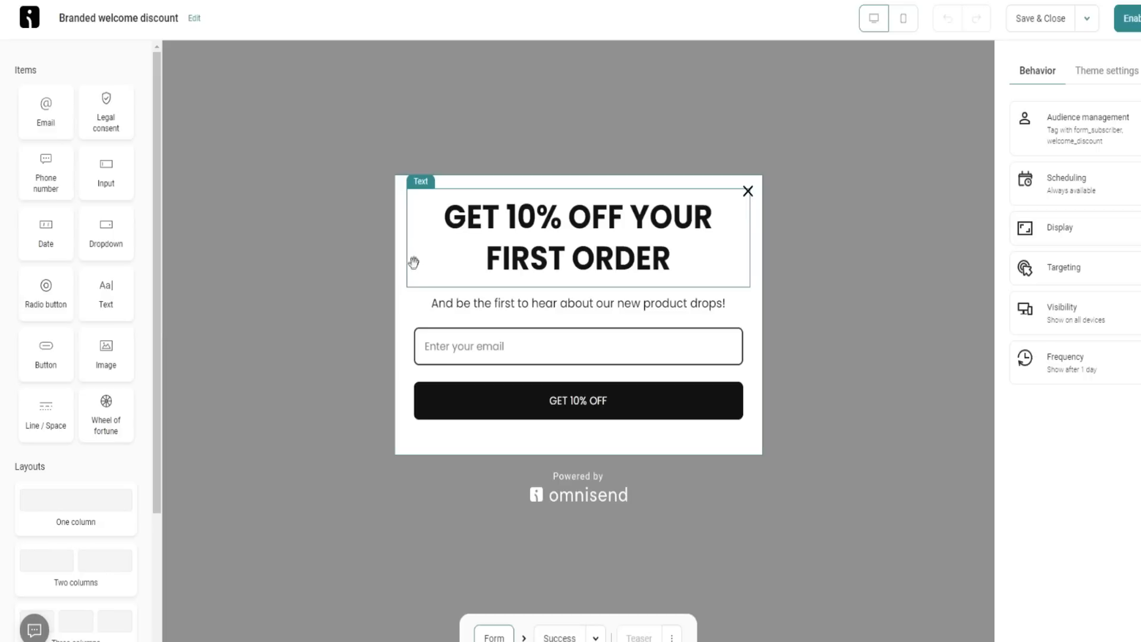
mouse_move(293, 188)
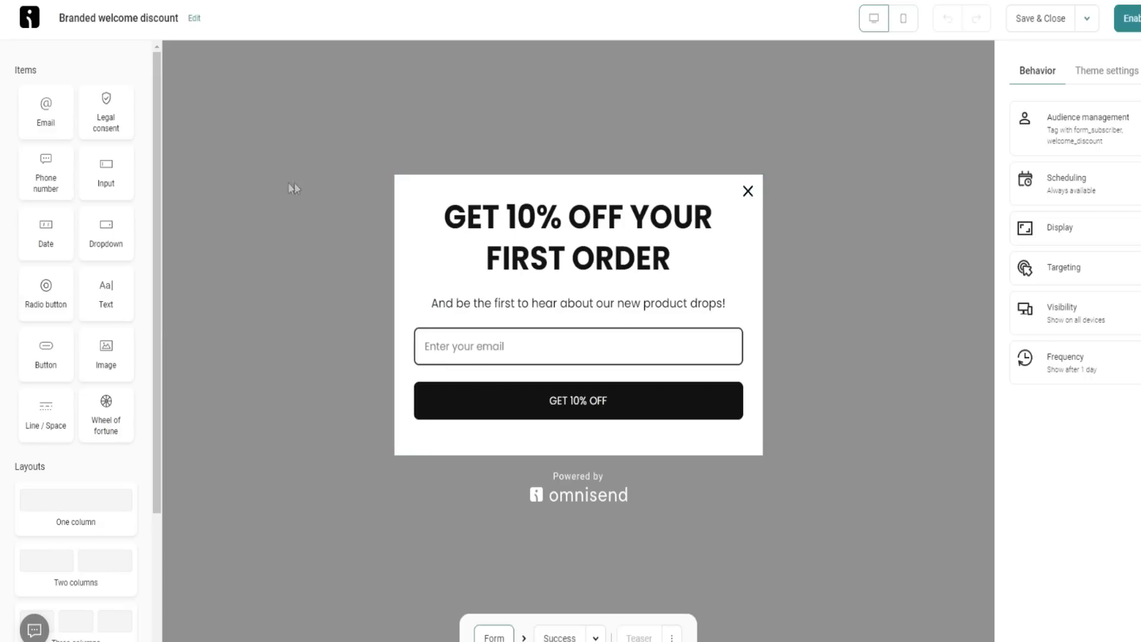
mouse_move(499, 224)
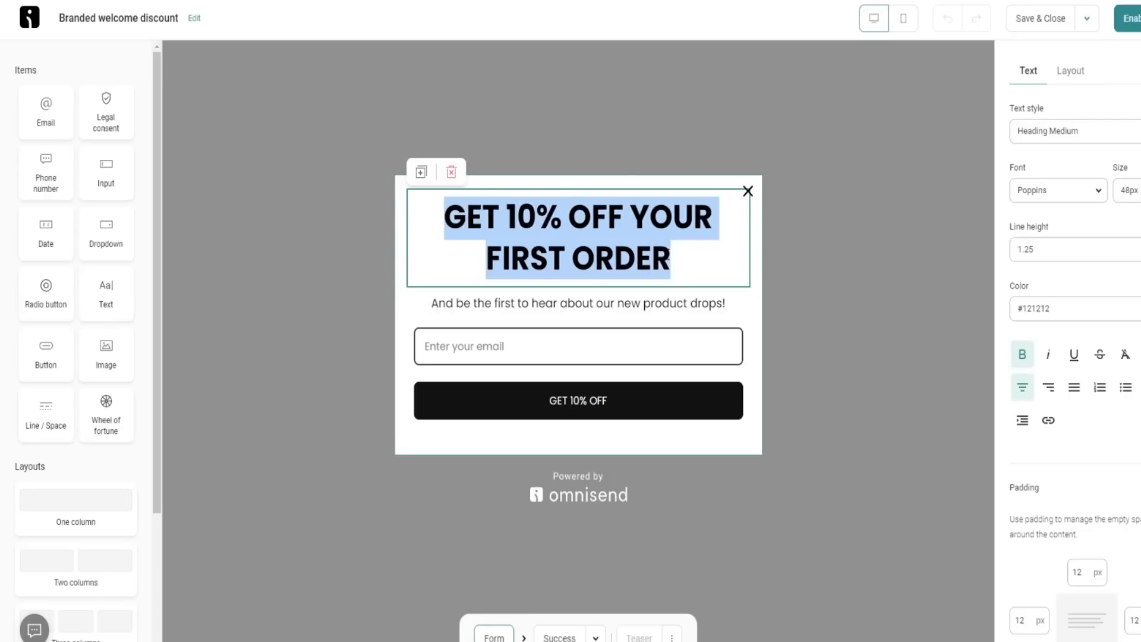
Step: Replace the popup headline with 'Test For Video Review' and select the new text
type("T")
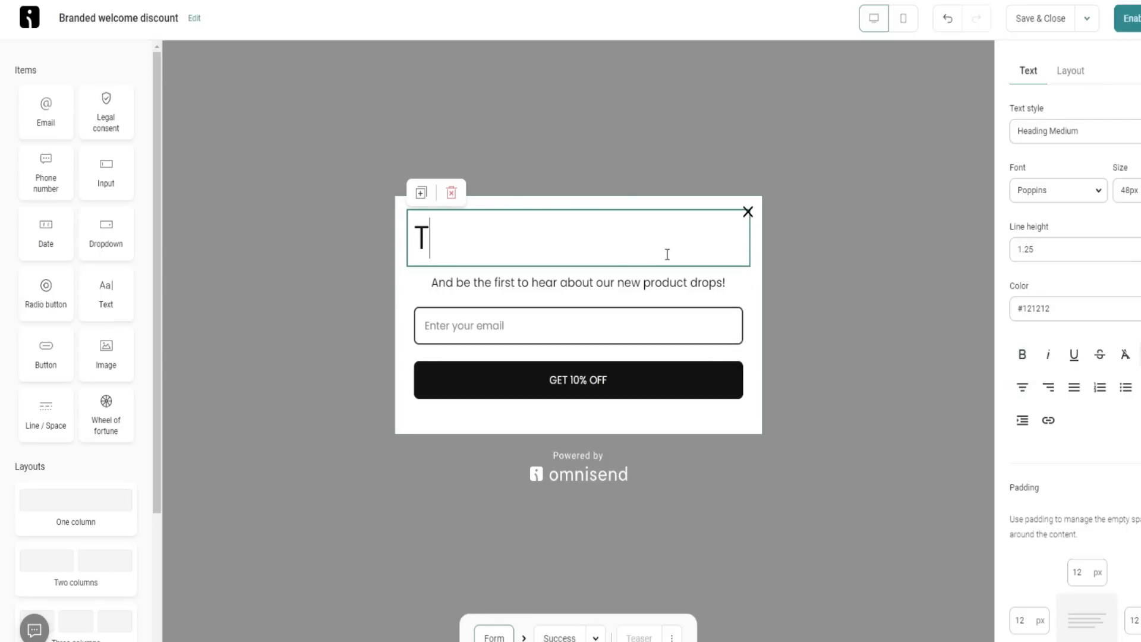
type("est For")
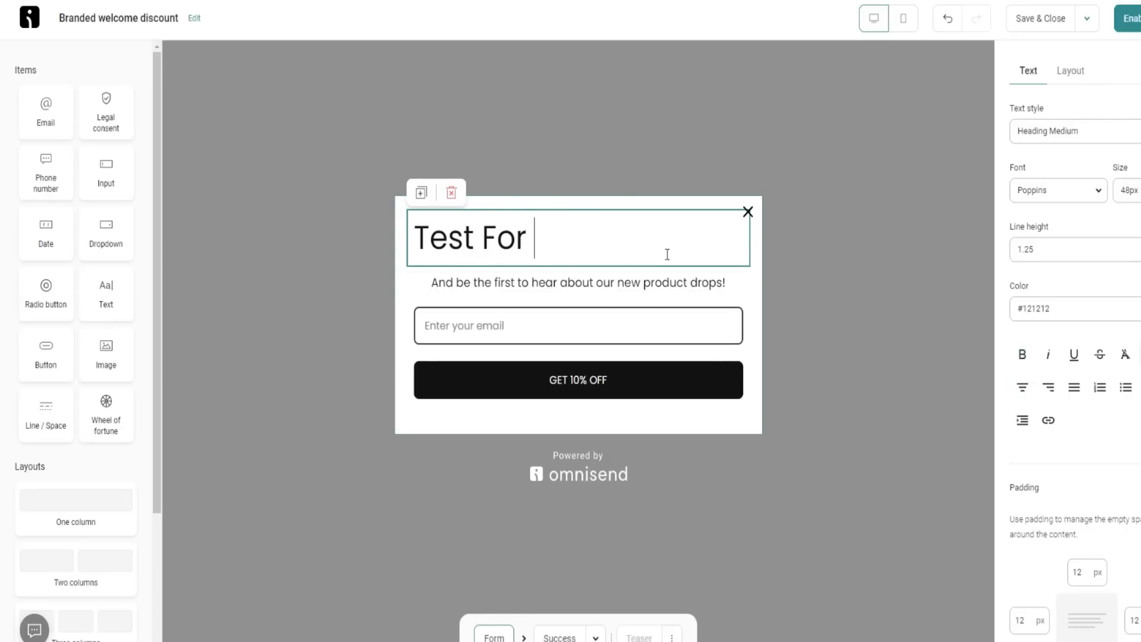
type("Video Re")
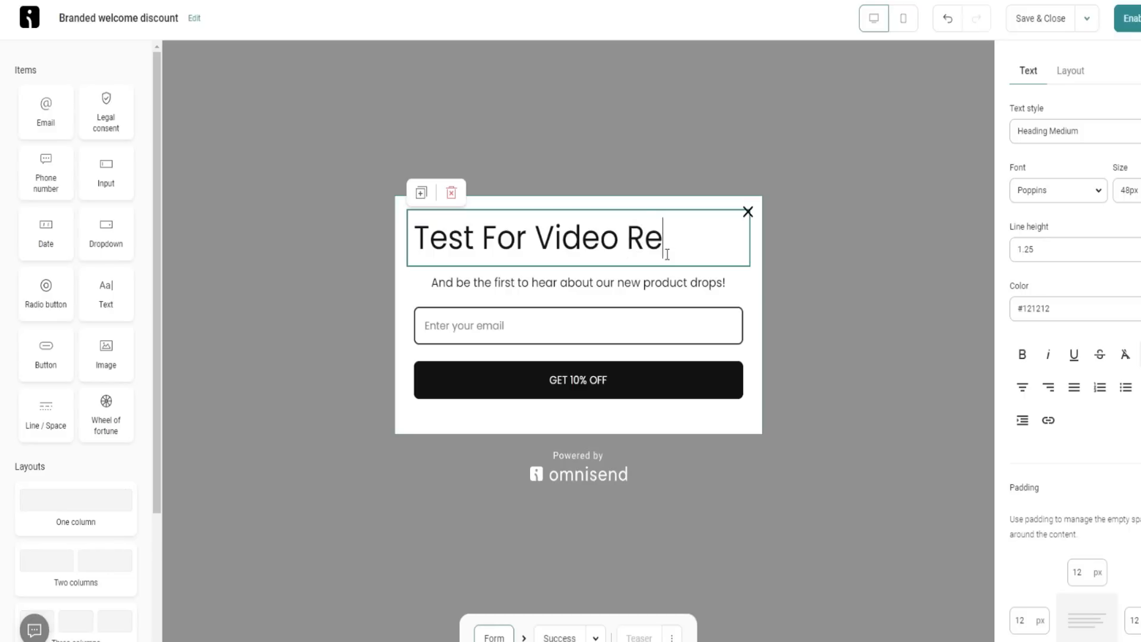
type("view")
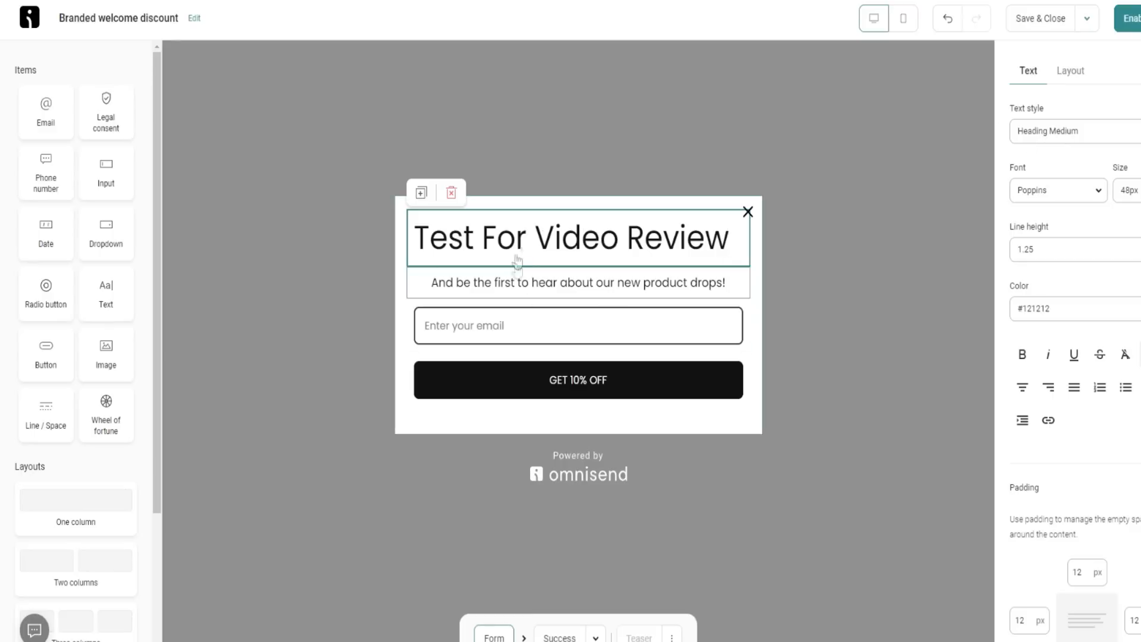
triple_click(569, 237)
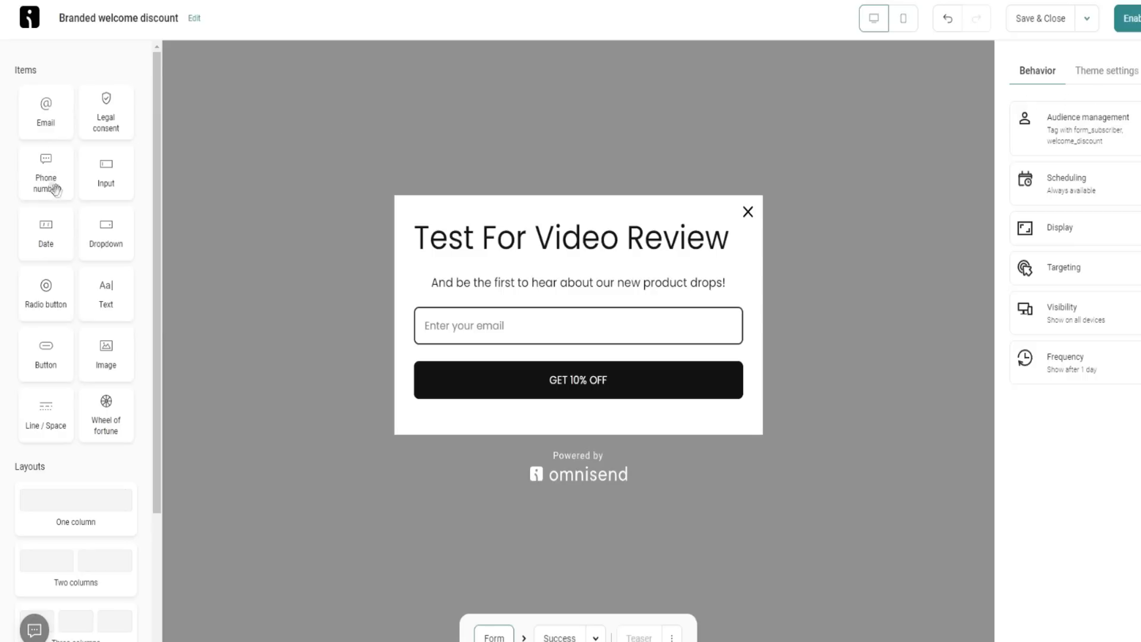
mouse_move(948, 130)
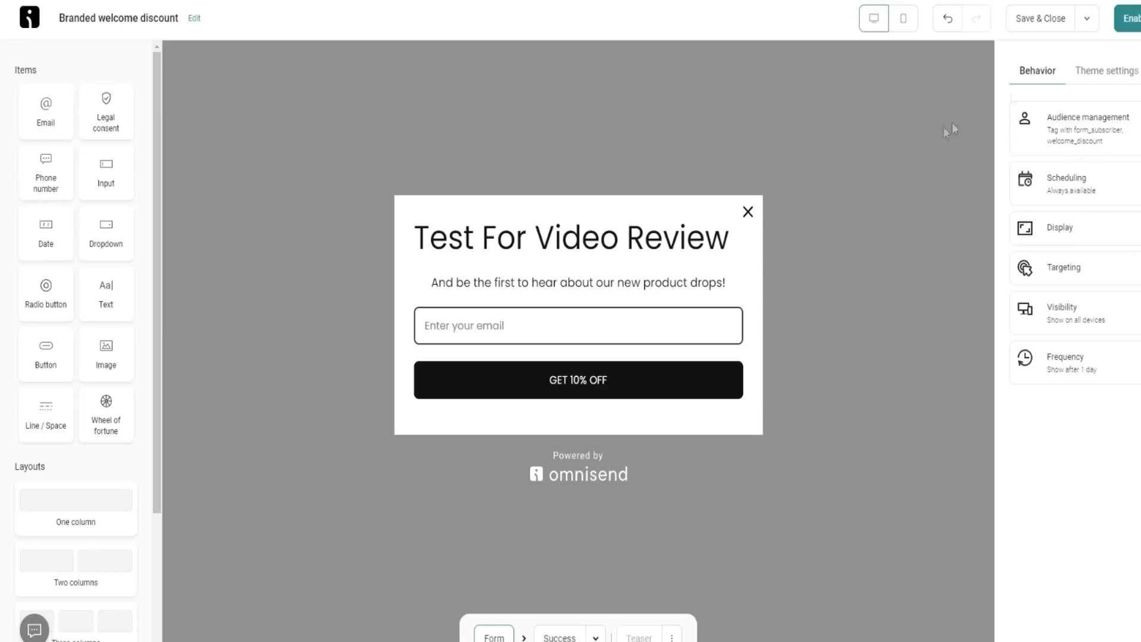
left_click(571, 237)
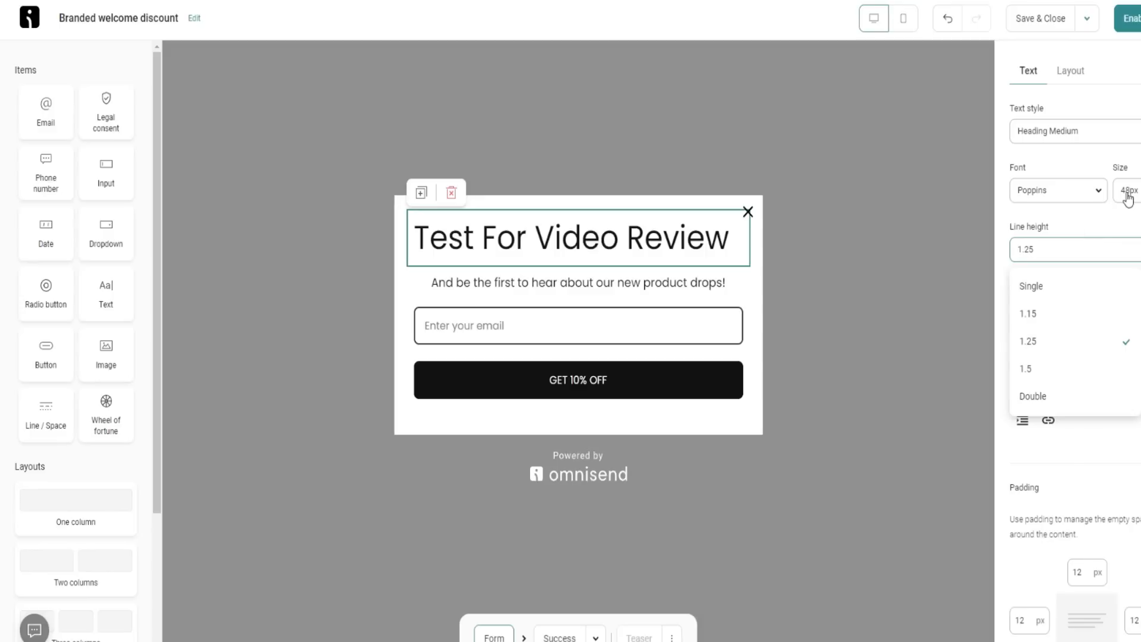
left_click(1029, 341)
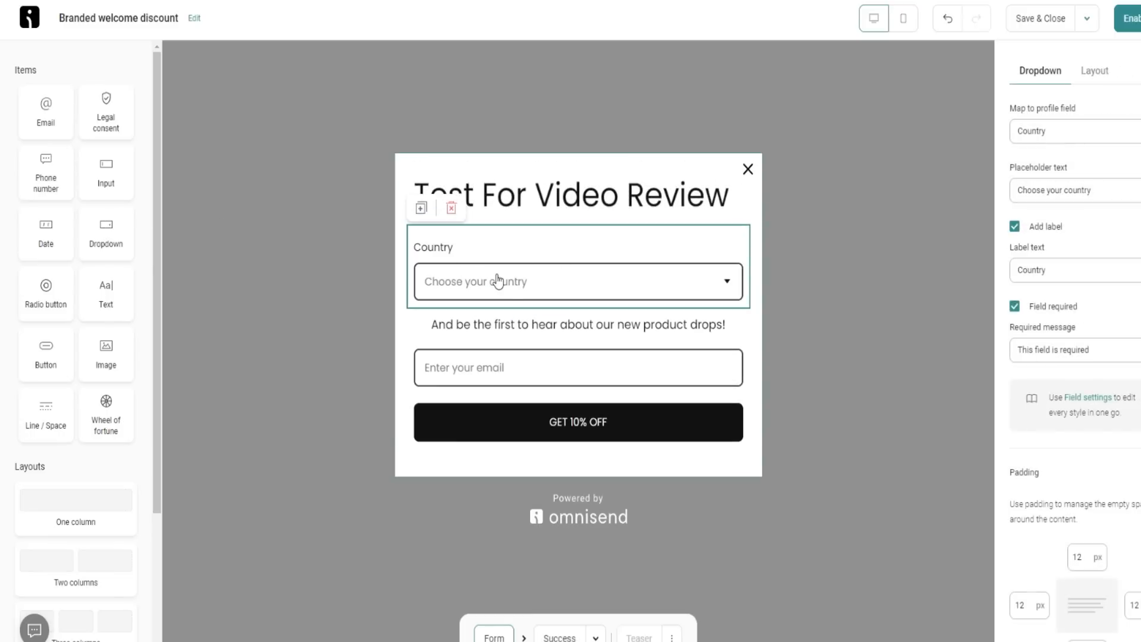
mouse_move(501, 246)
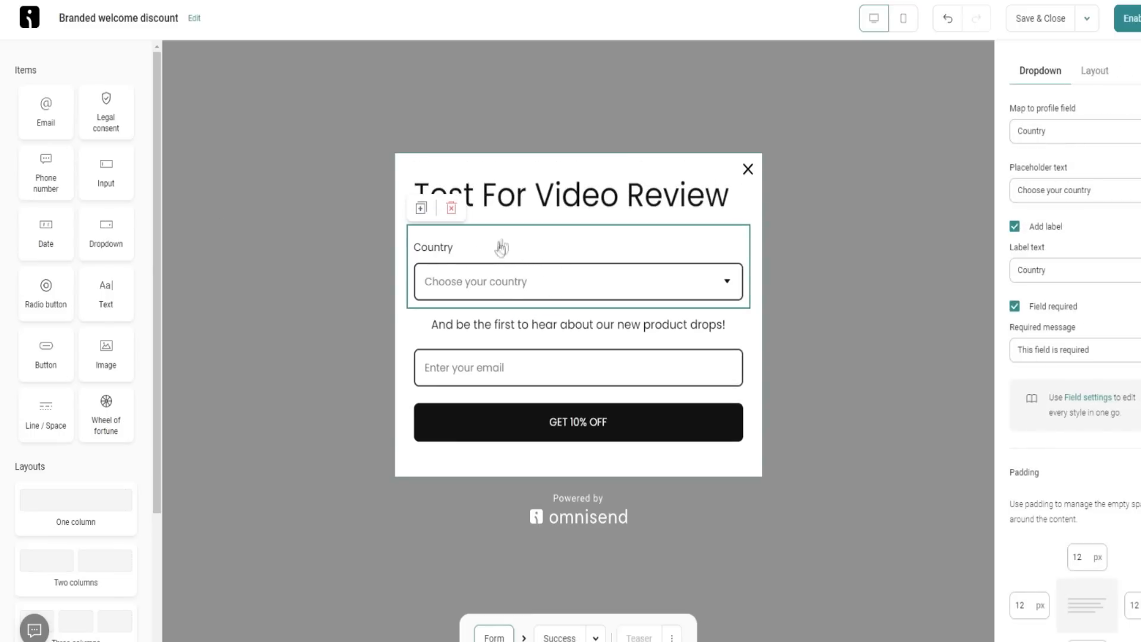
Step: Map the dropdown field to a Custom property, then delete the dropdown from the form
left_click(1070, 131)
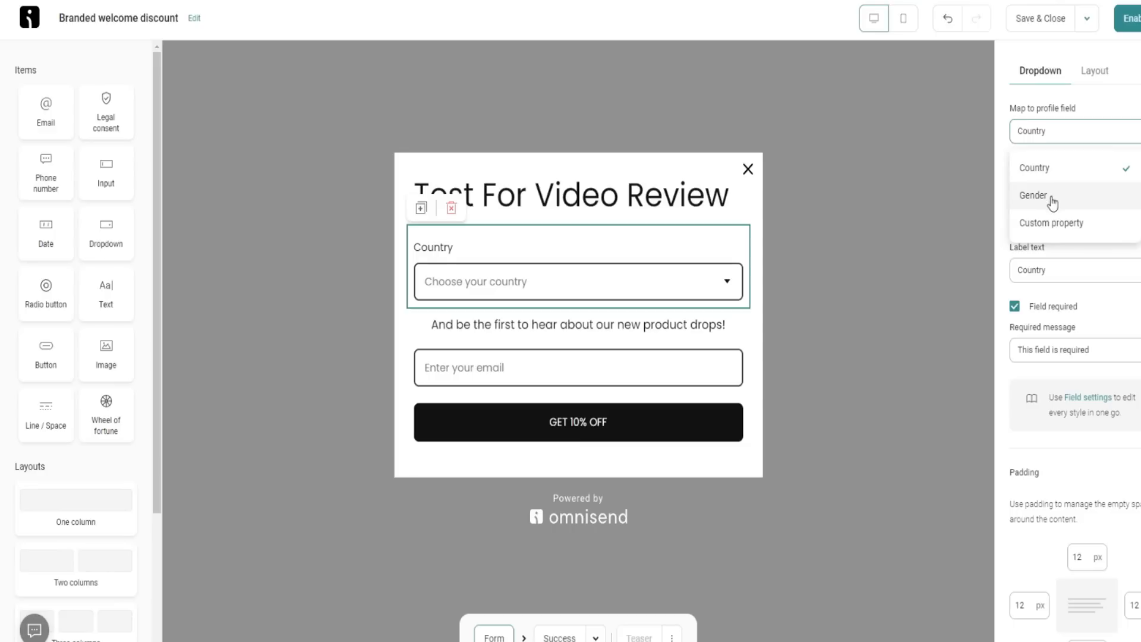
mouse_move(1049, 252)
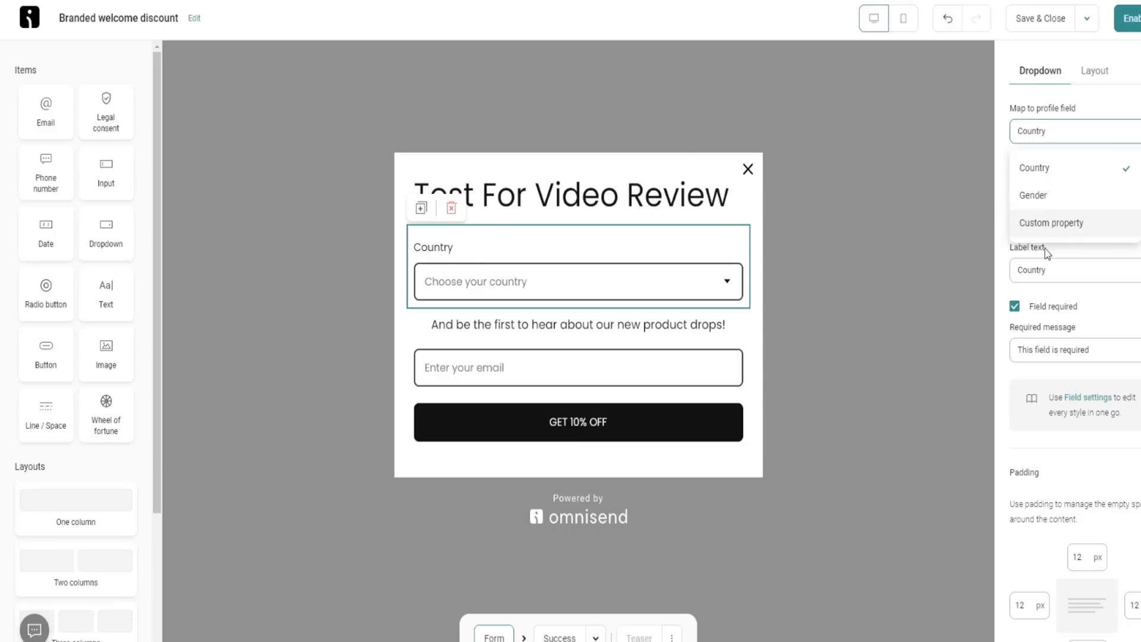
left_click(1034, 167)
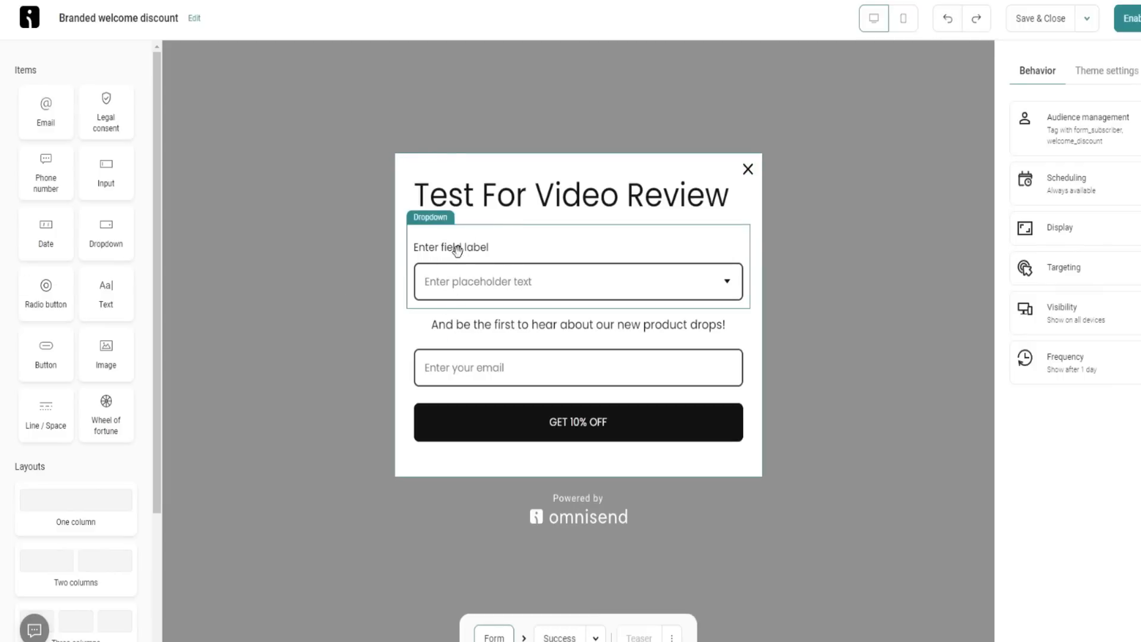
mouse_move(618, 247)
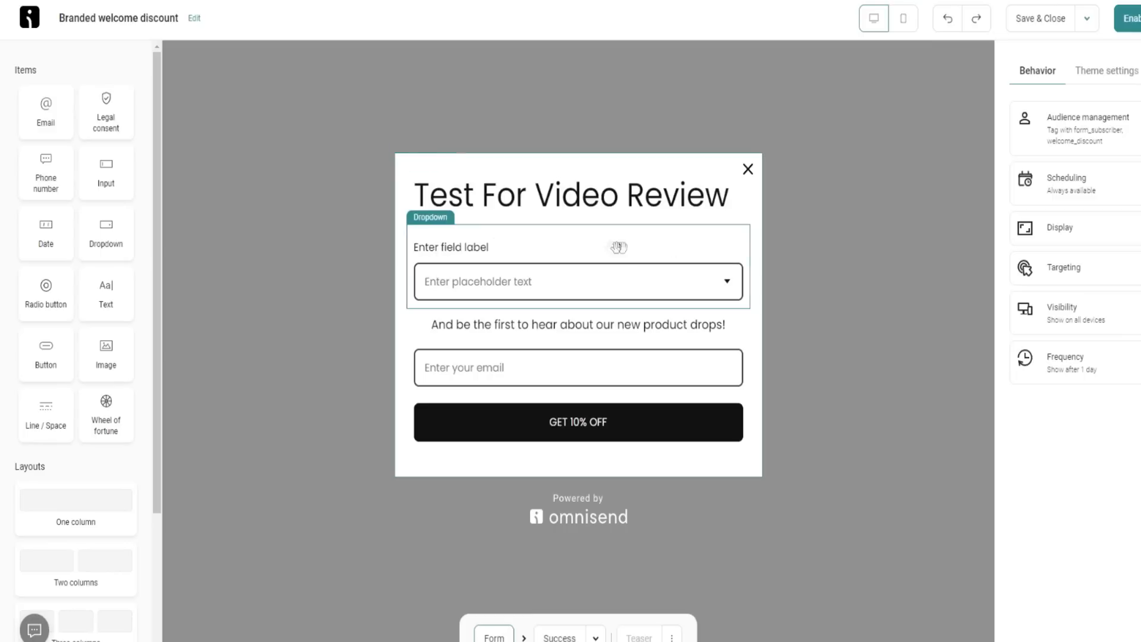
left_click(579, 280)
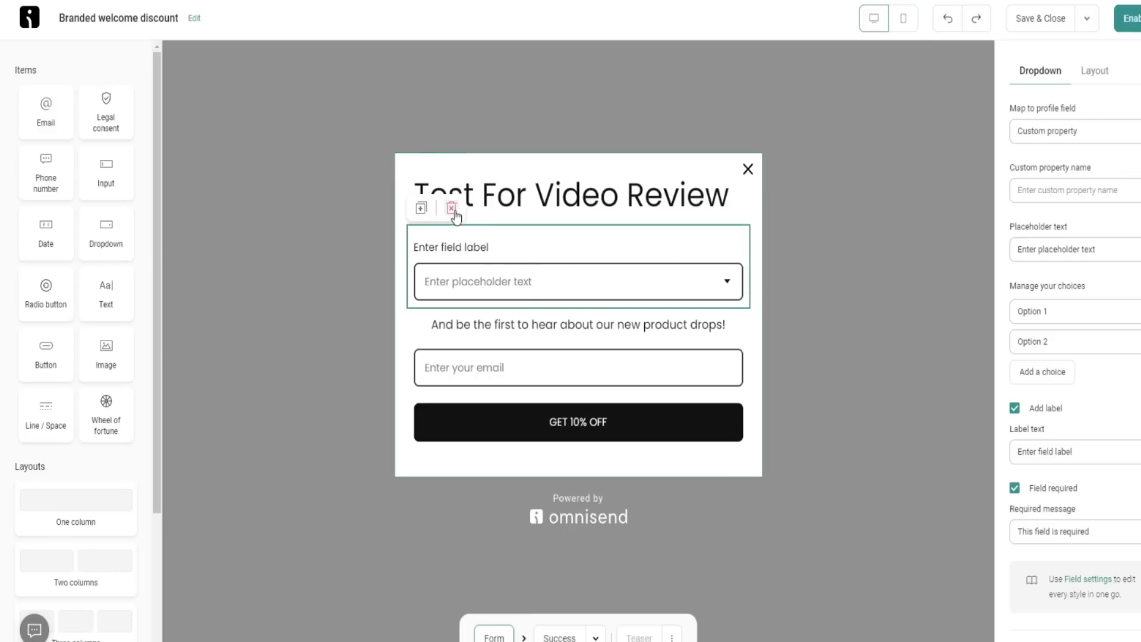
left_click(452, 208)
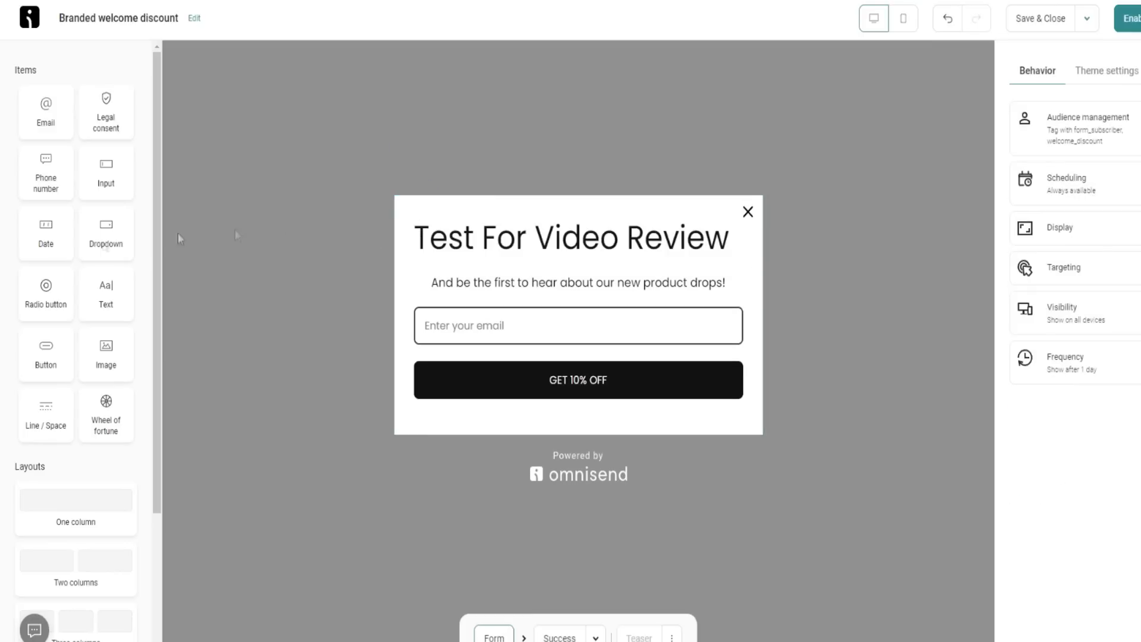
mouse_move(45, 346)
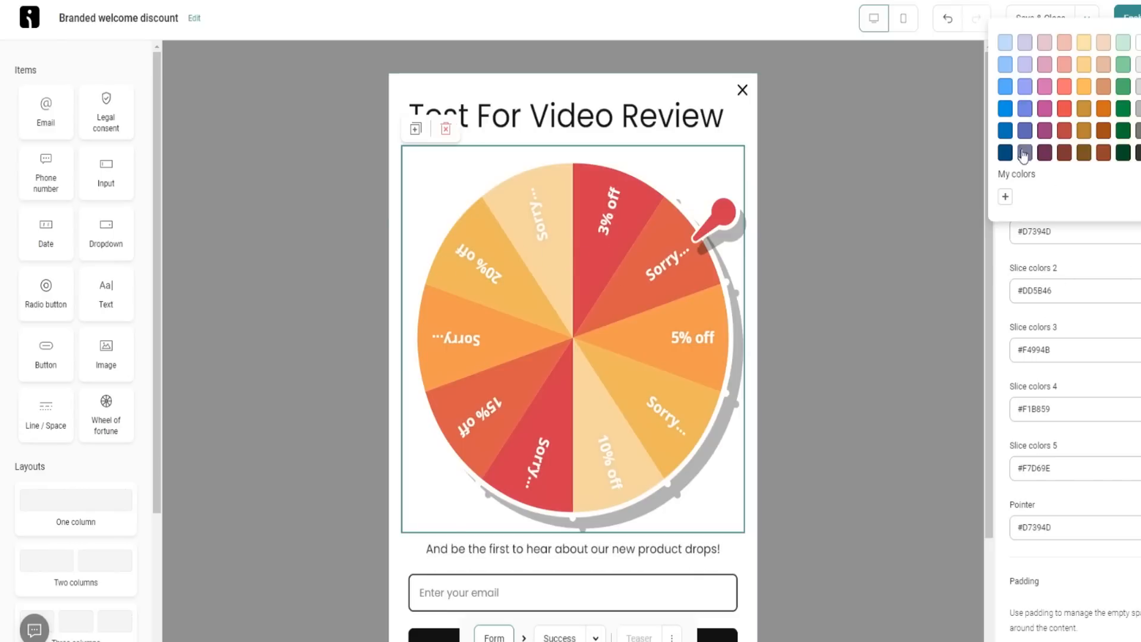
Step: Make the wheel of fortune's first slice dark green and review the remaining settings
left_click(1025, 152)
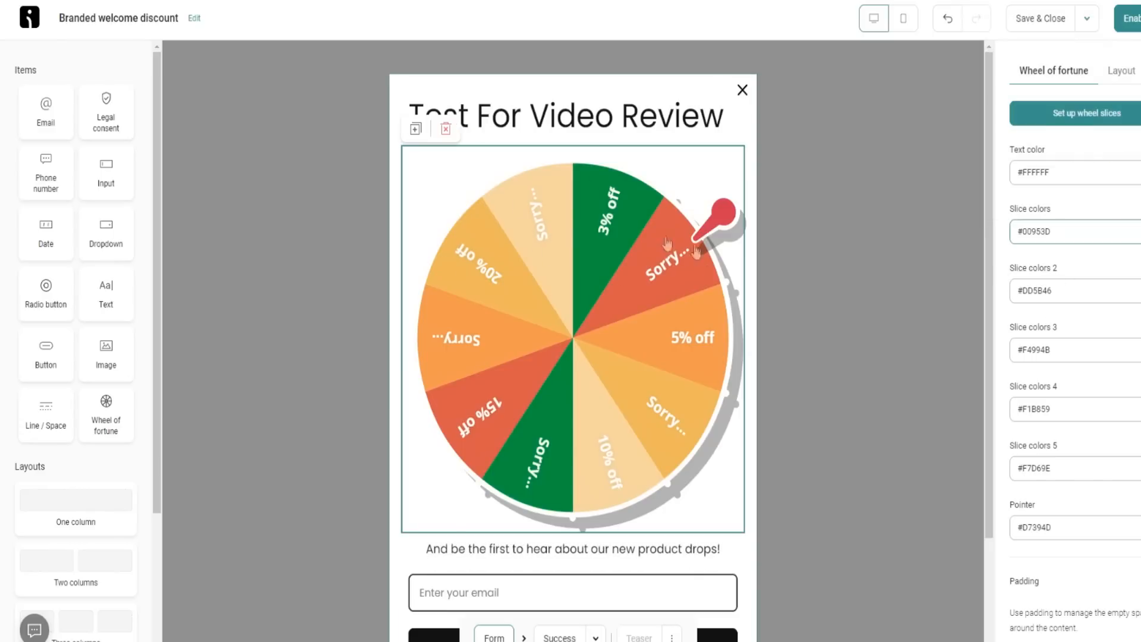
scroll("down", 3)
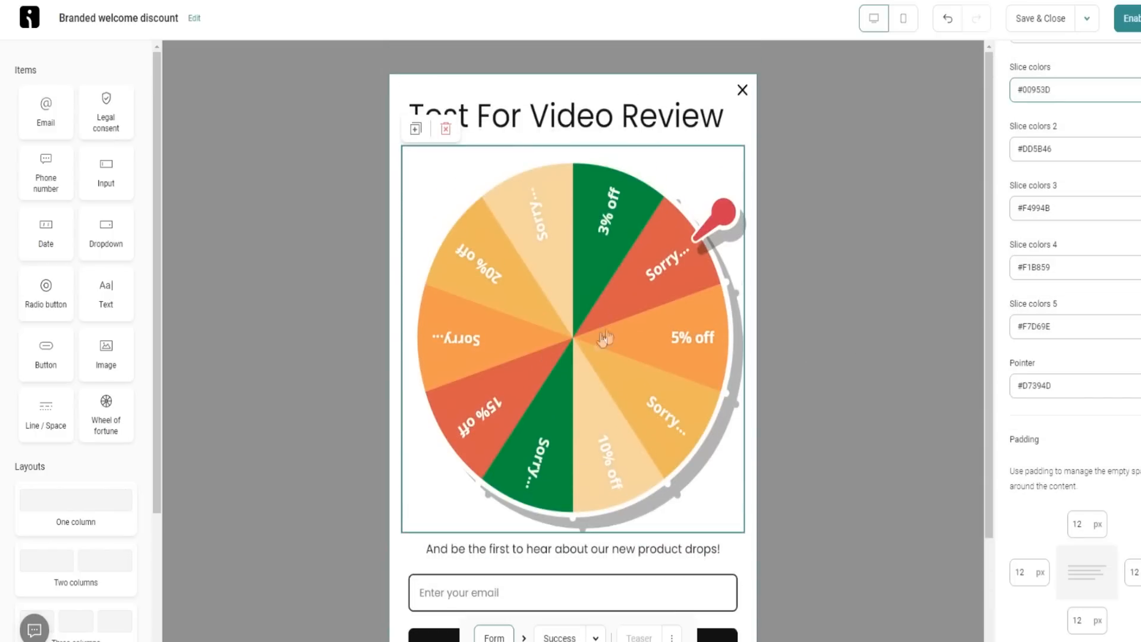
scroll("down", 3)
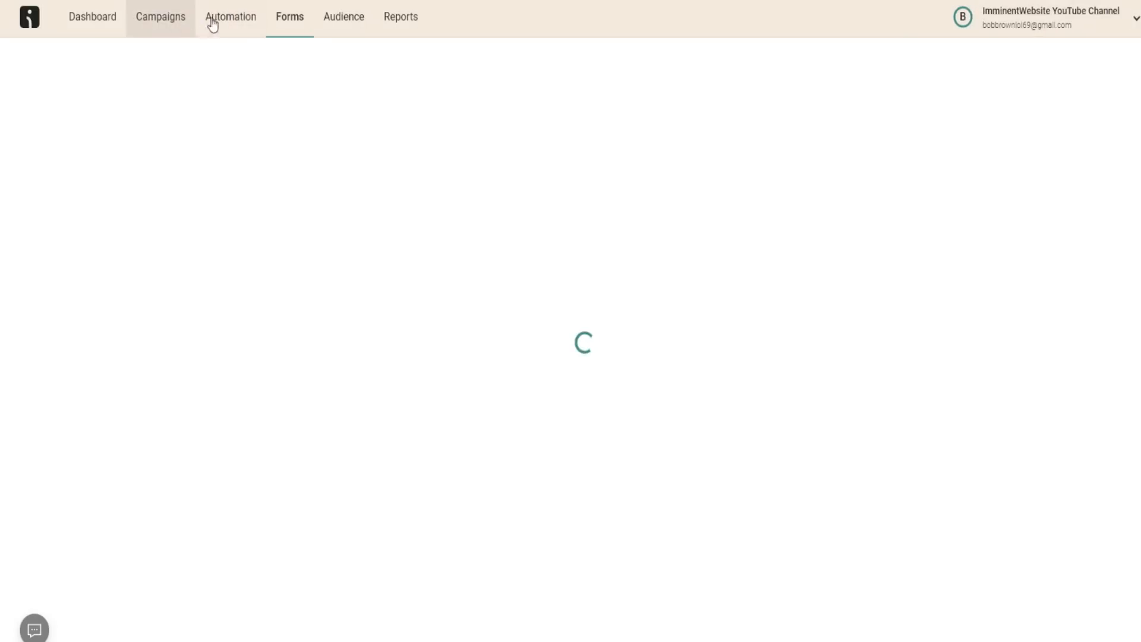
Step: Start a new regular one-time email campaign from the Campaigns section
left_click(161, 17)
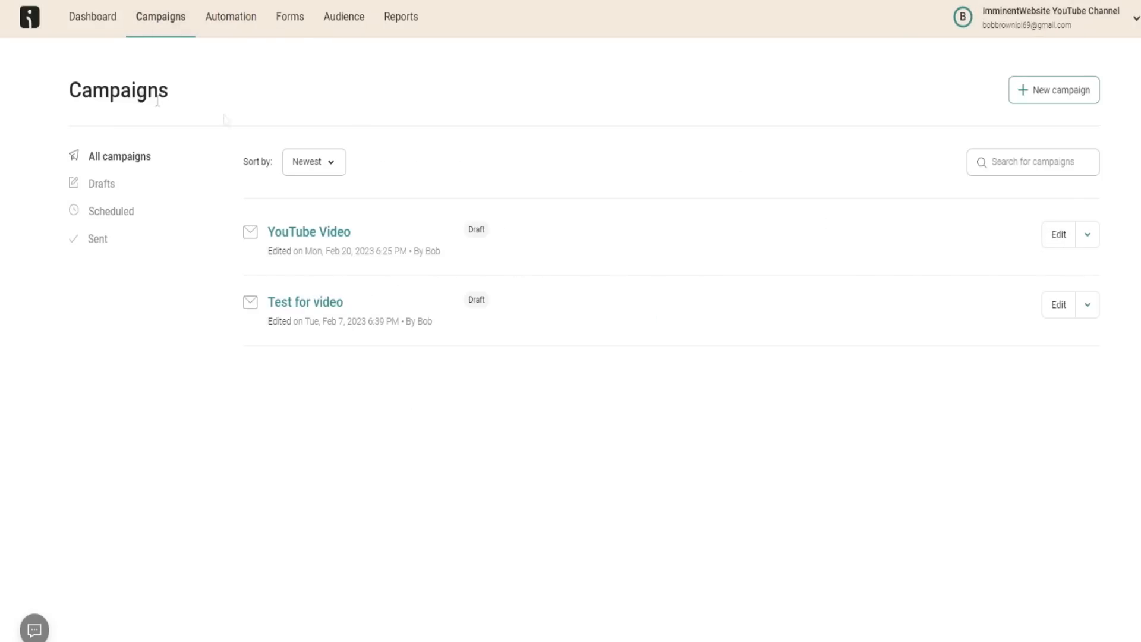
left_click(1053, 90)
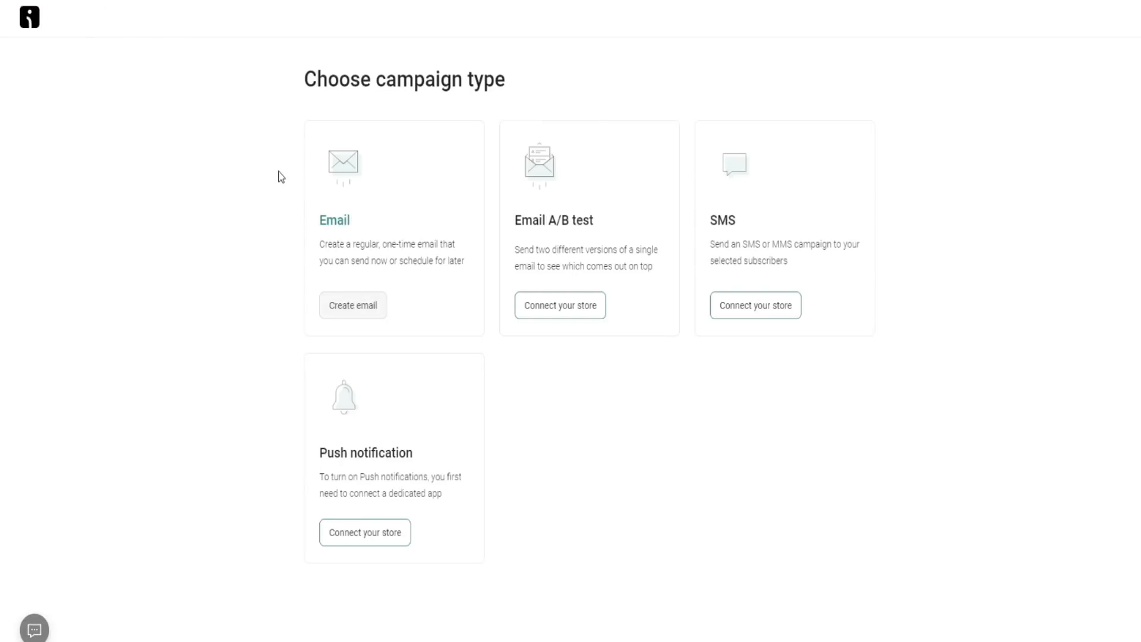
left_click(352, 305)
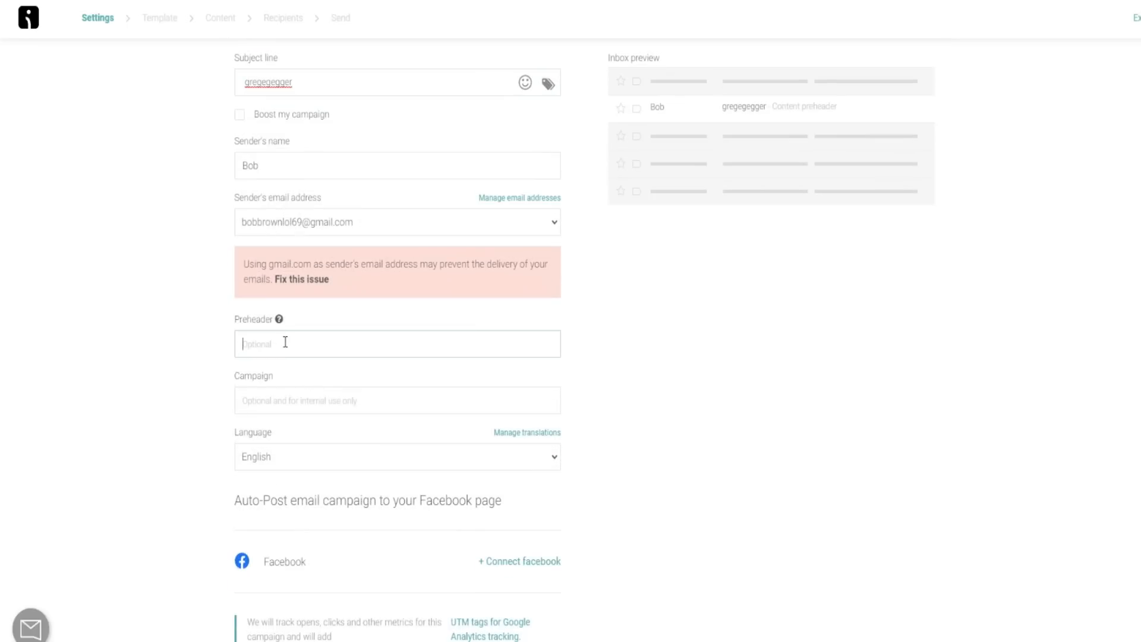
Step: Fill the preheader 'regeegge' and campaign name 'rggregre' and continue to the next step
type("regeegge")
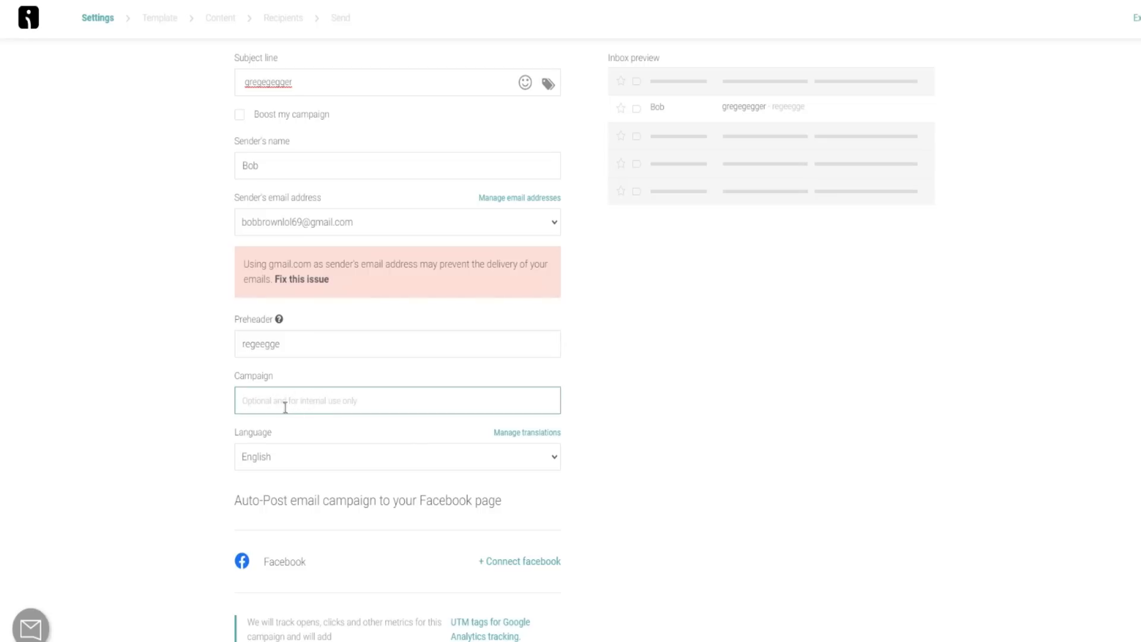
mouse_move(313, 400)
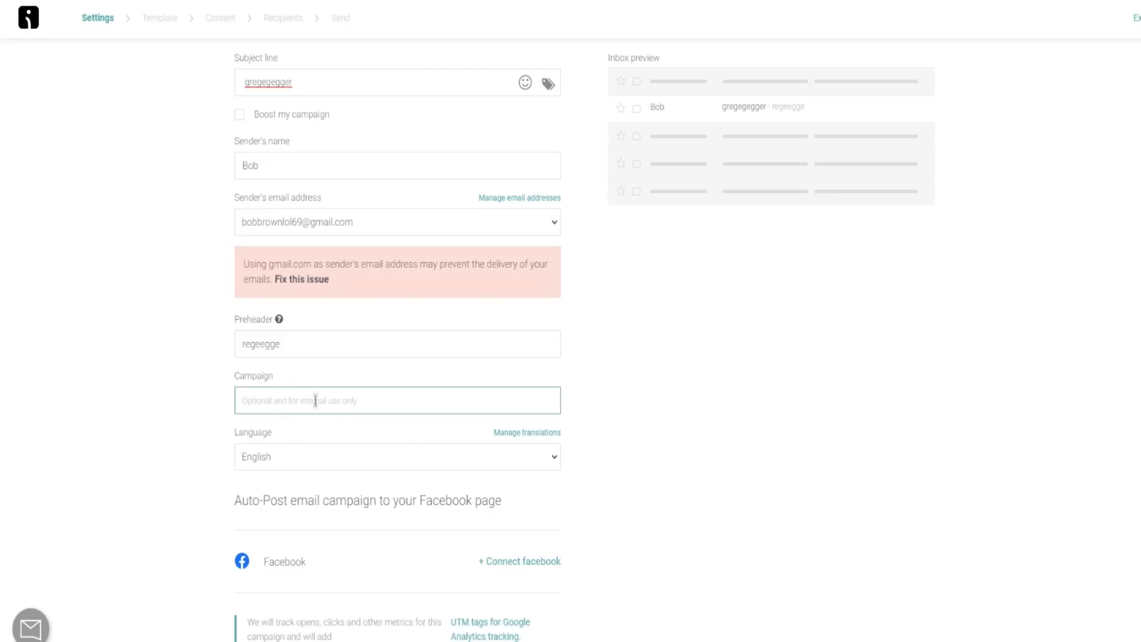
type("rg")
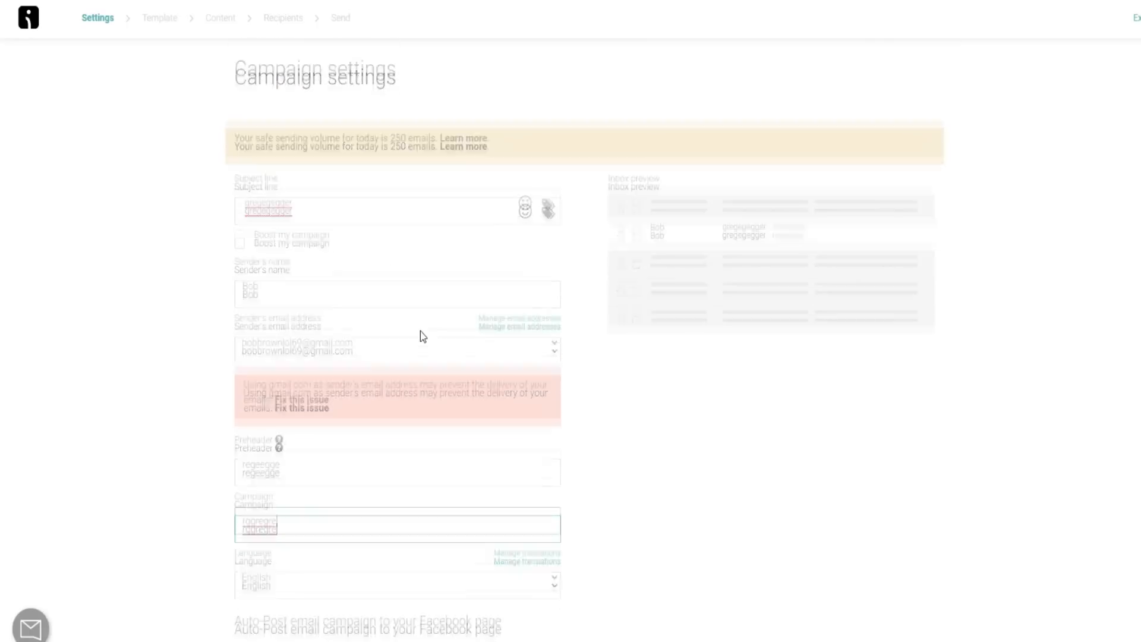
scroll("down", 3)
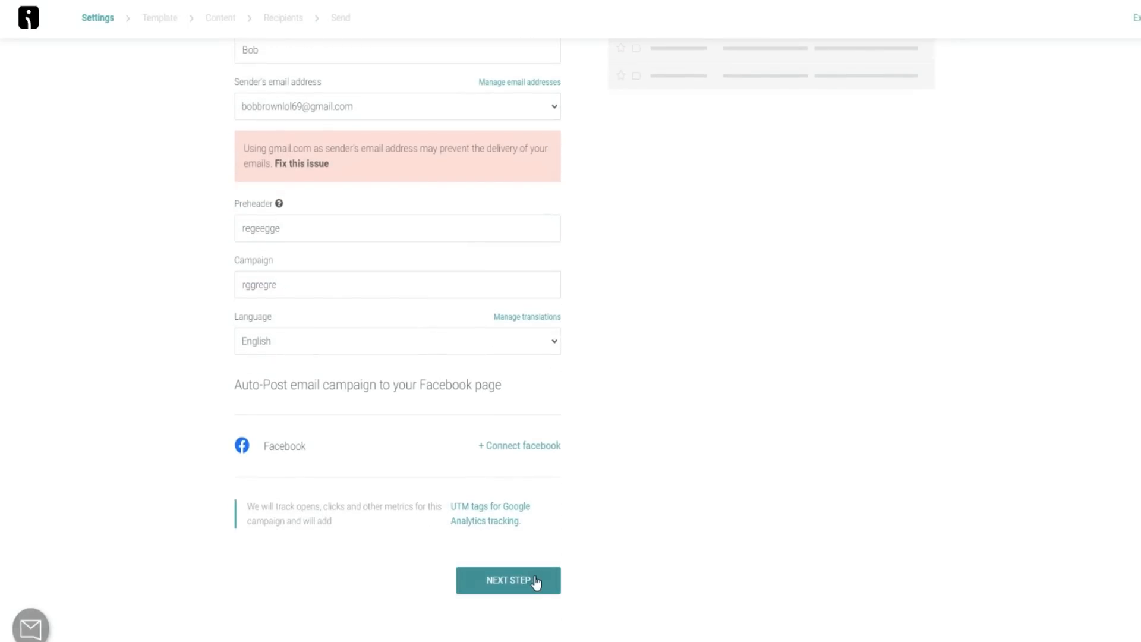
left_click(509, 580)
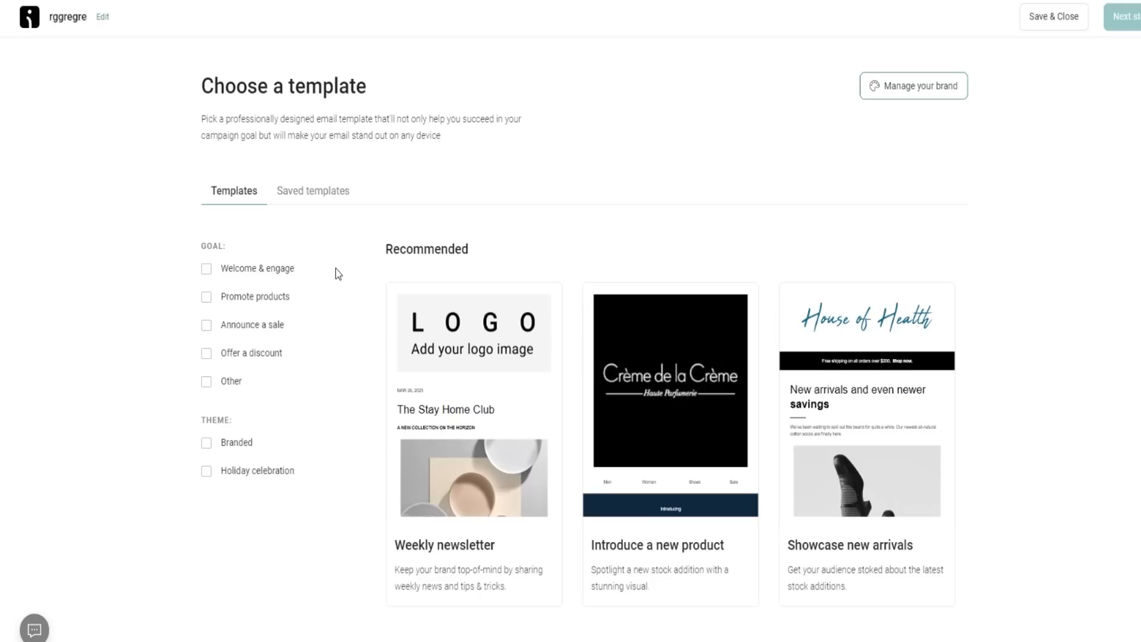
mouse_move(226, 308)
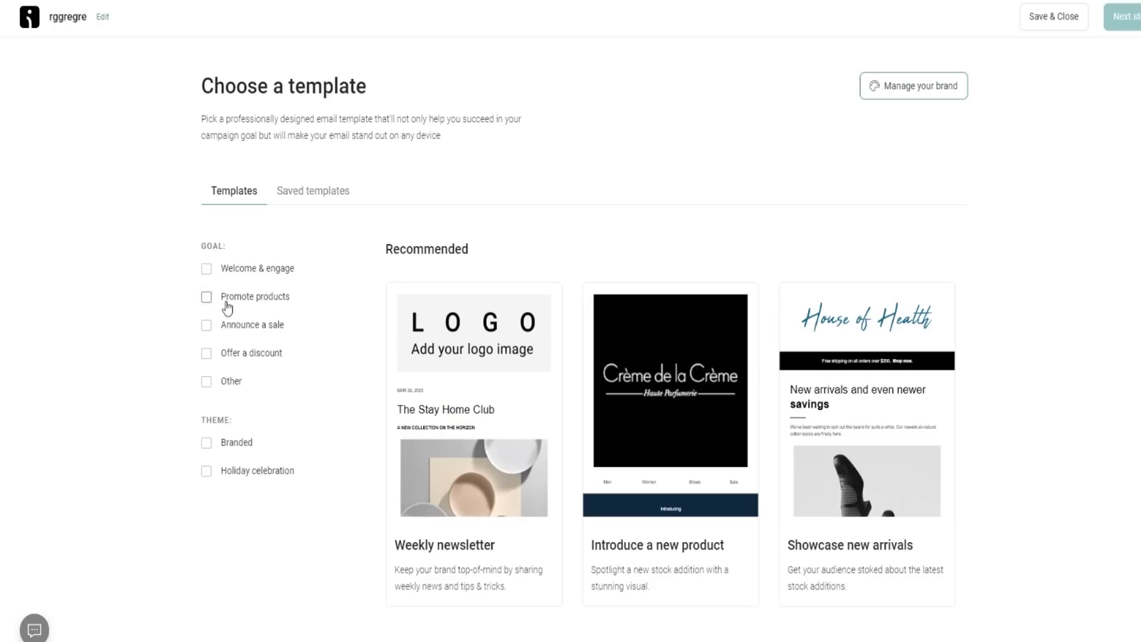
mouse_move(427, 347)
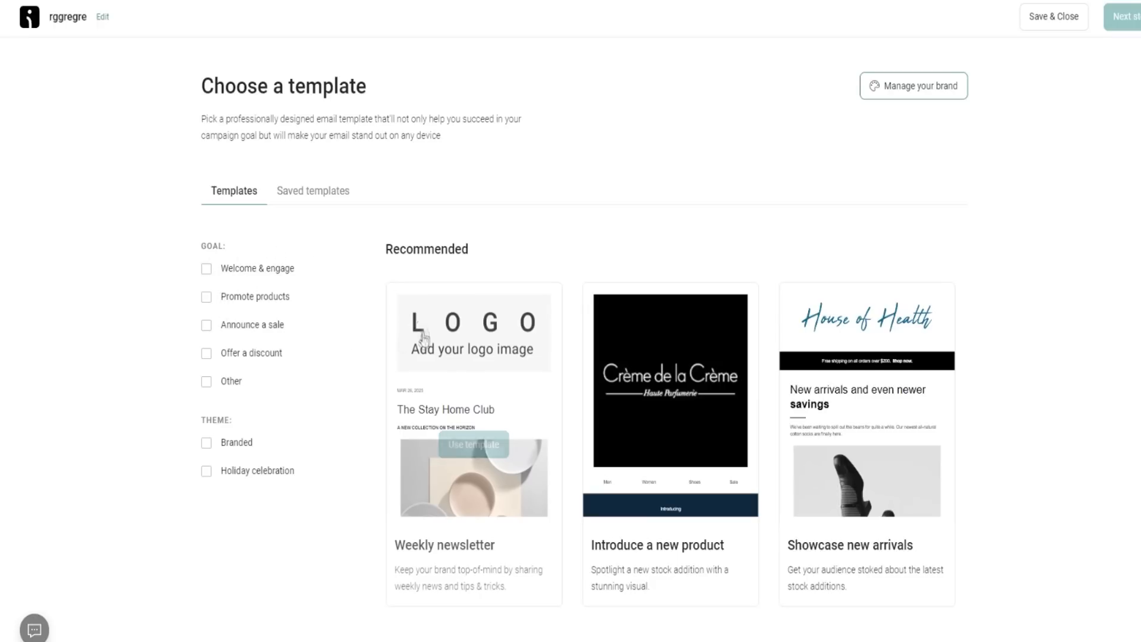
Step: Apply a Recommended template to the rggregre campaign
scroll("down", 3)
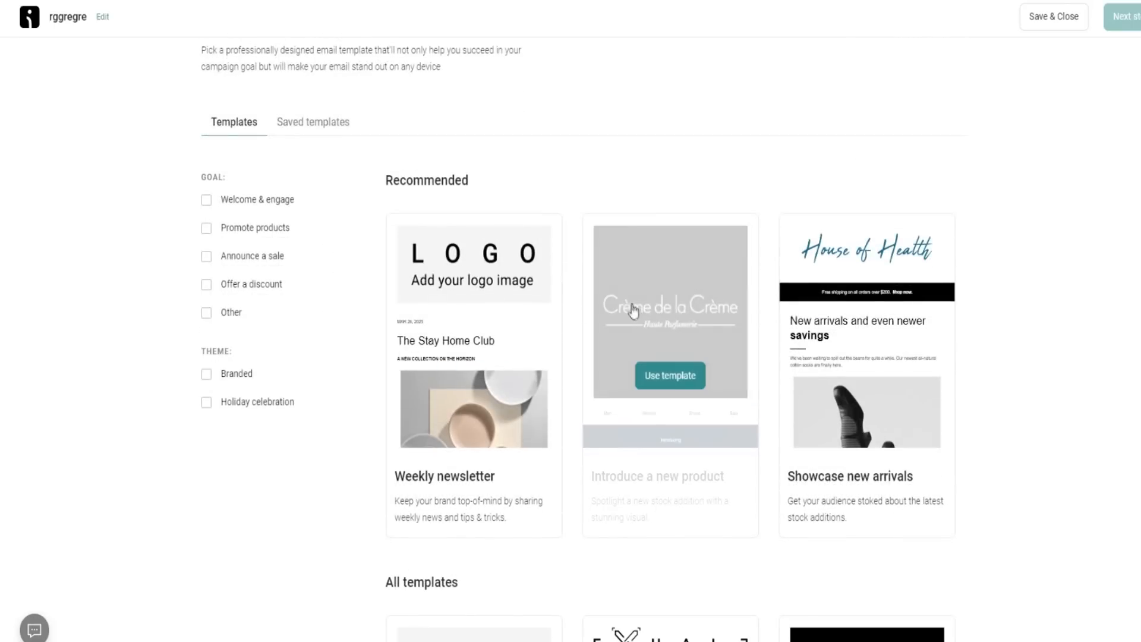
mouse_move(878, 295)
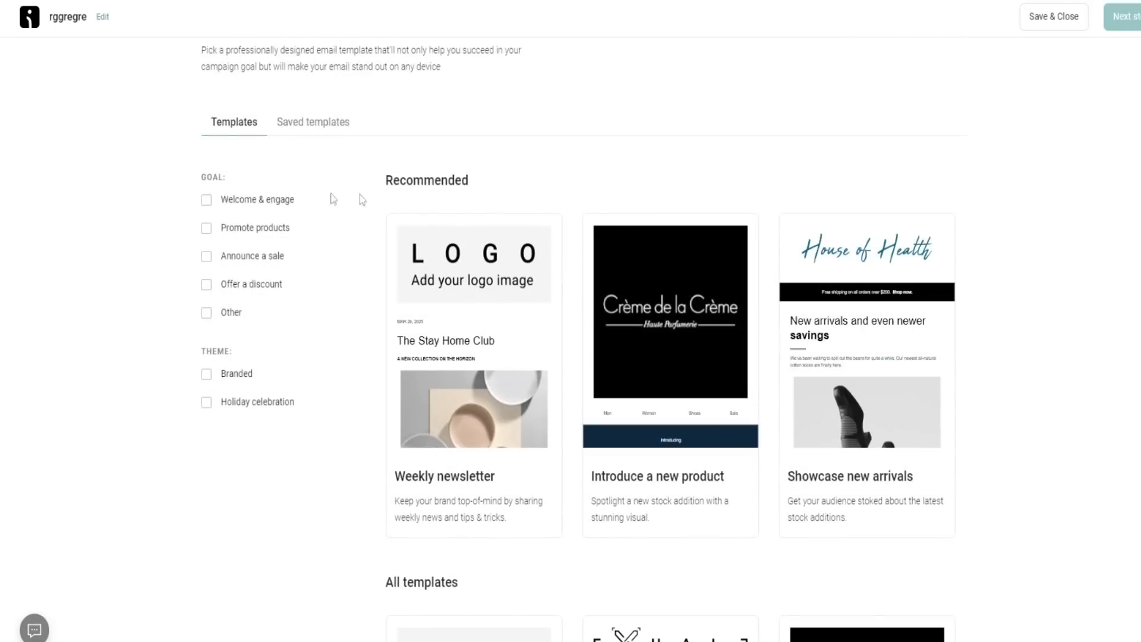
mouse_move(671, 309)
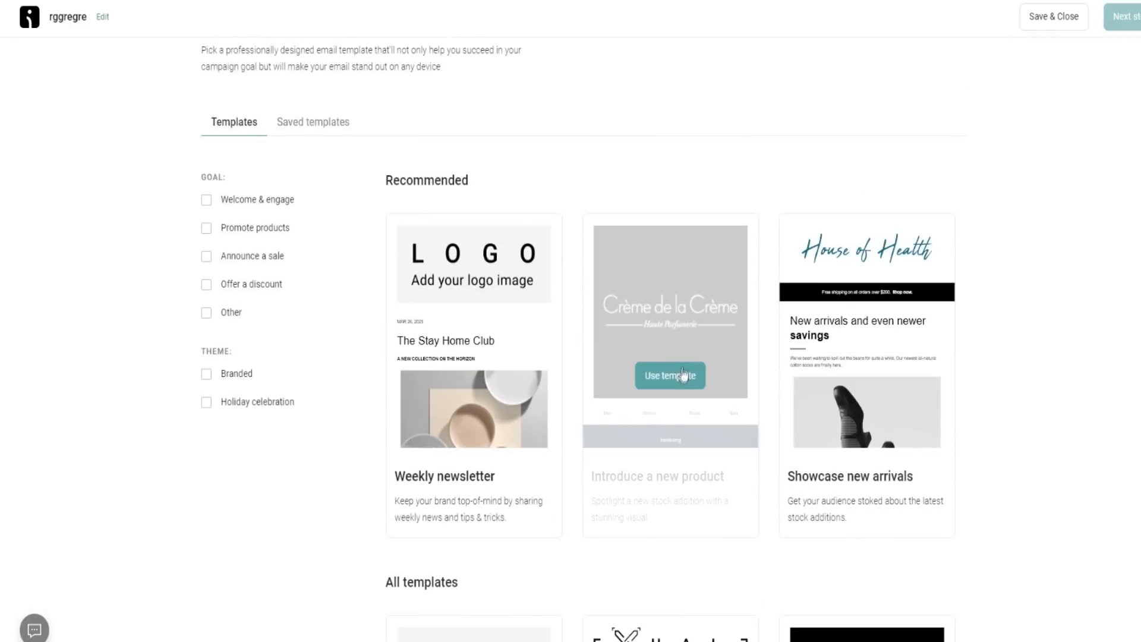
left_click(670, 376)
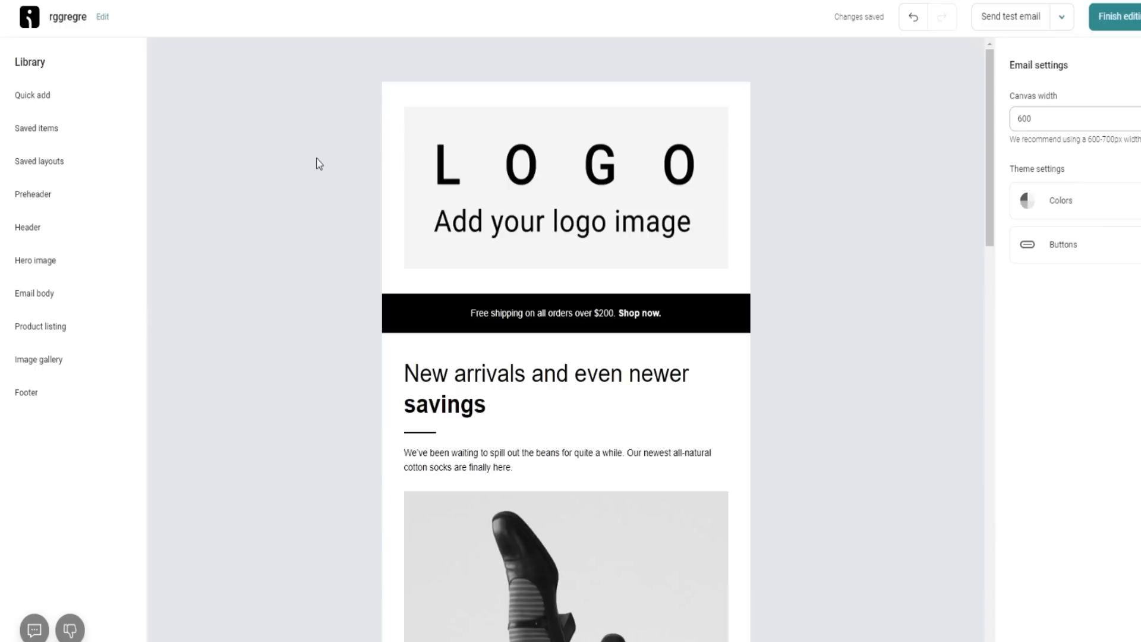
mouse_move(34, 99)
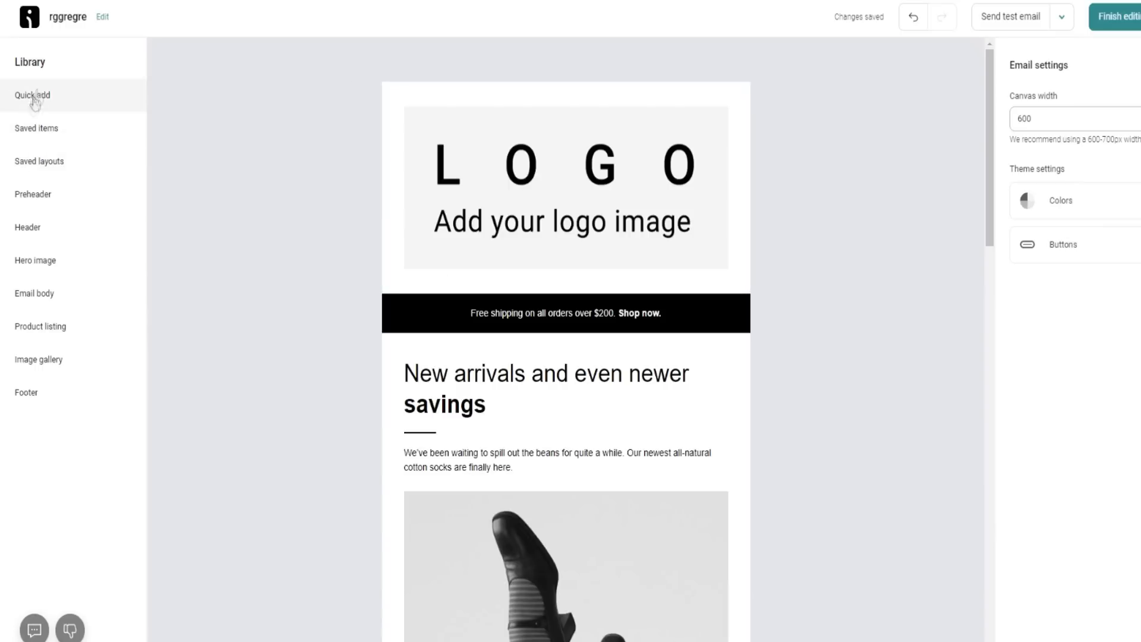
Step: Add an empty Text block from Quick add directly below the logo
left_click(30, 95)
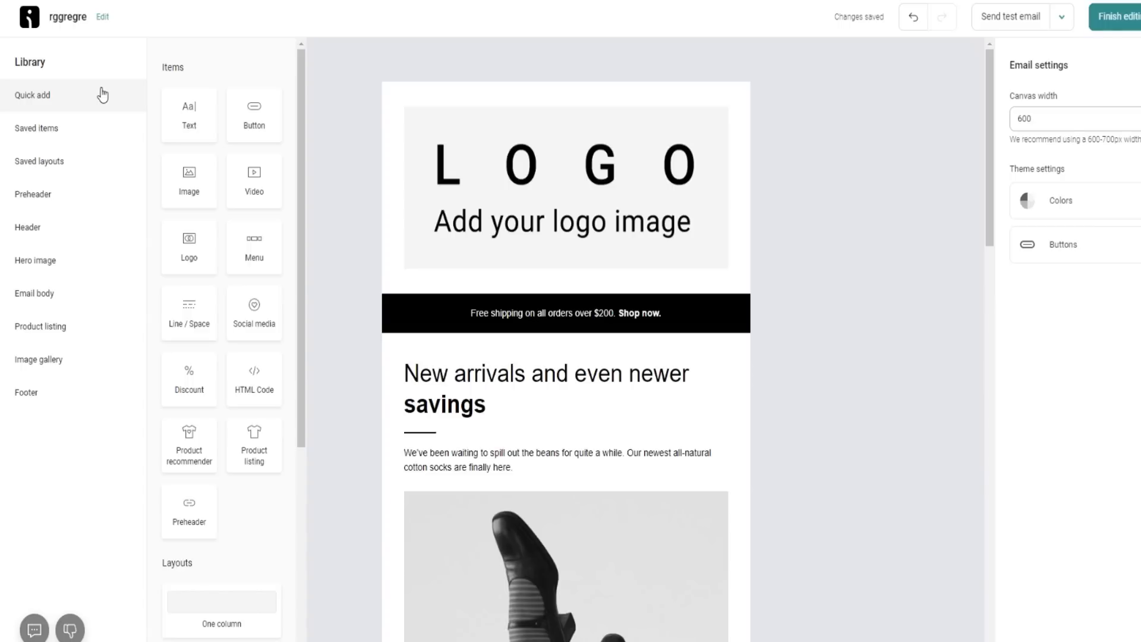
mouse_move(107, 95)
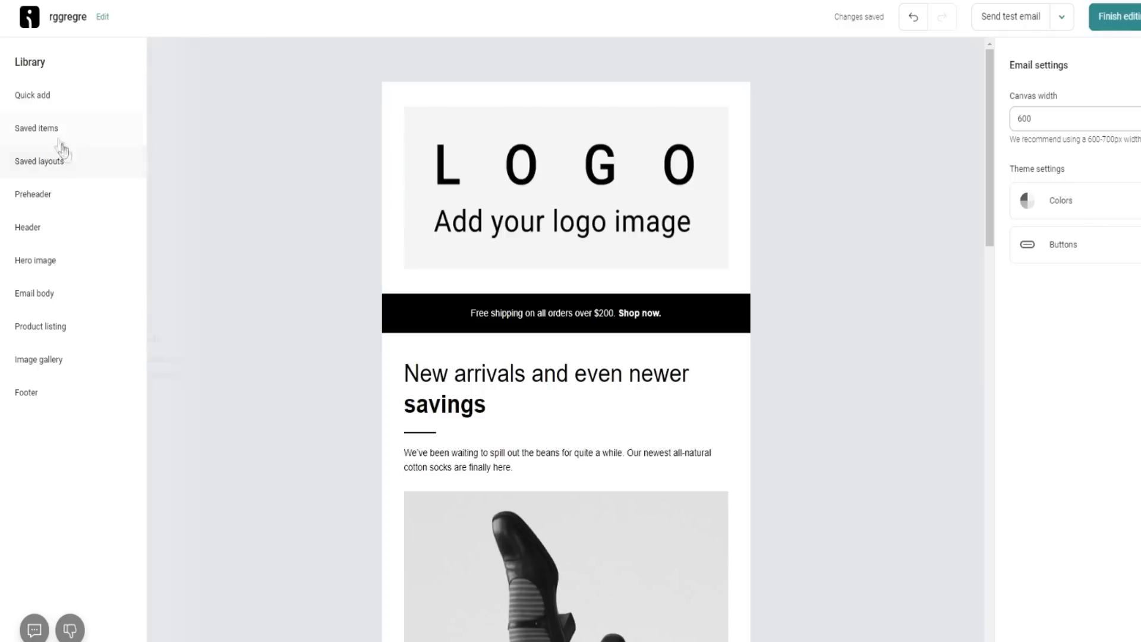
left_click(28, 95)
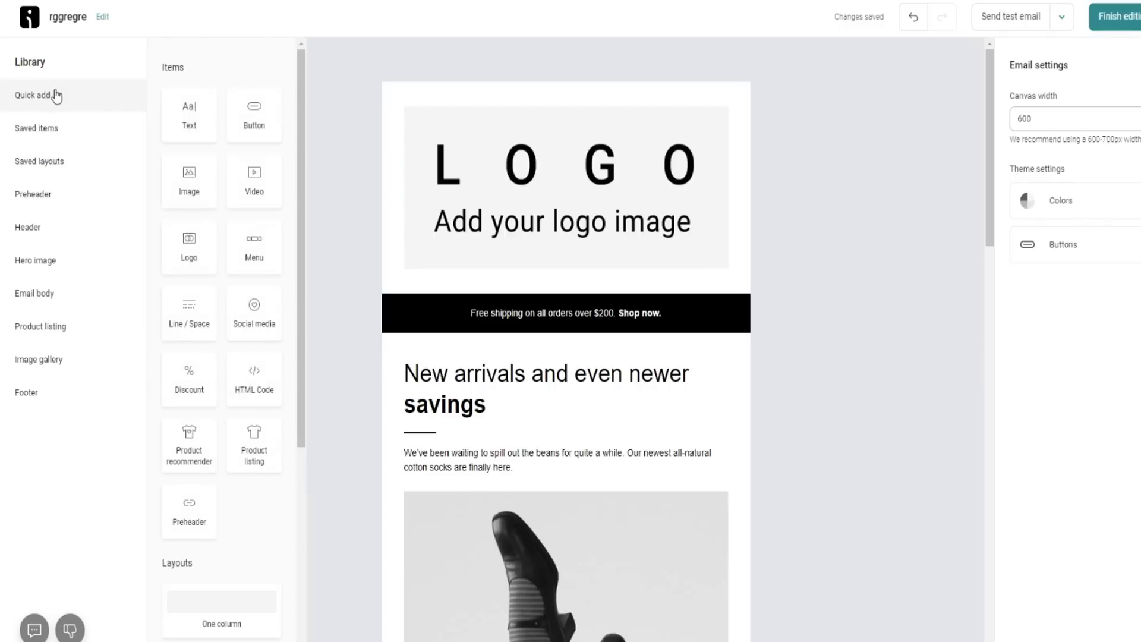
mouse_move(188, 110)
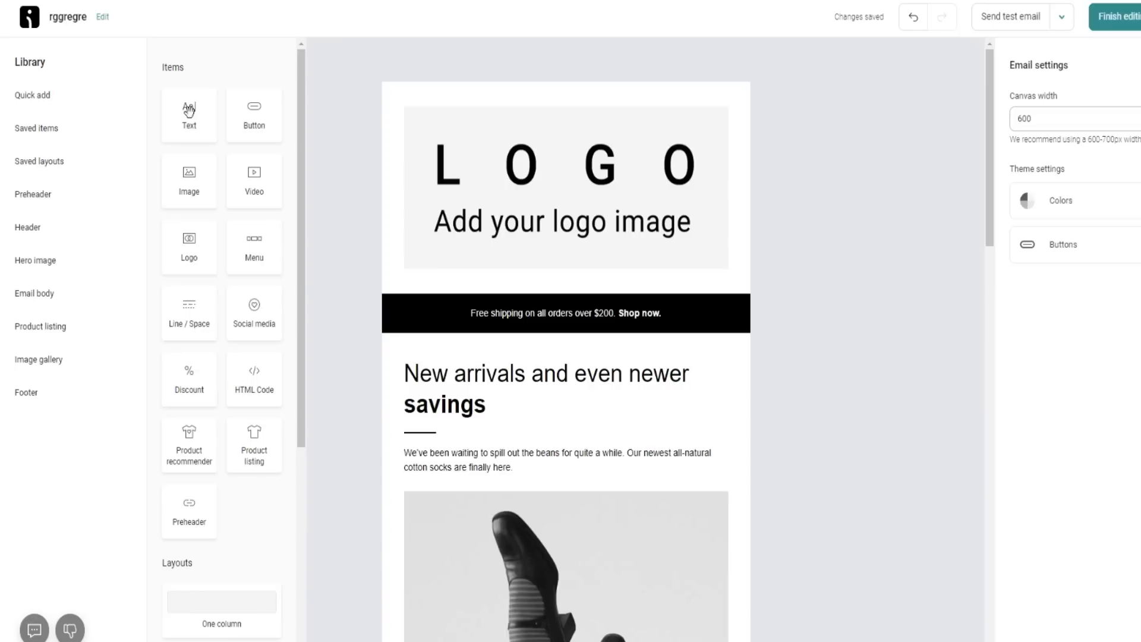
mouse_move(202, 122)
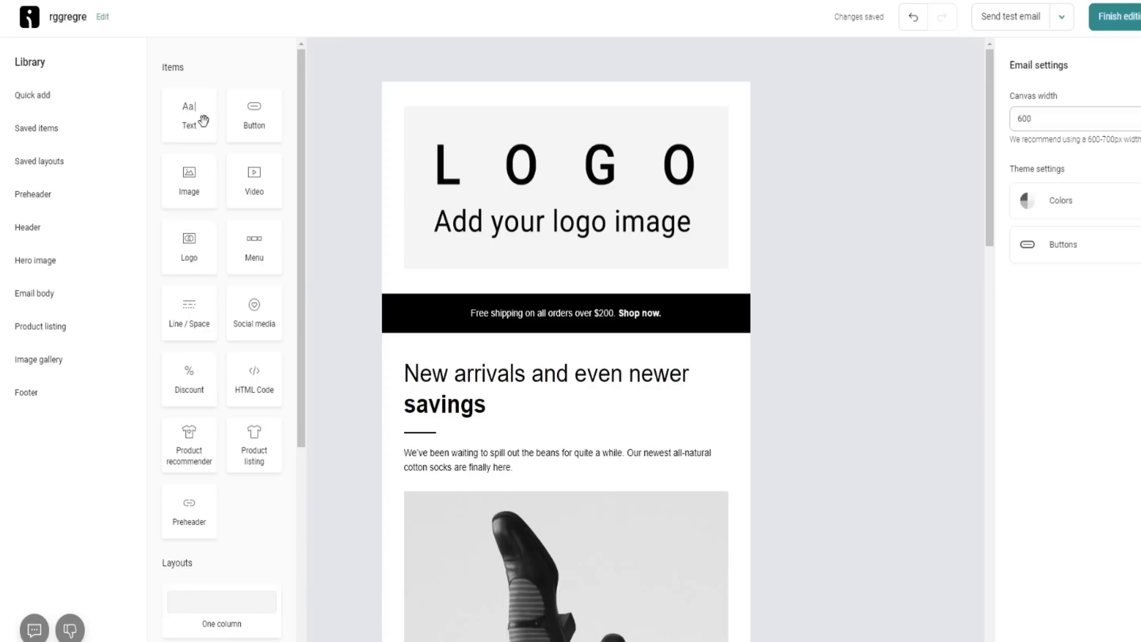
mouse_move(195, 151)
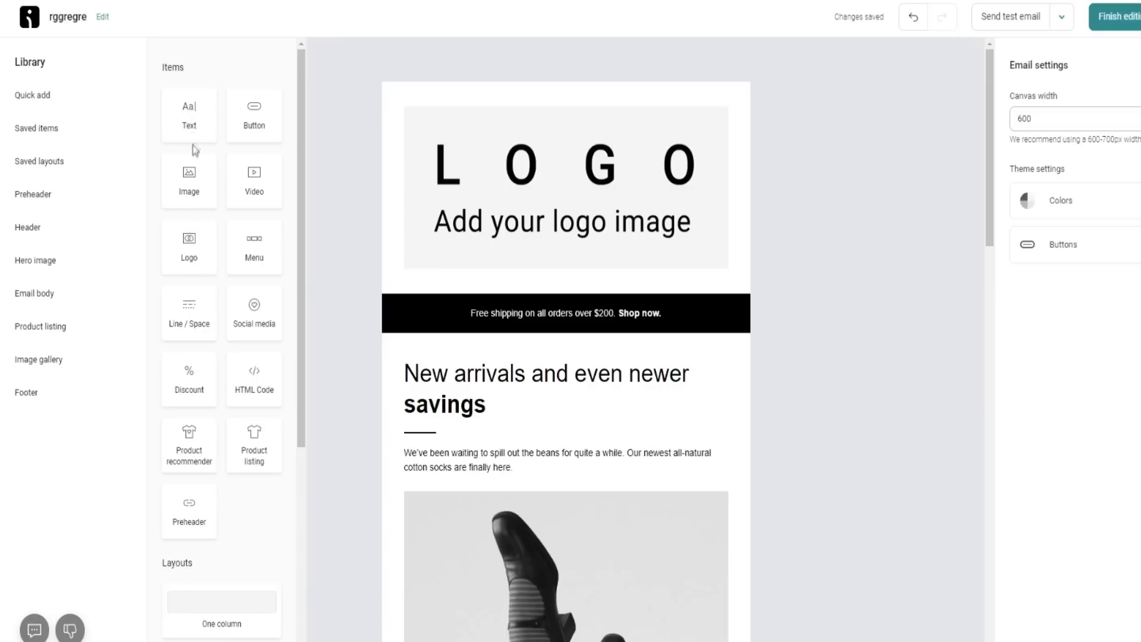
left_click(189, 114)
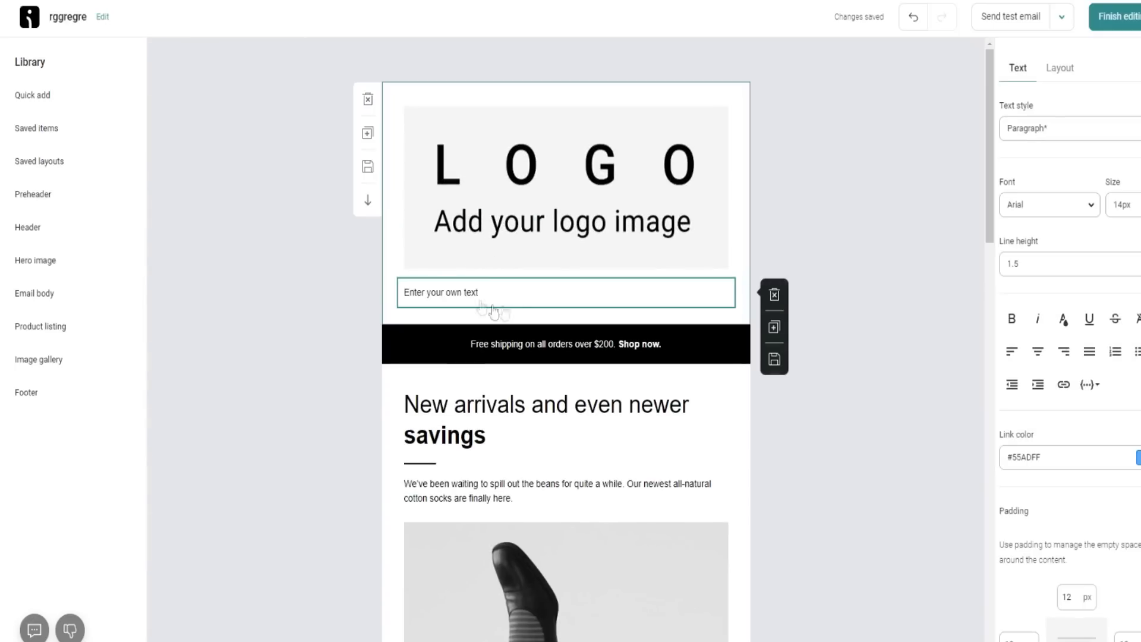
Step: Browse the content library categories: basic items, saved items and saved layouts
left_click(33, 95)
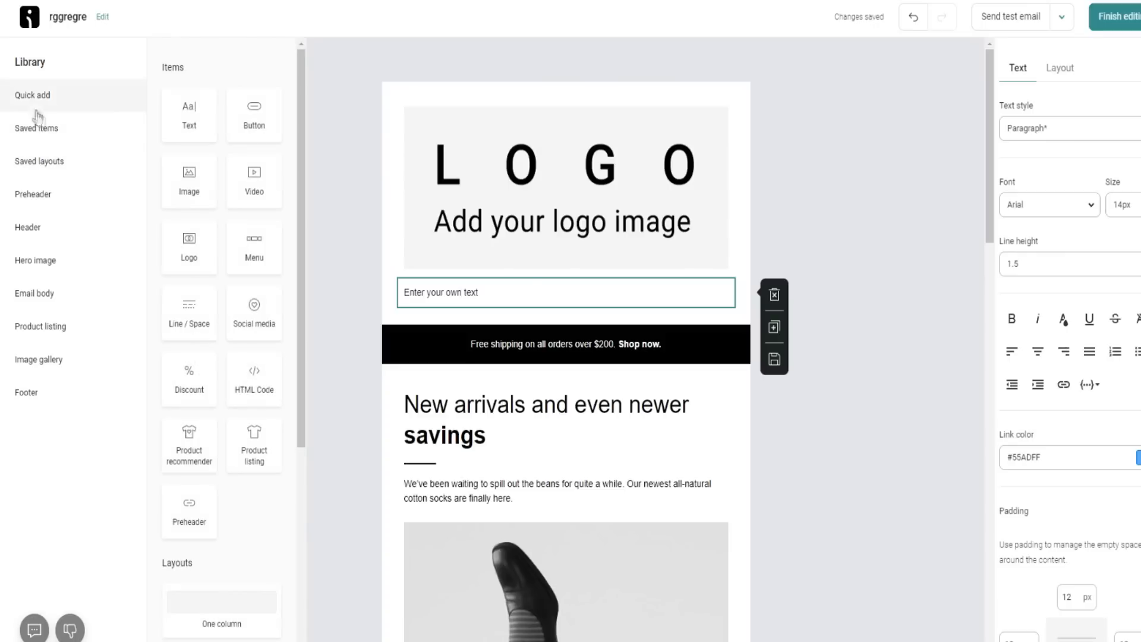
left_click(36, 128)
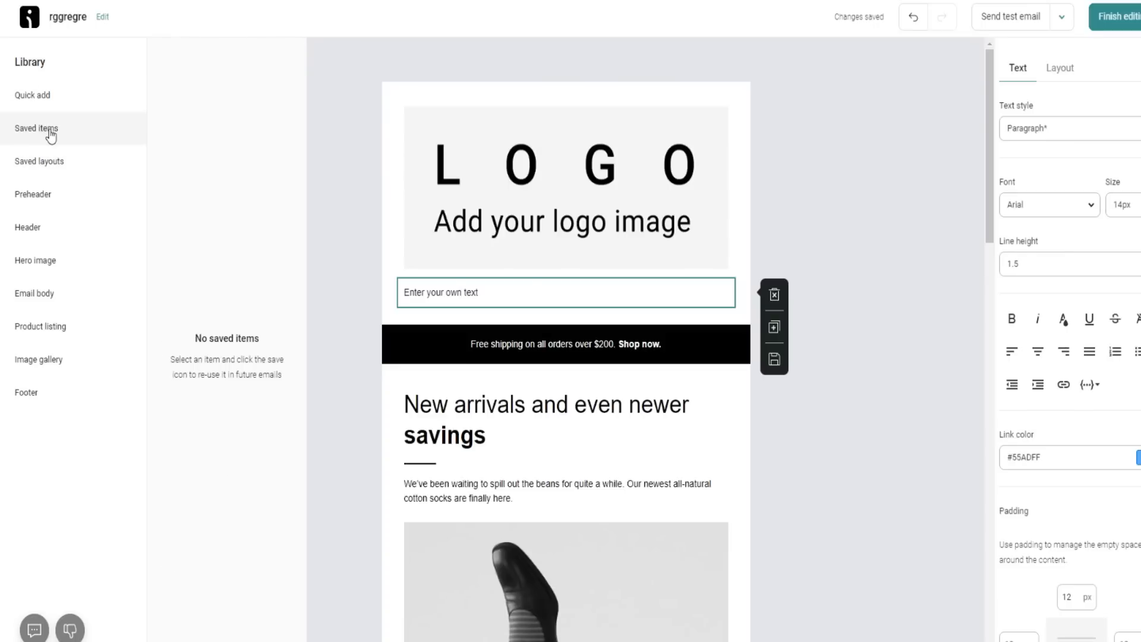
left_click(39, 161)
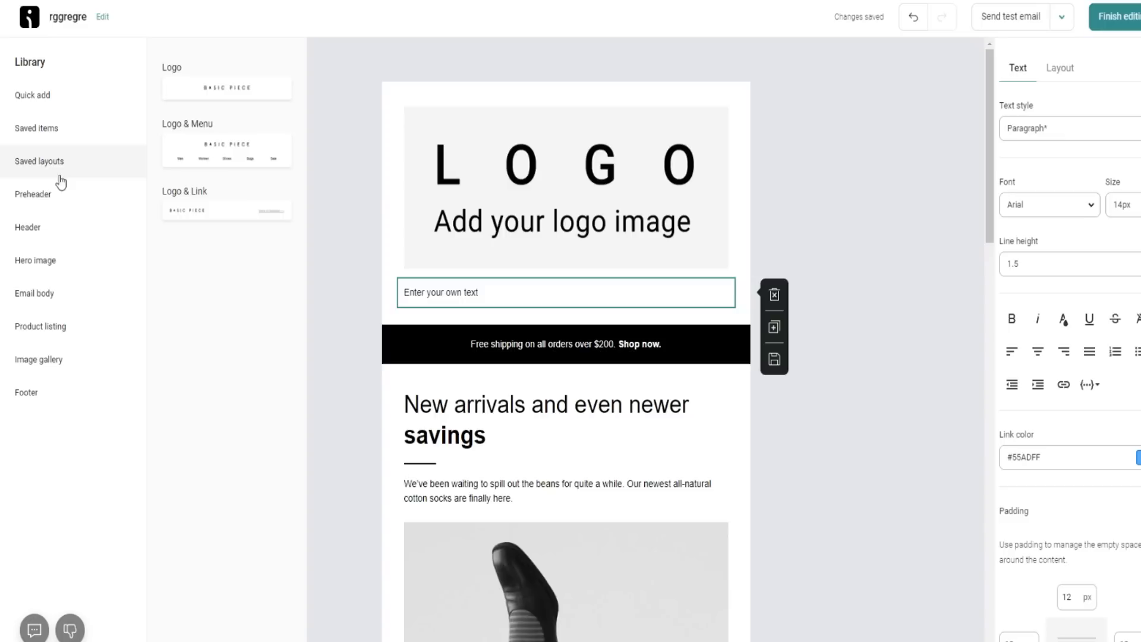
left_click(37, 128)
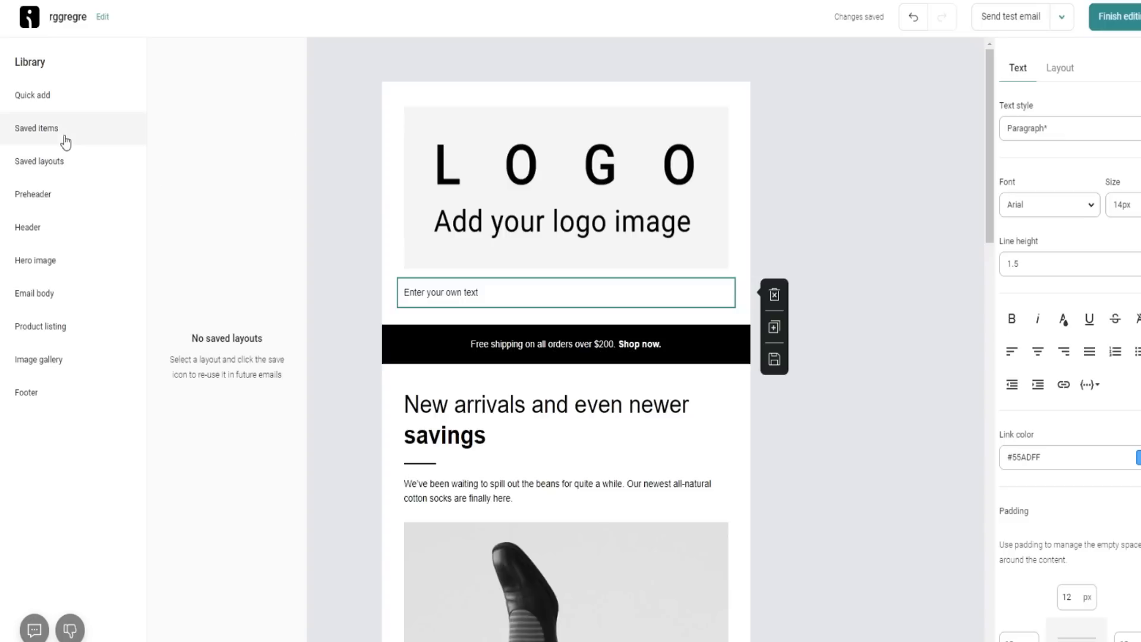
left_click(37, 128)
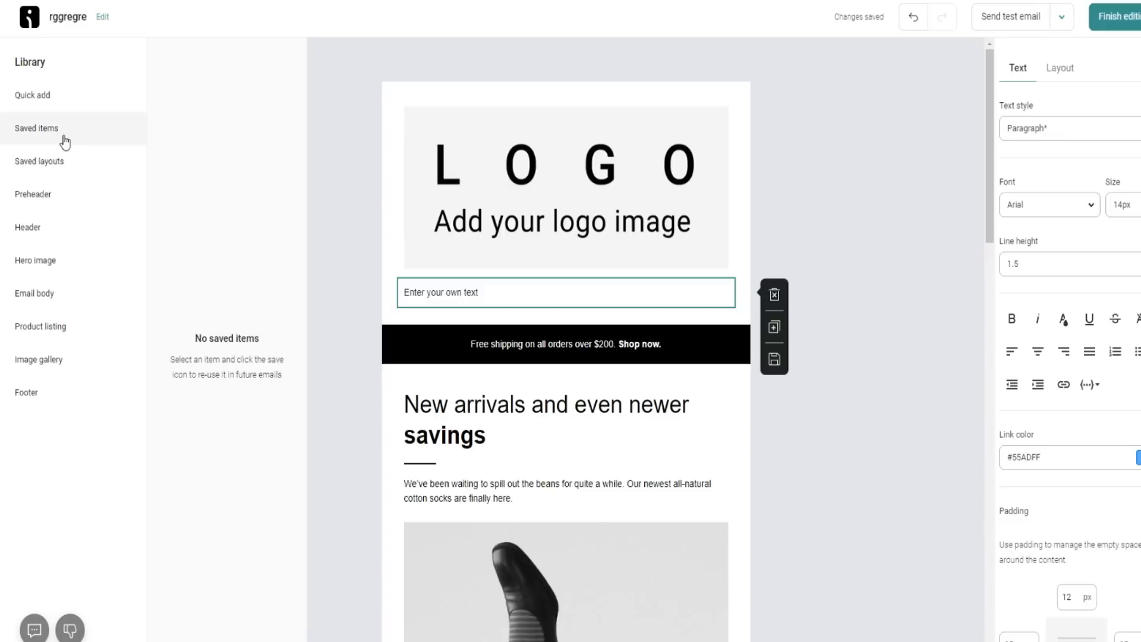
mouse_move(32, 162)
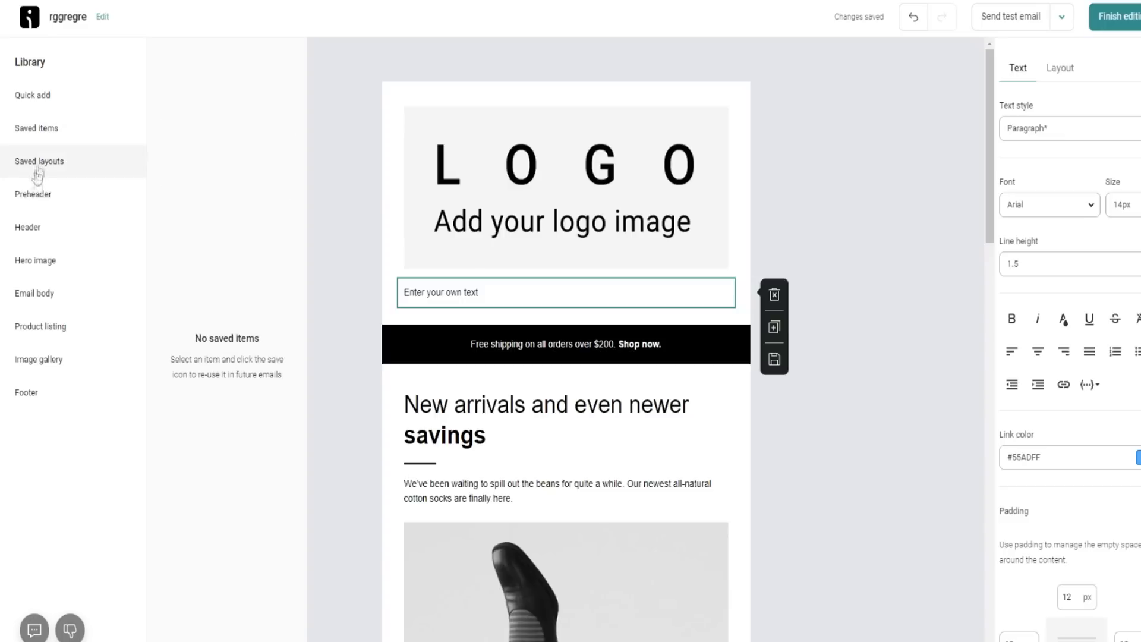
left_click(27, 227)
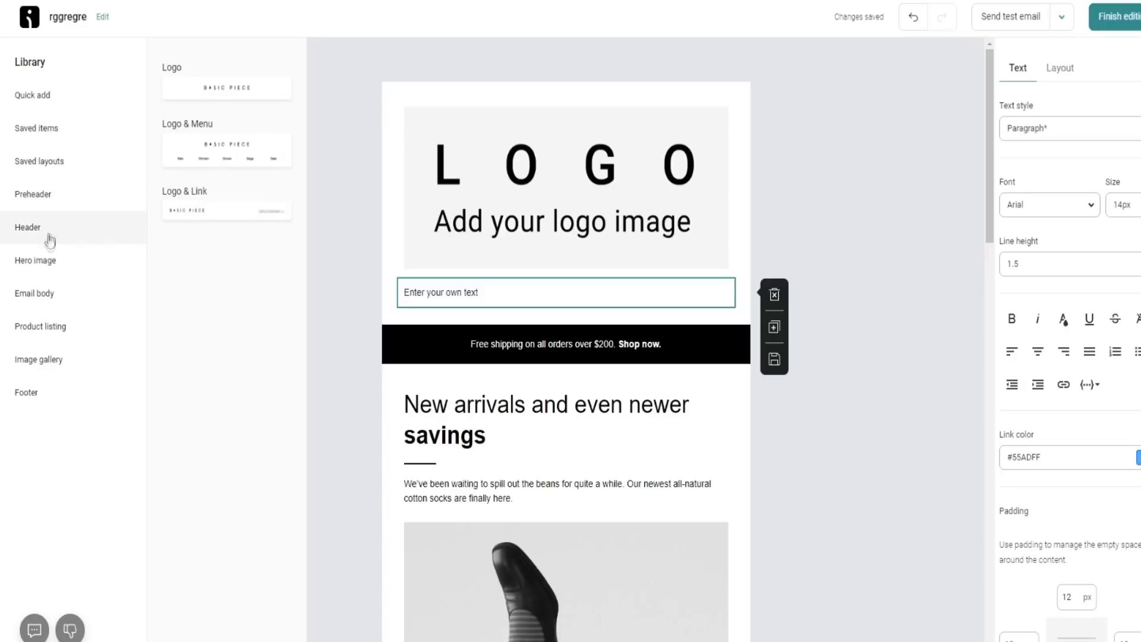
Step: Insert the Hero 7 GOLD layout with the necklace photo from the Hero image designs
left_click(35, 261)
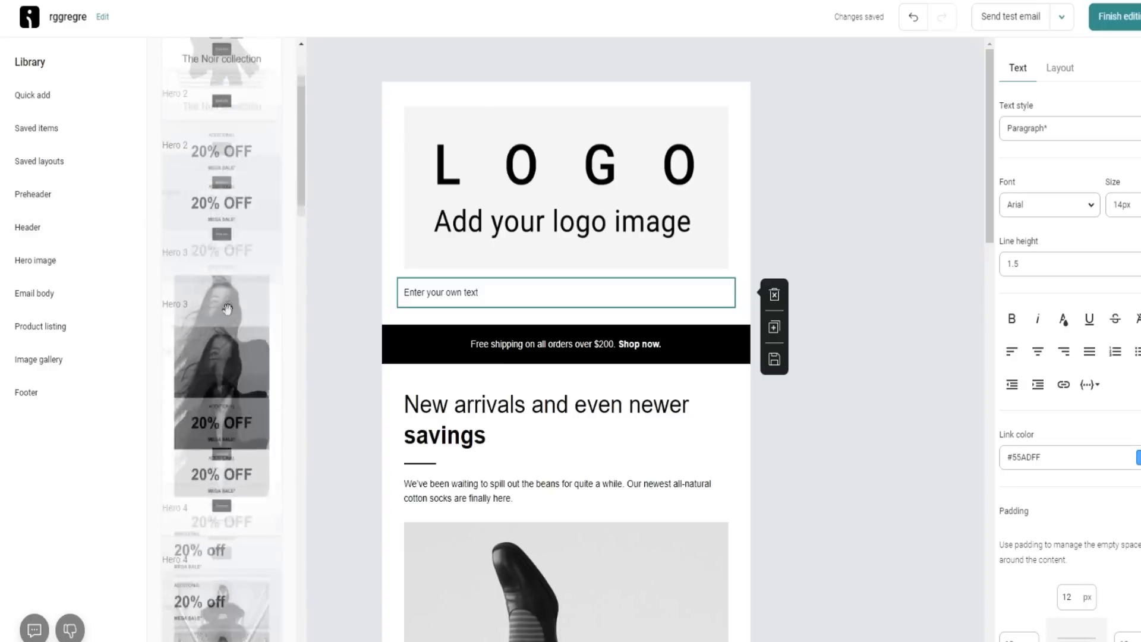
scroll("down", 3)
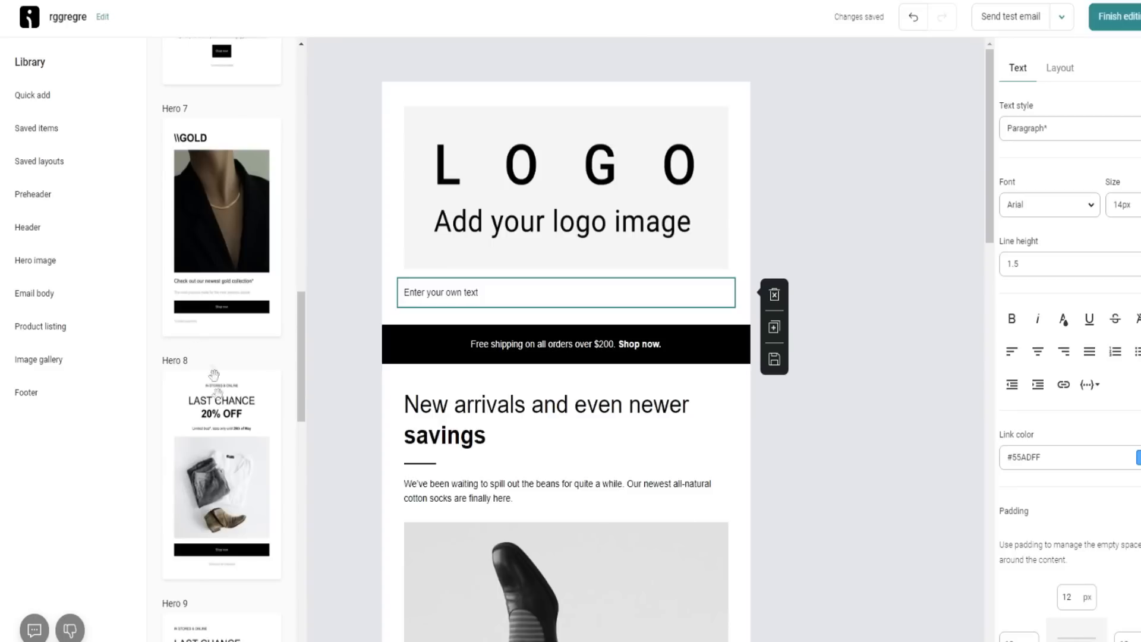
scroll("down", 3)
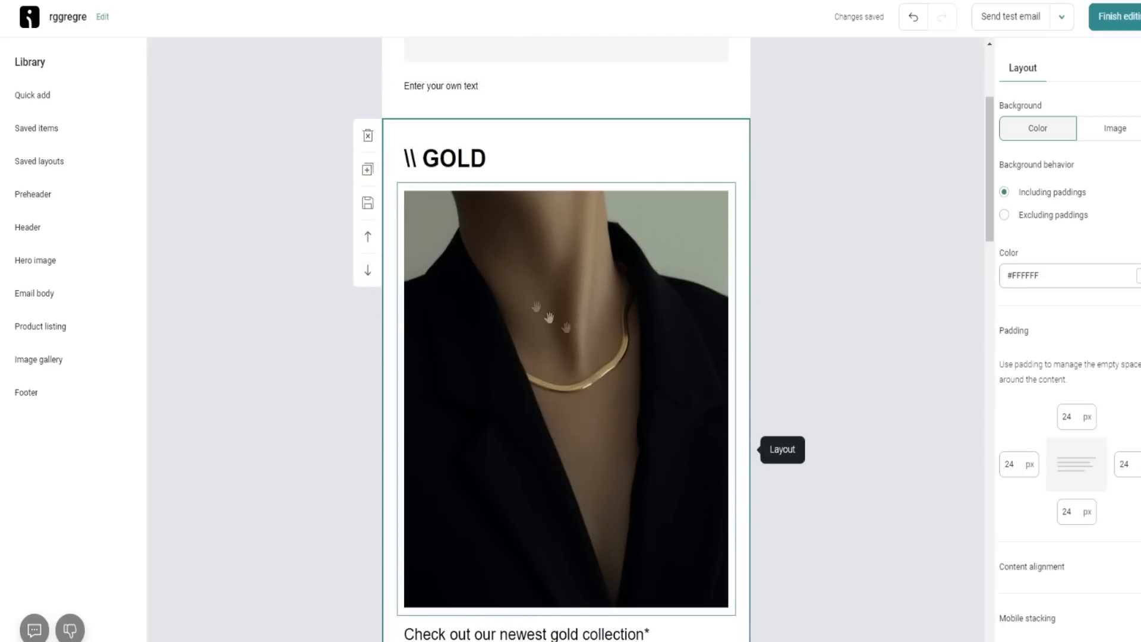
Step: Remove the necklace photo from the GOLD hero, leaving an empty upload placeholder
left_click(444, 159)
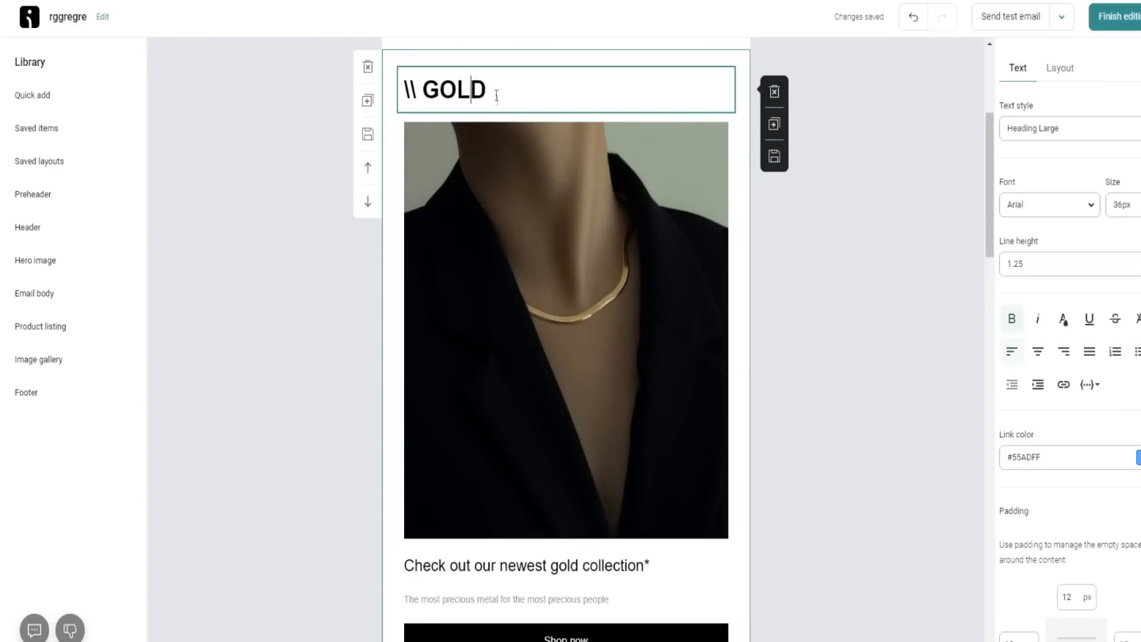
left_click(565, 328)
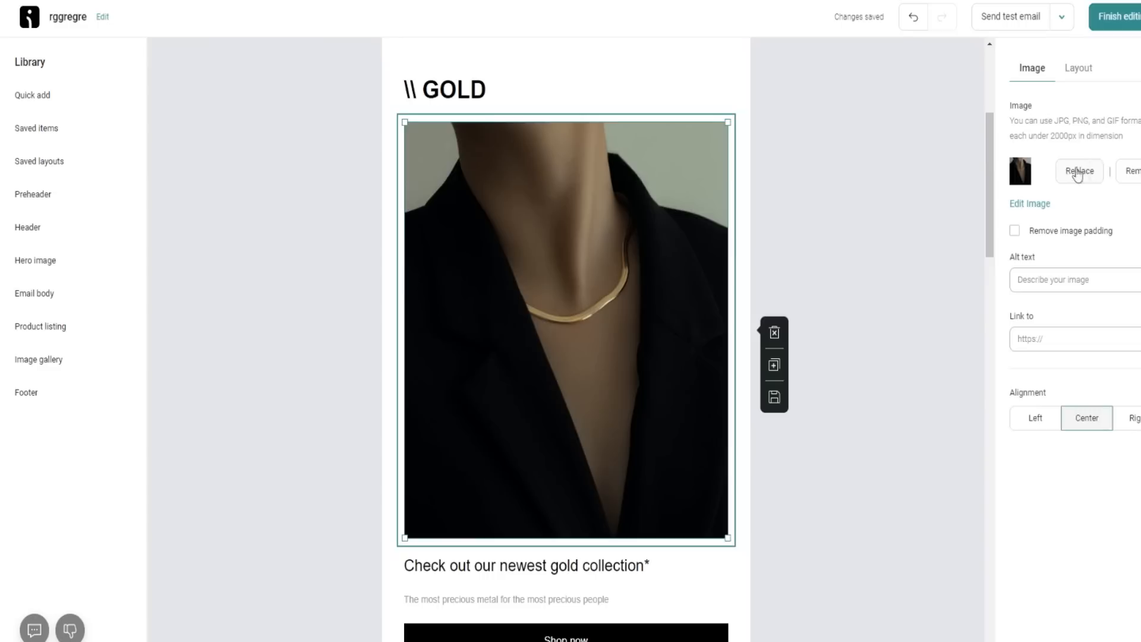
left_click(1139, 171)
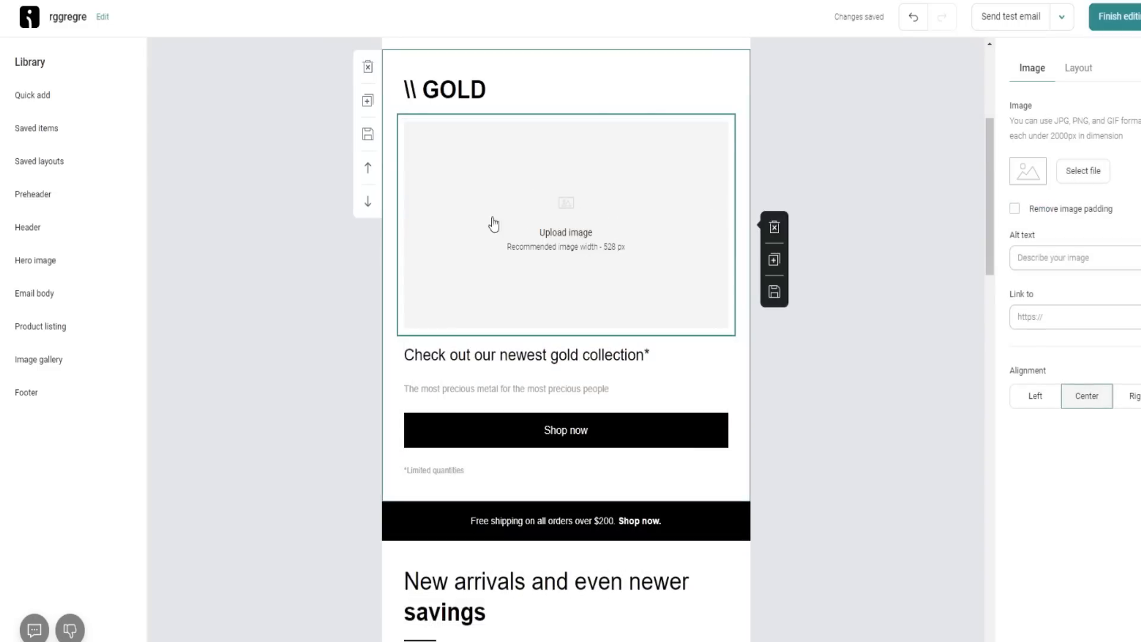
scroll("down", 3)
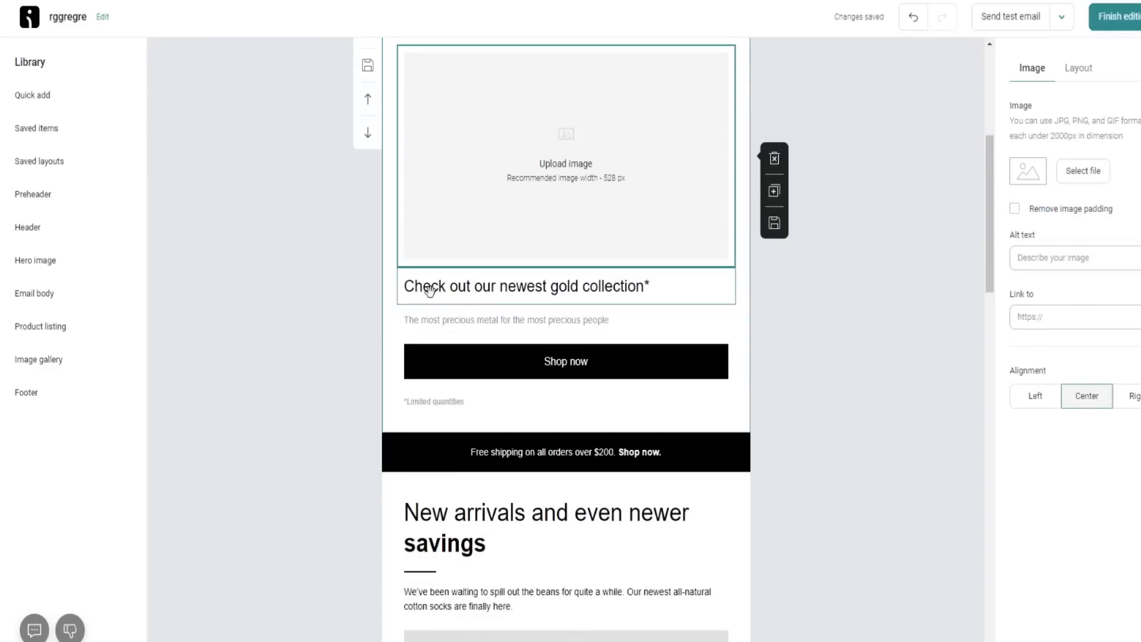
Step: Cut the hero subtitle to 'The mostprecious metal for', then check the Shop now button and Email body blocks
left_click(507, 320)
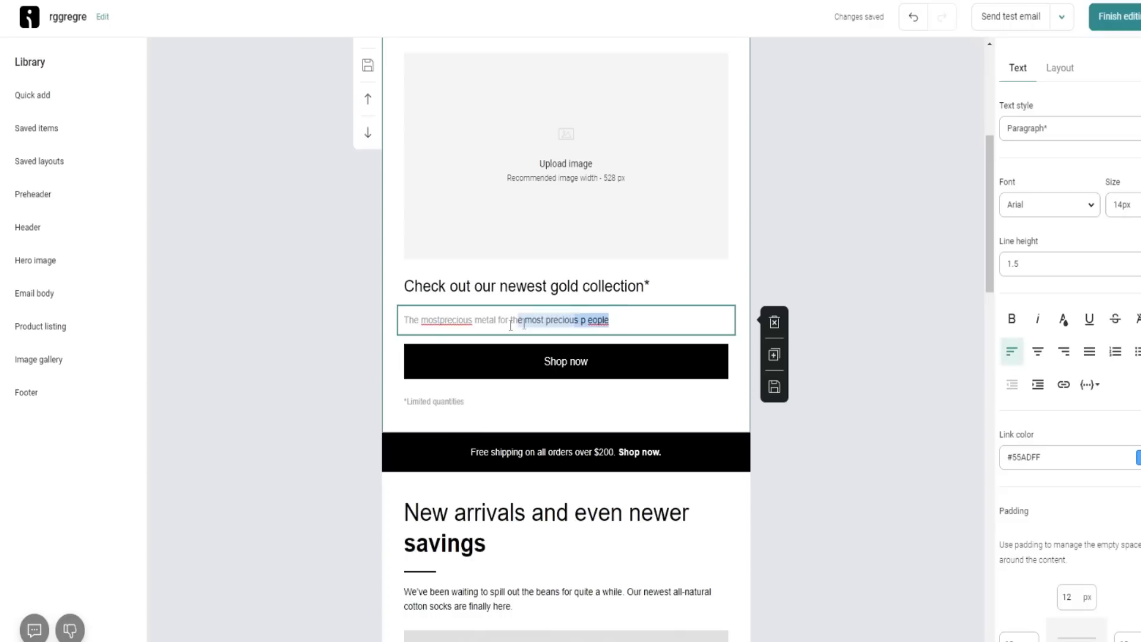
key("Delete")
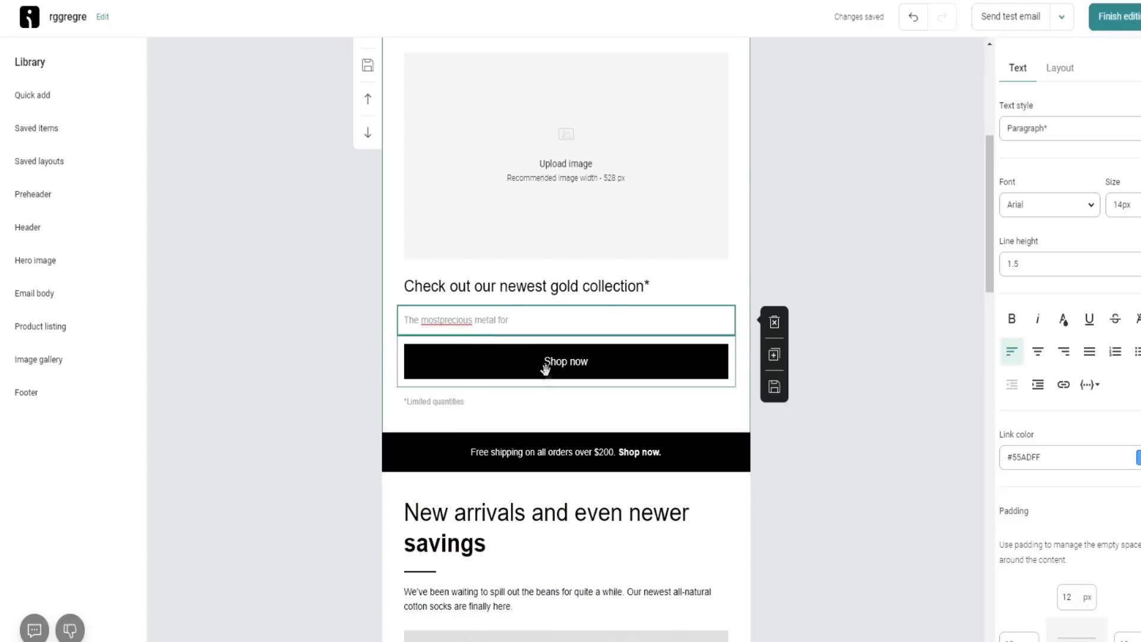
left_click(566, 362)
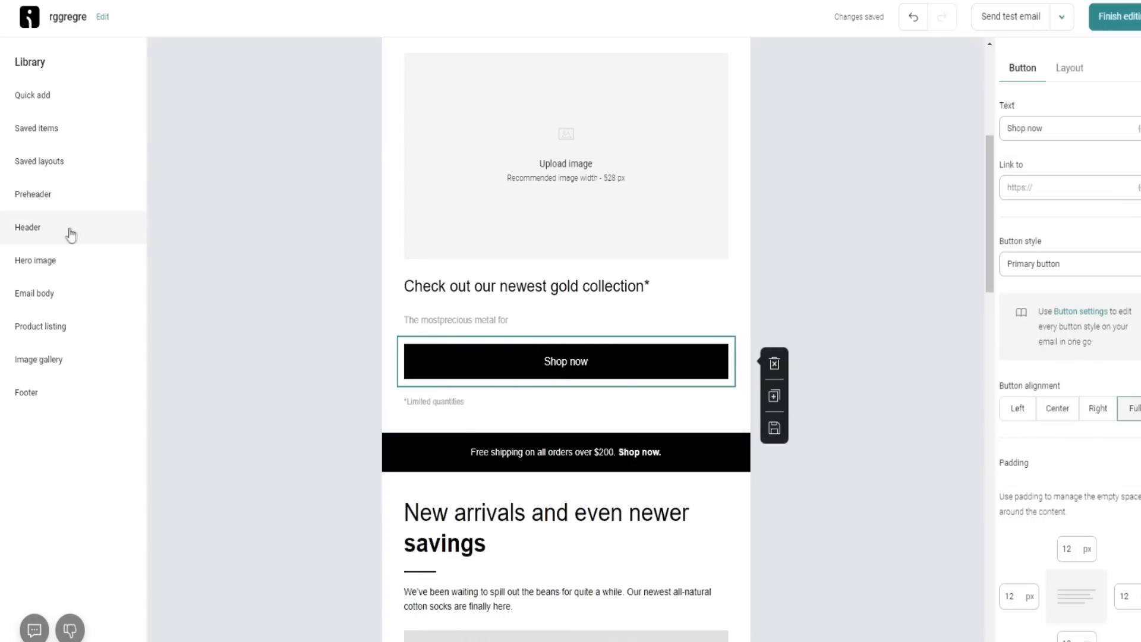
left_click(34, 294)
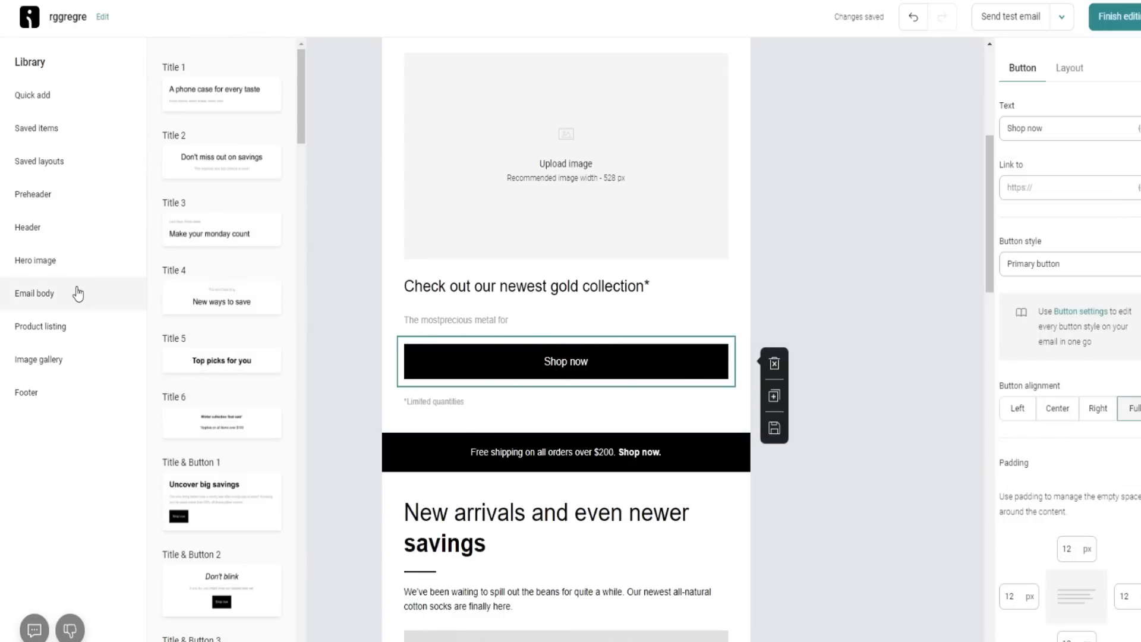
left_click(41, 326)
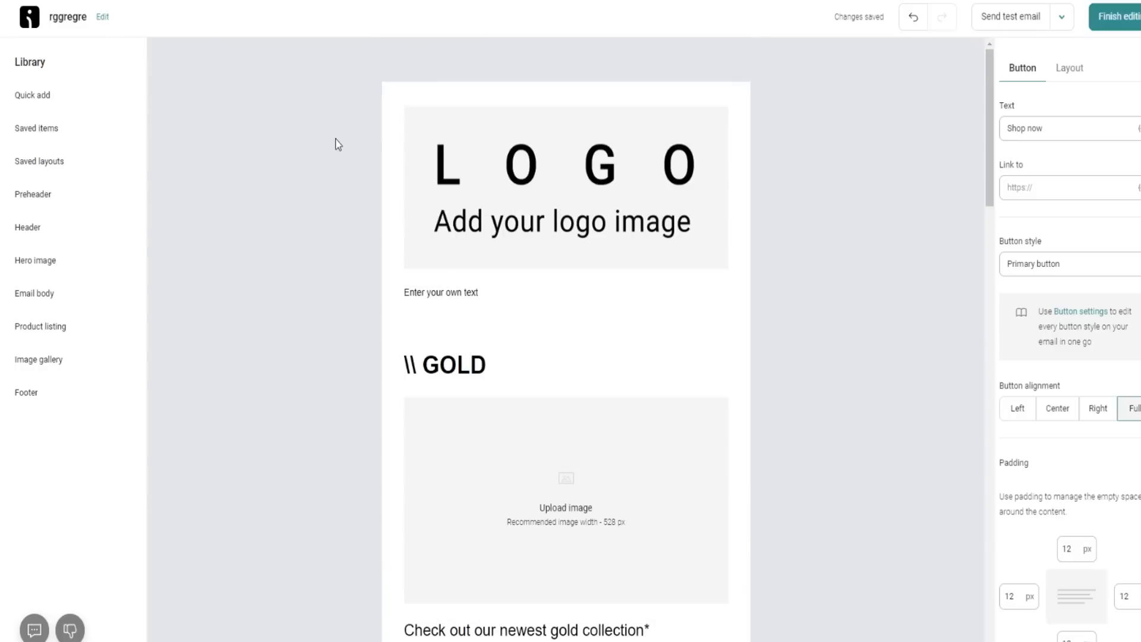
mouse_move(280, 123)
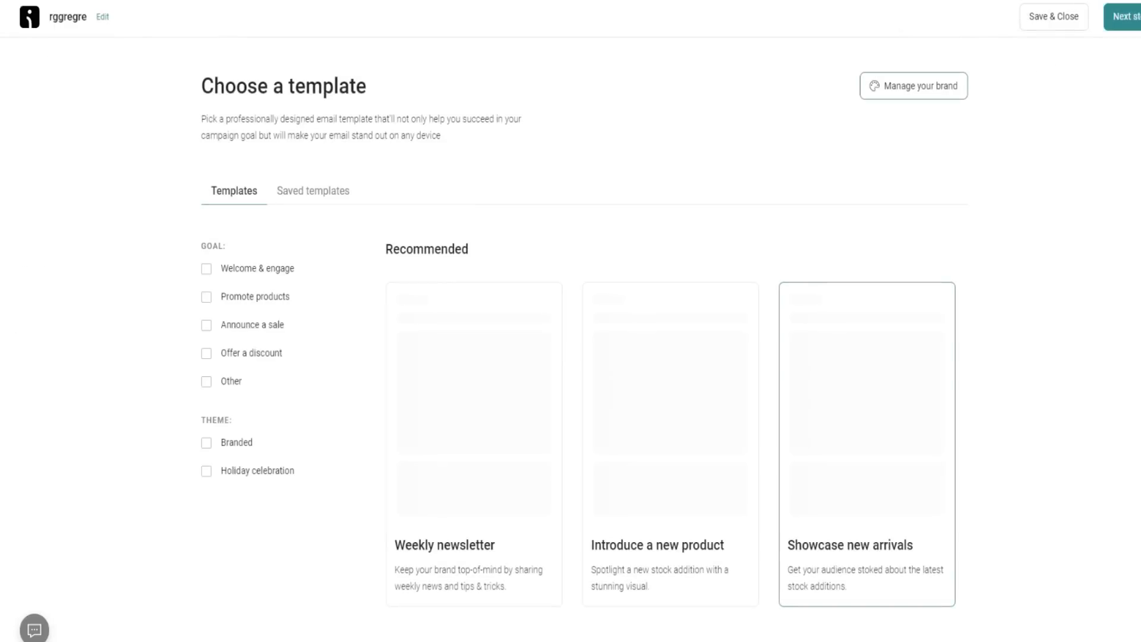
Step: Leave the campaign editor and return to the account Dashboard welcome page
left_click(1052, 16)
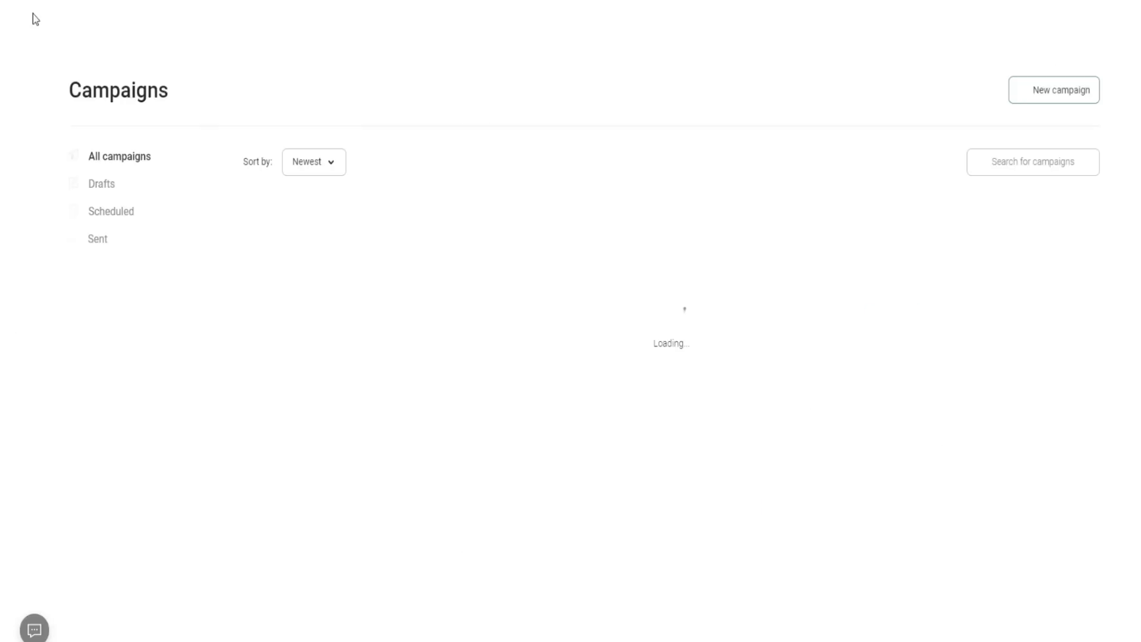
left_click(92, 17)
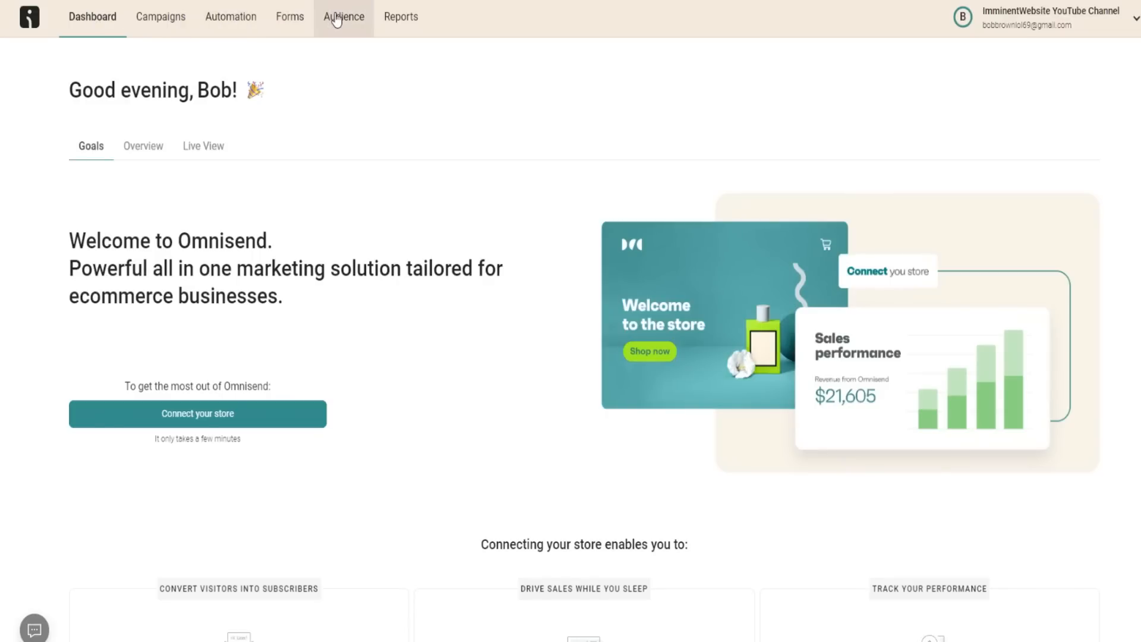
mouse_move(387, 42)
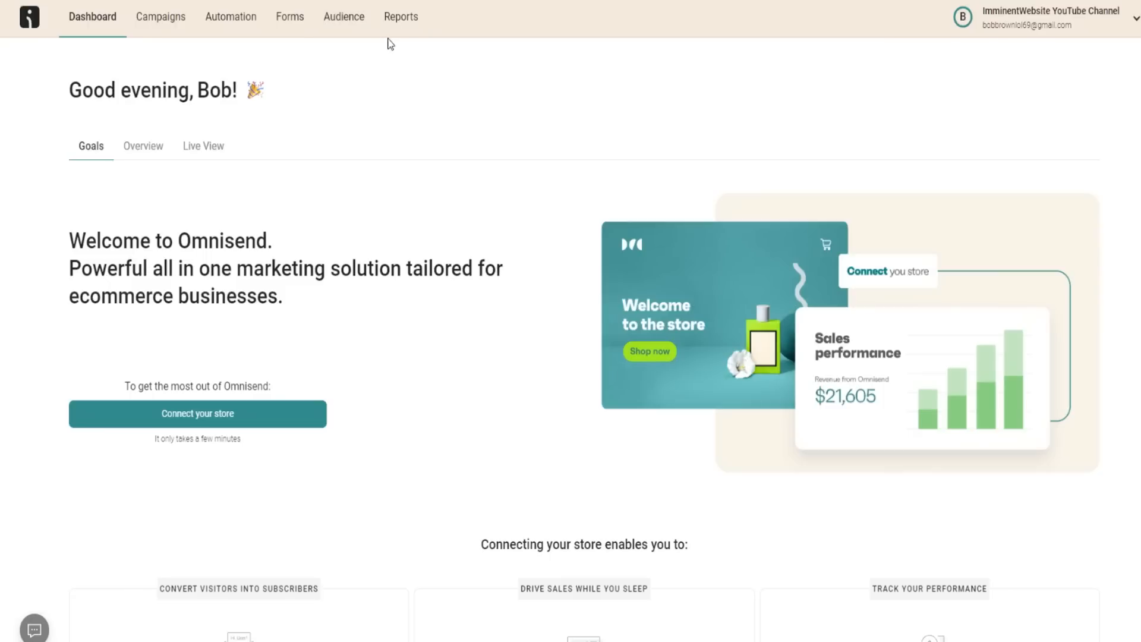
Step: Review the pre-built Automation workflow types, then move on to the Forms page
left_click(230, 17)
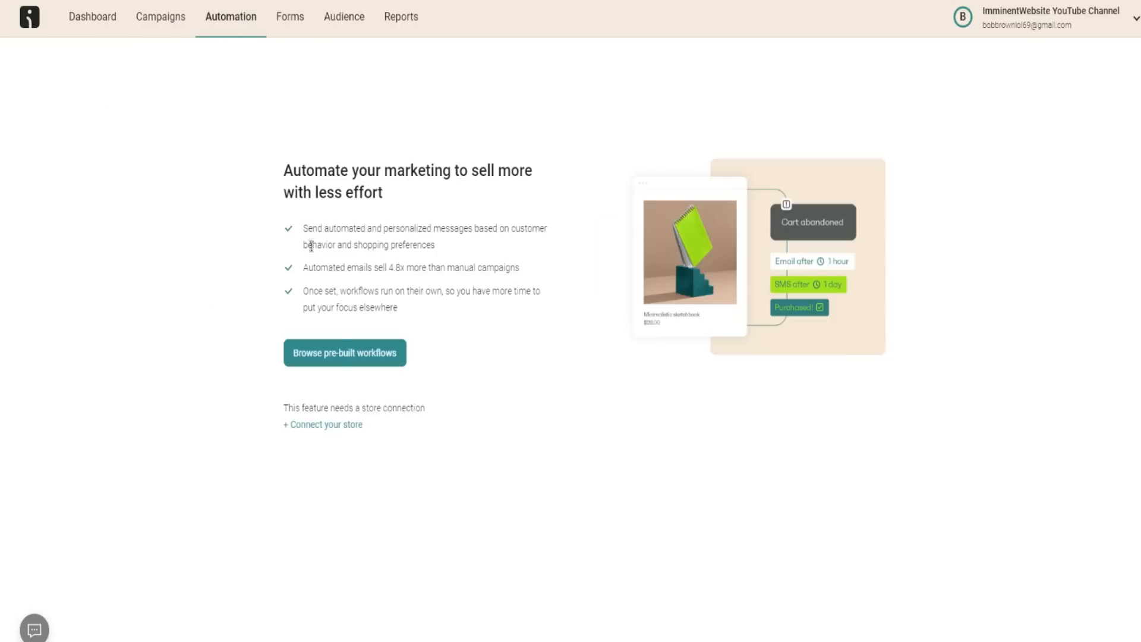
left_click(345, 352)
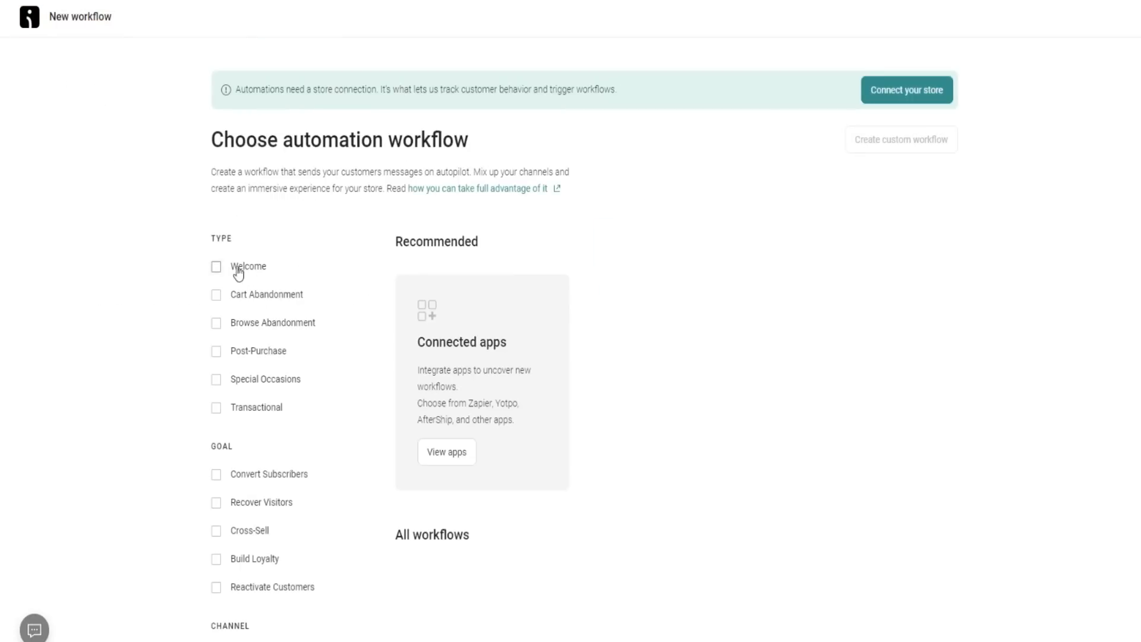
scroll("down", 3)
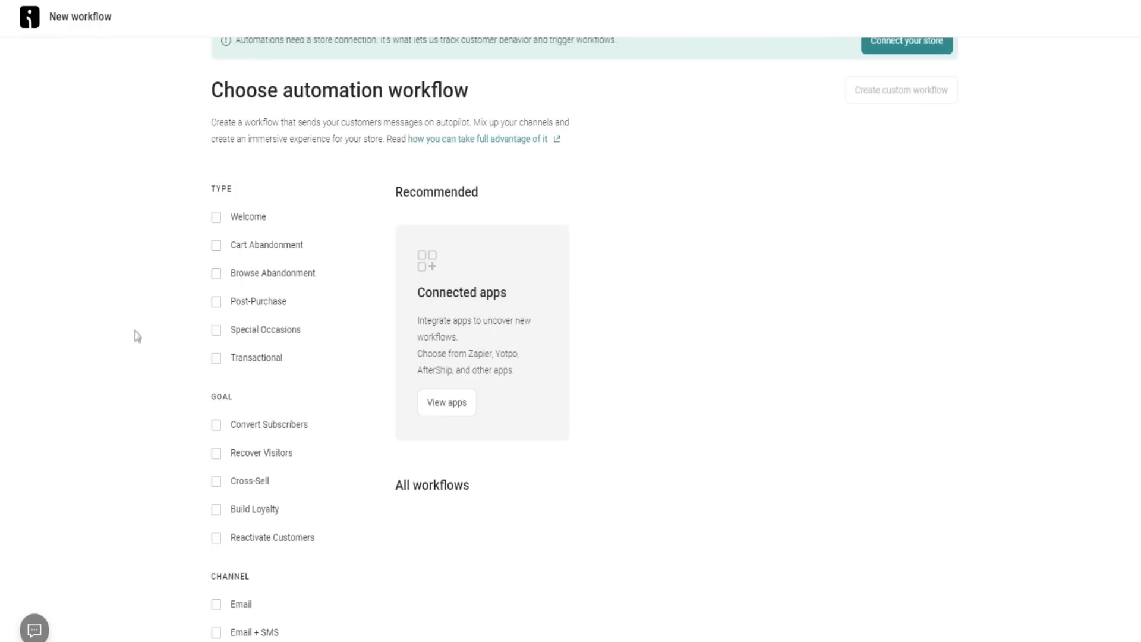
mouse_move(226, 212)
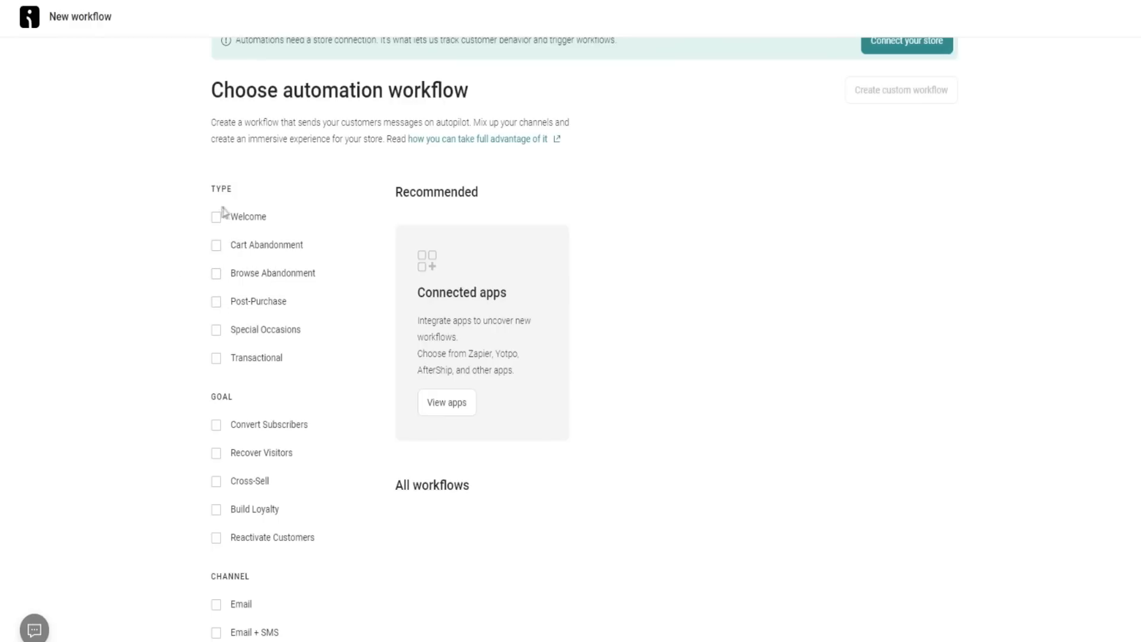
mouse_move(243, 262)
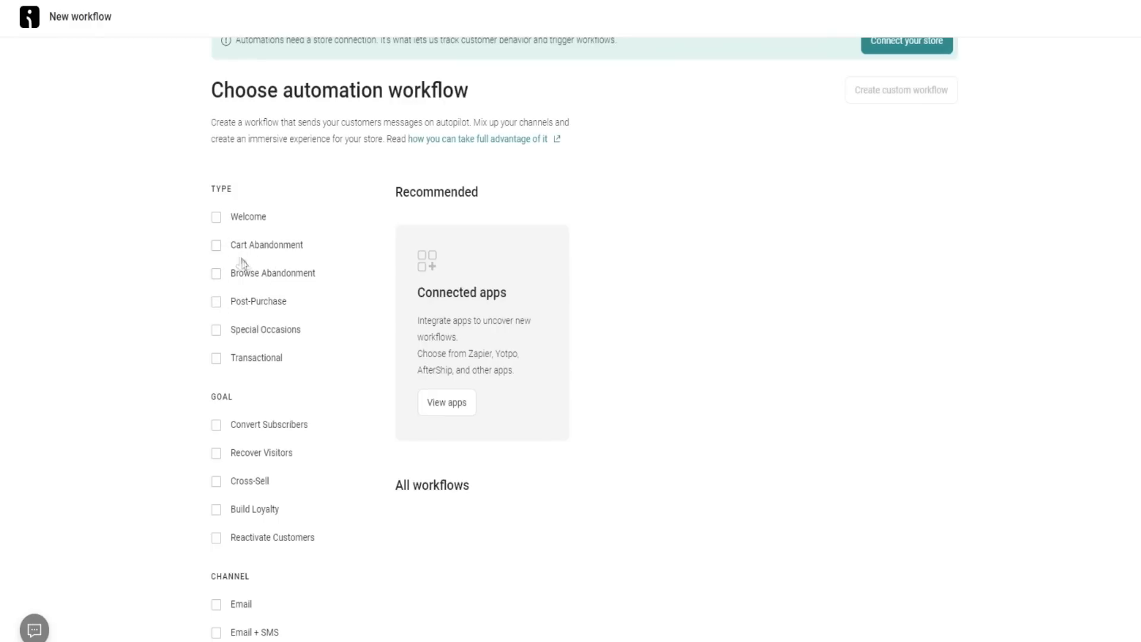
mouse_move(269, 314)
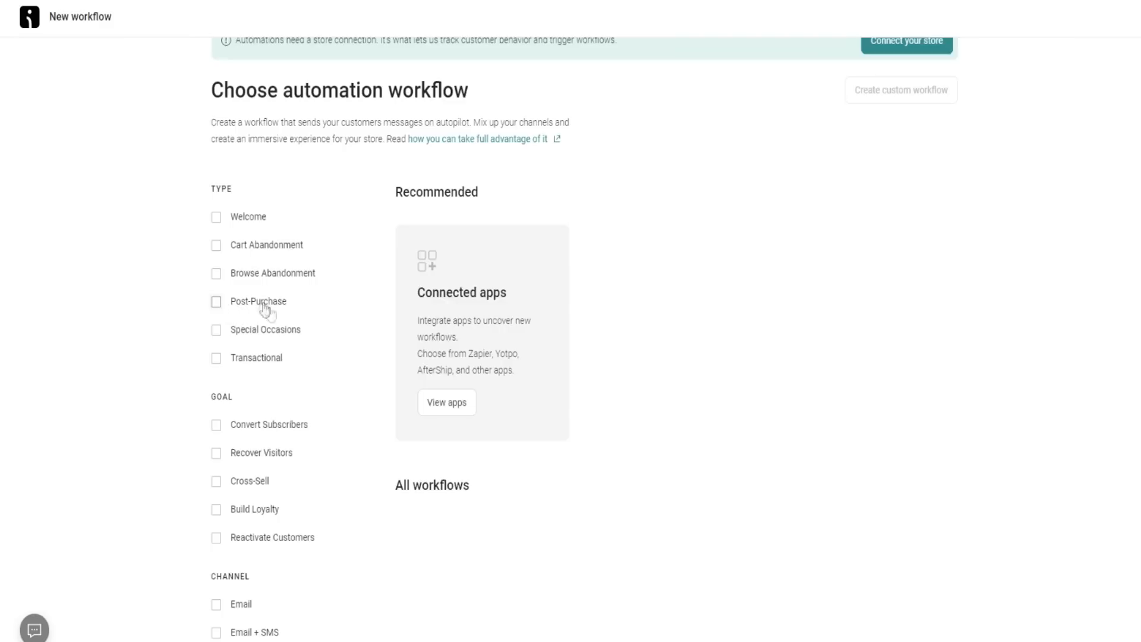
mouse_move(228, 447)
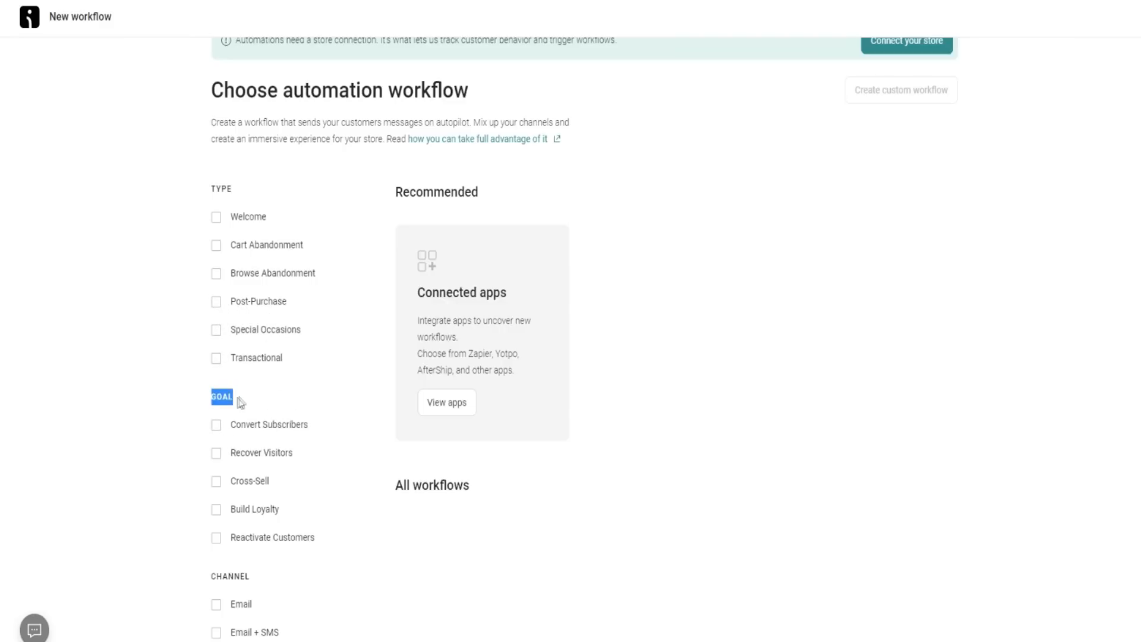
mouse_move(222, 410)
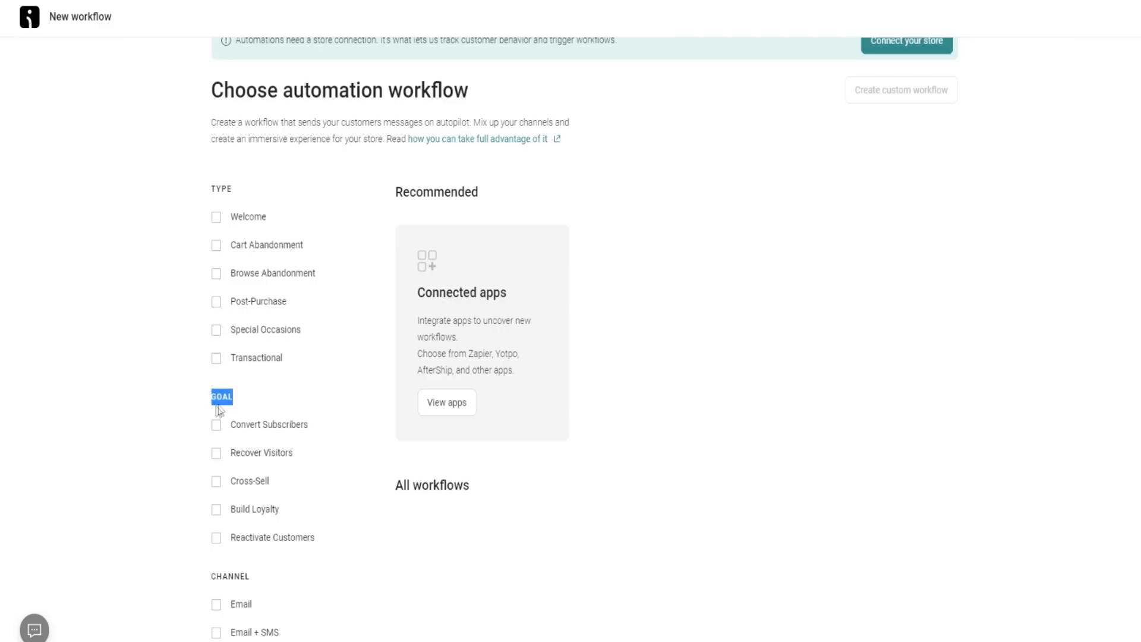
mouse_move(195, 452)
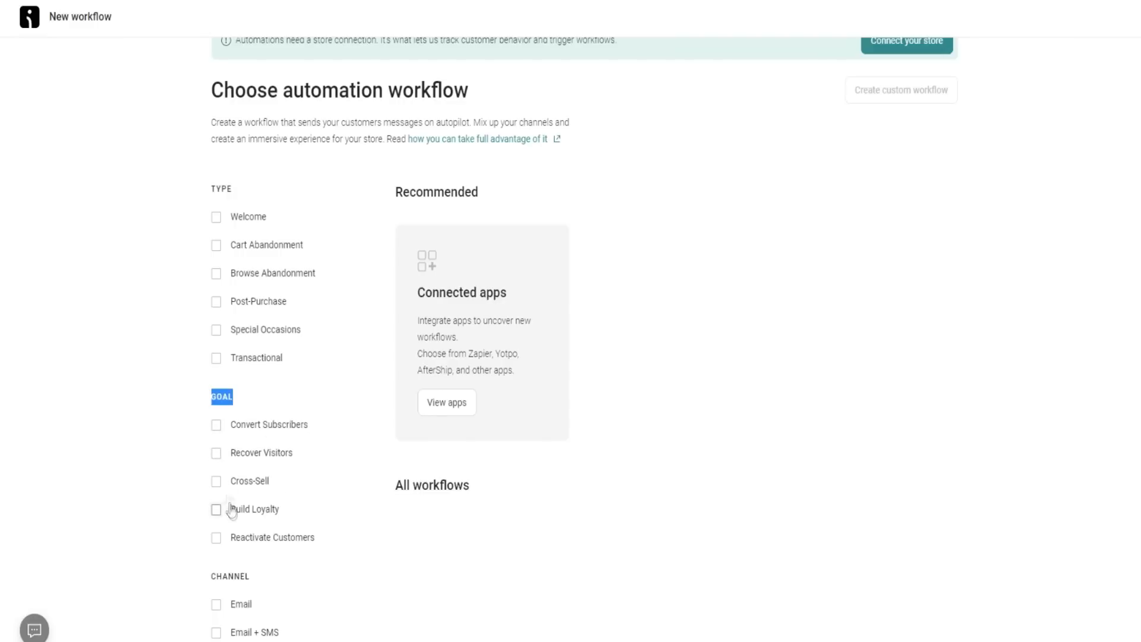
mouse_move(174, 391)
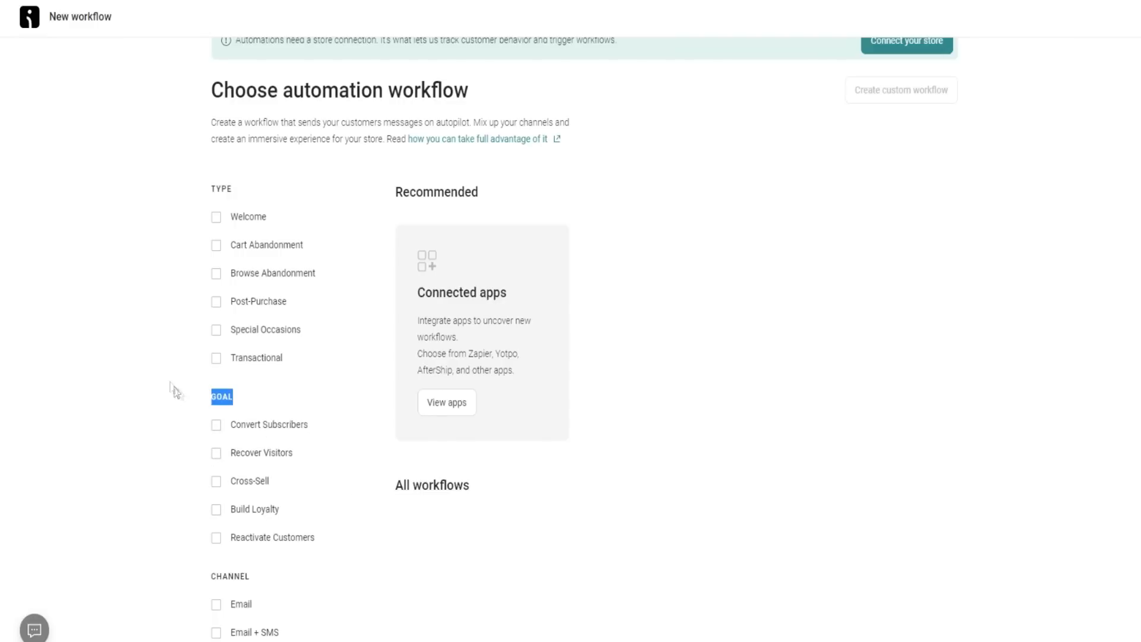
mouse_move(149, 383)
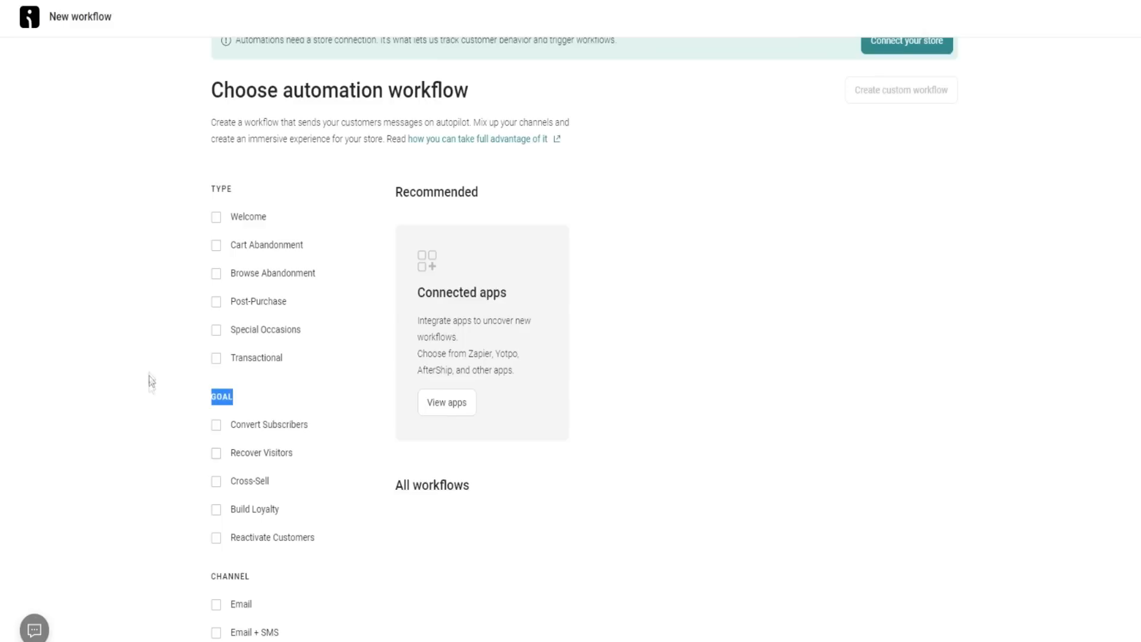
left_click(288, 17)
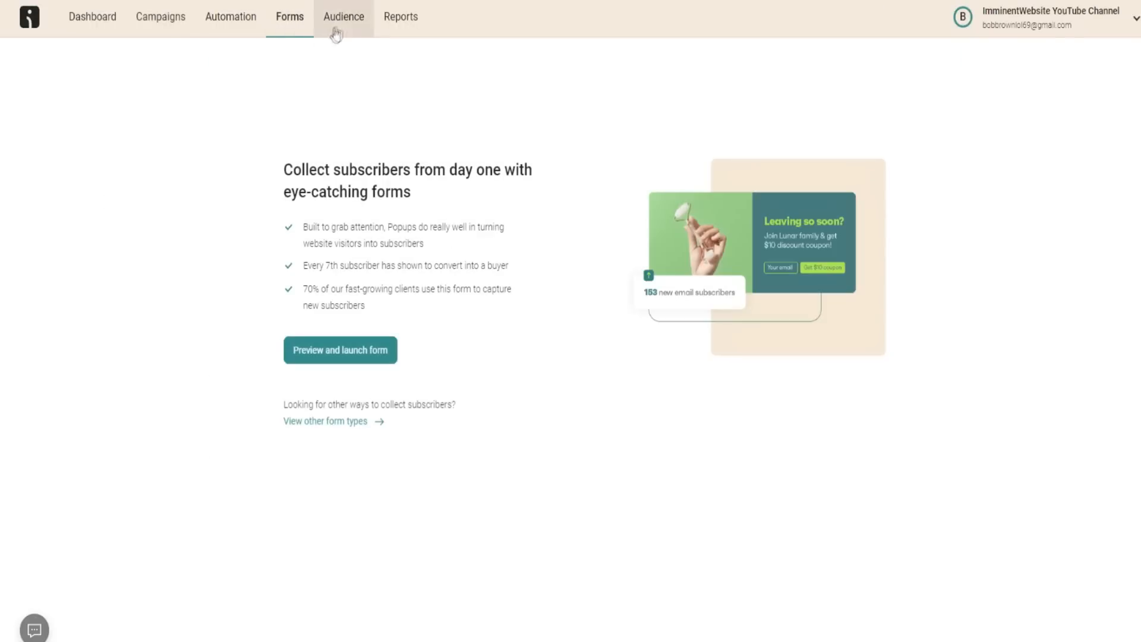
Step: View the empty Audience contact list, then the Standard reports page
left_click(342, 16)
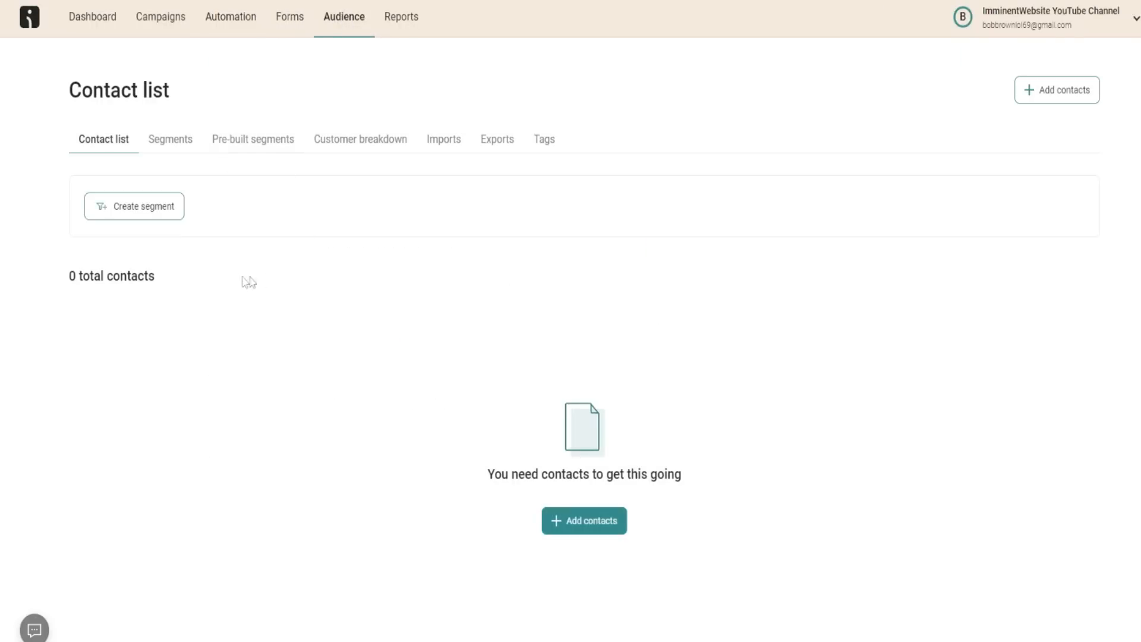
mouse_move(229, 185)
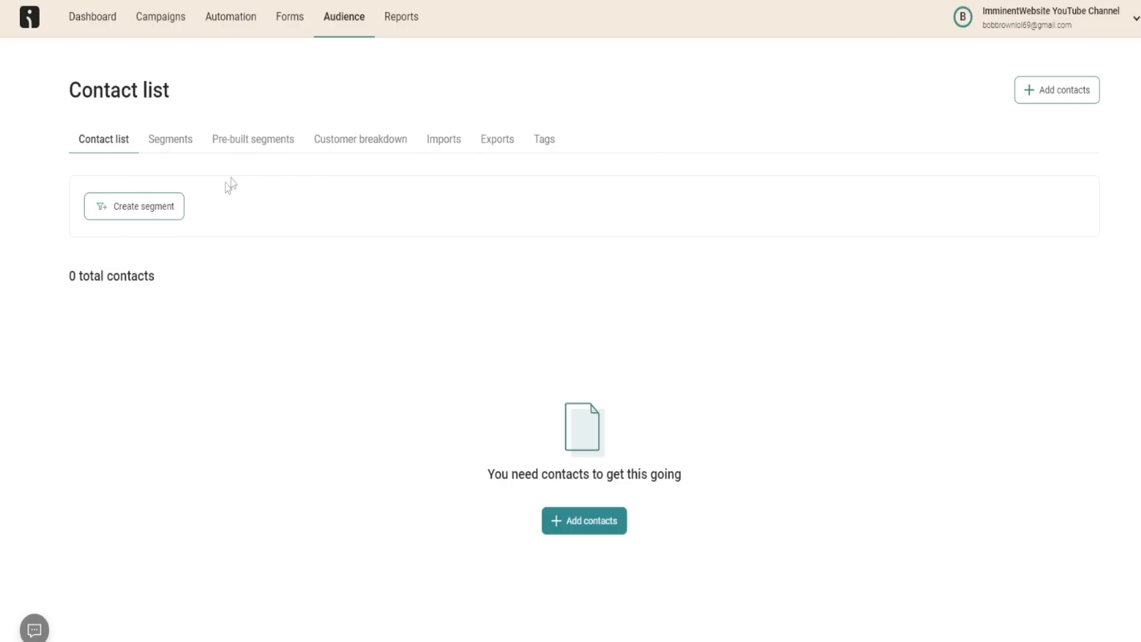
mouse_move(131, 111)
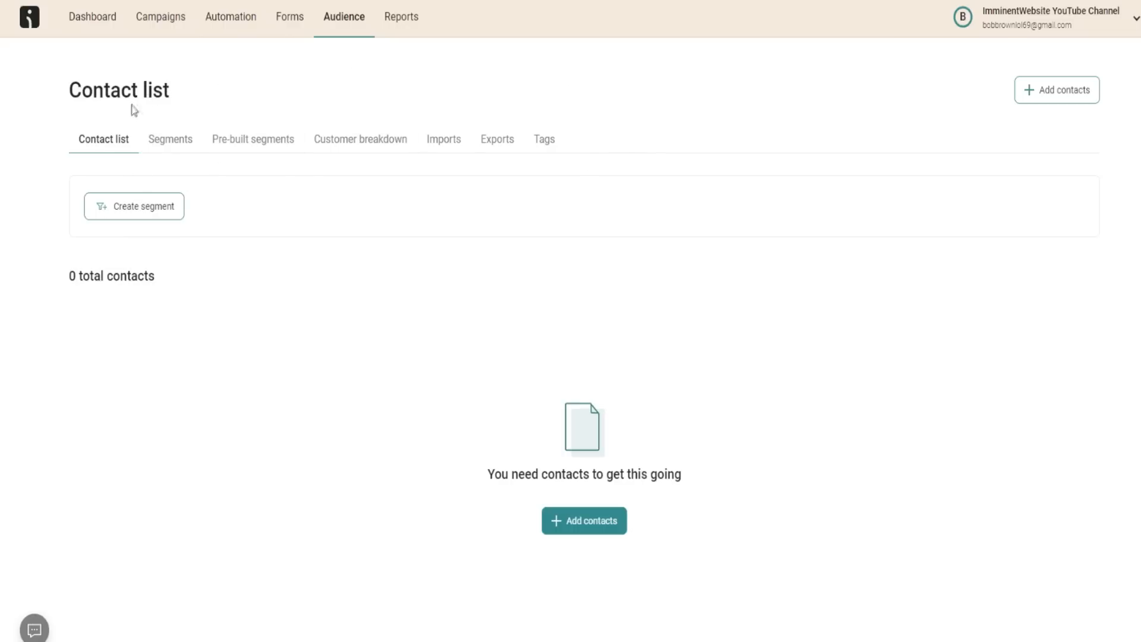
mouse_move(249, 90)
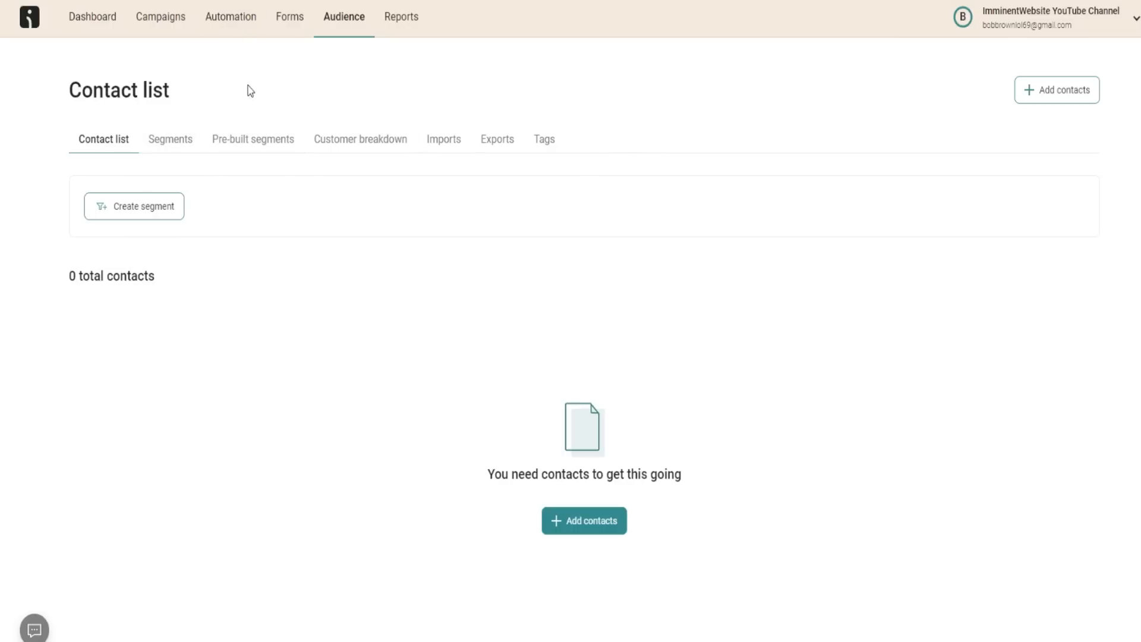
mouse_move(504, 126)
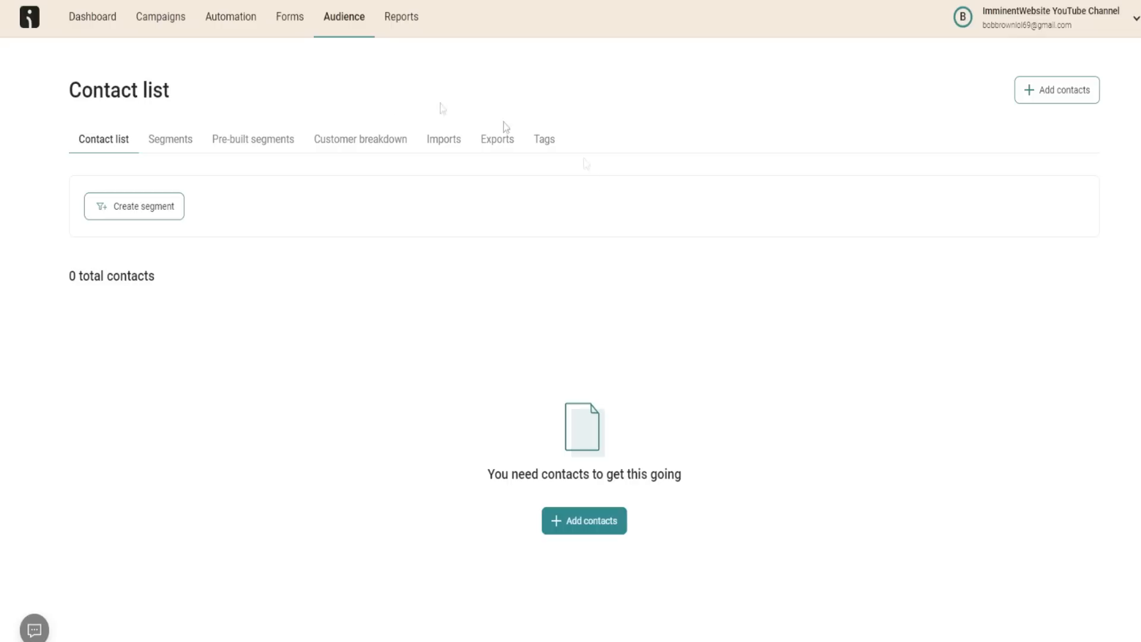
left_click(401, 16)
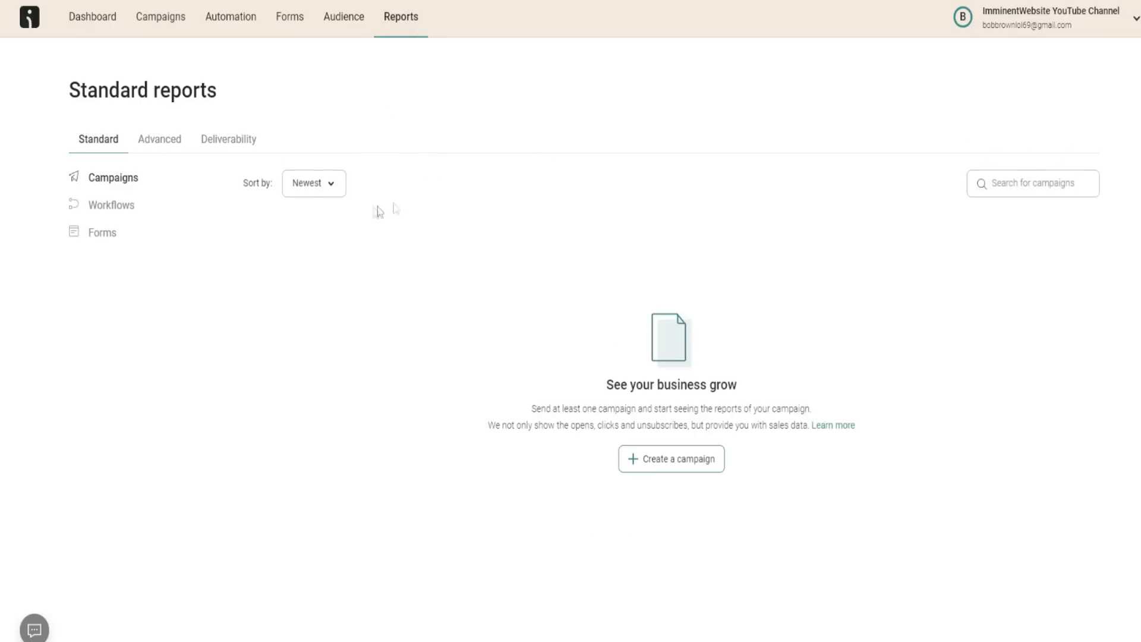
mouse_move(393, 157)
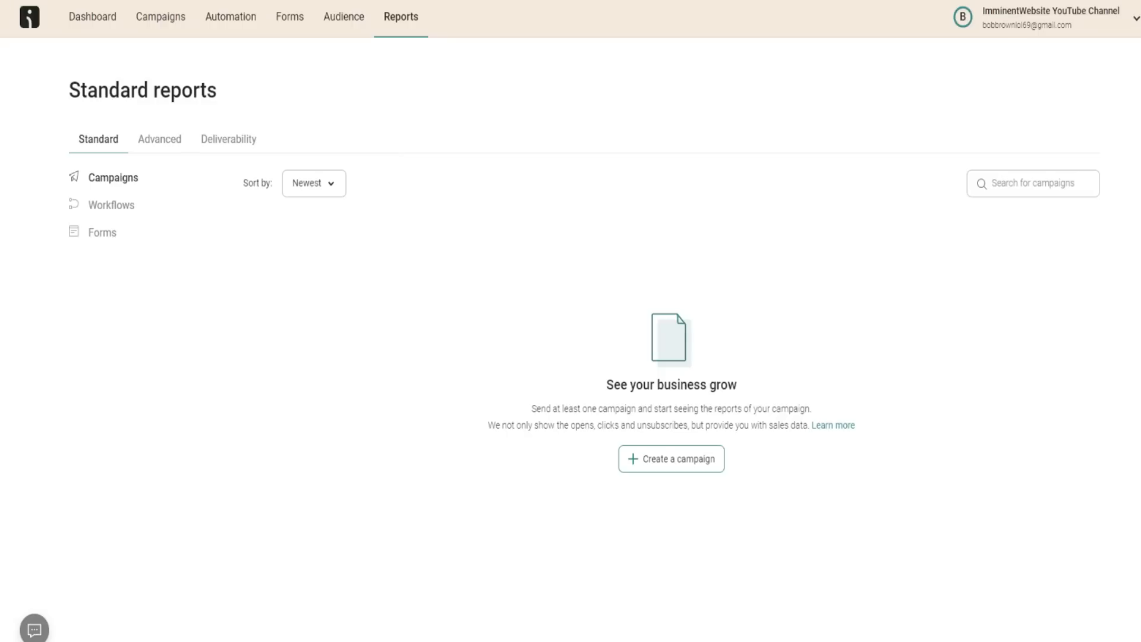
Step: On the Dashboard, view the sales Overview and Live View tabs, then return to Goals
left_click(92, 16)
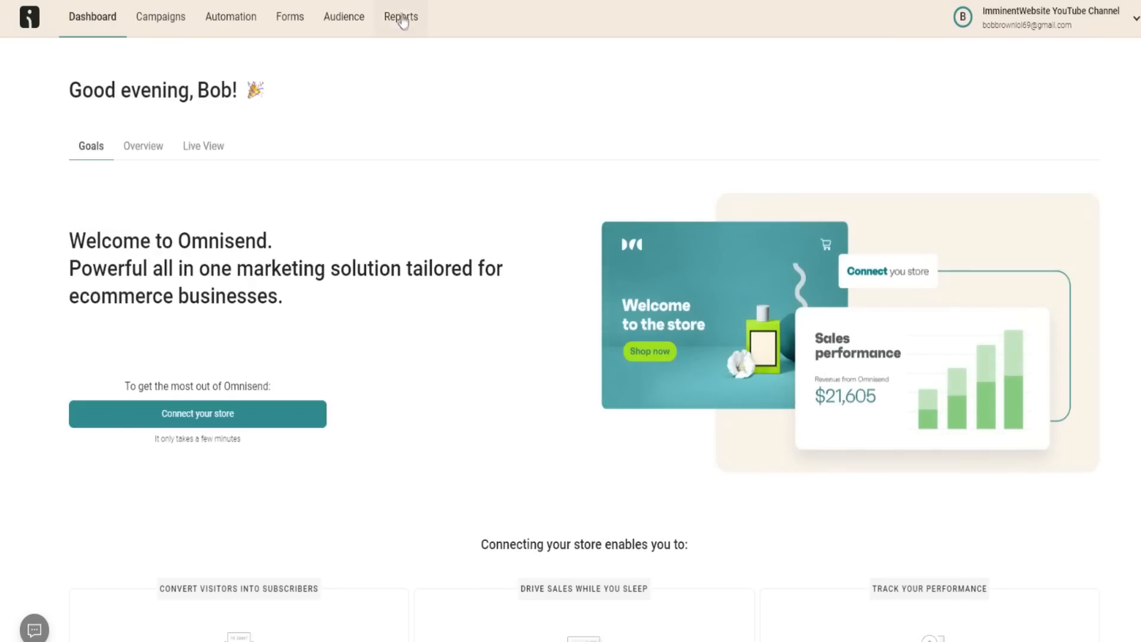
mouse_move(247, 177)
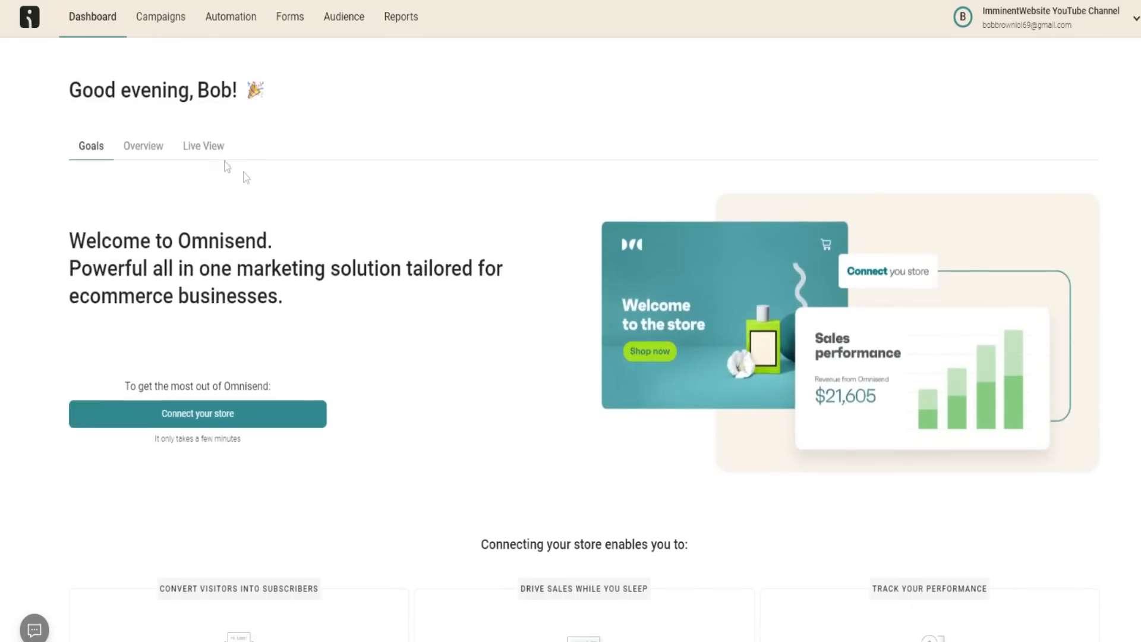
left_click(142, 146)
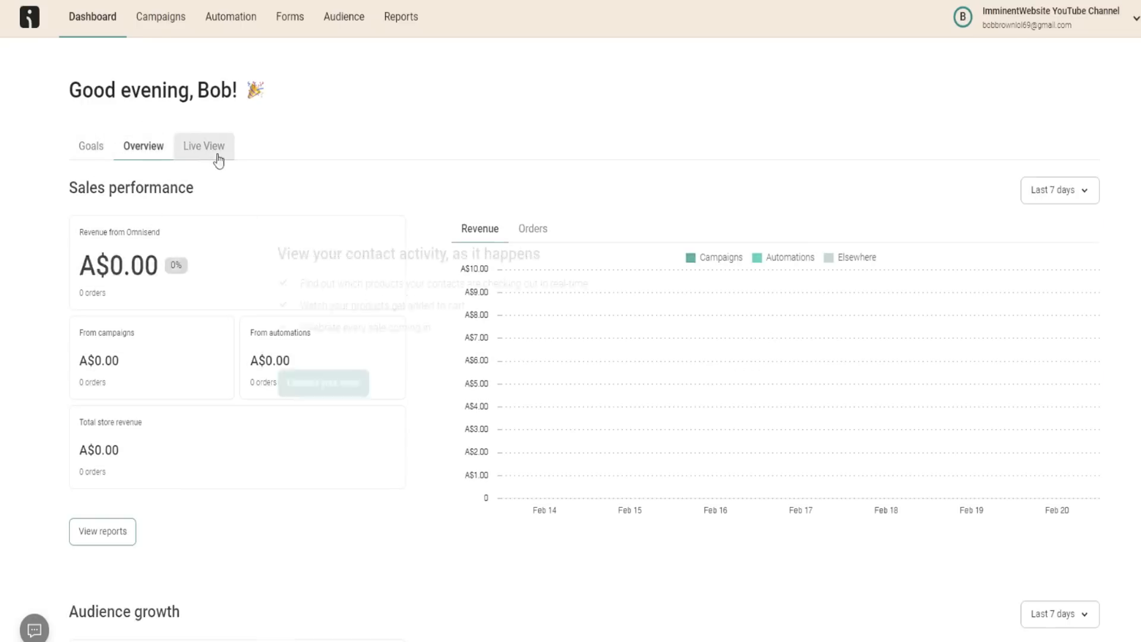
left_click(204, 145)
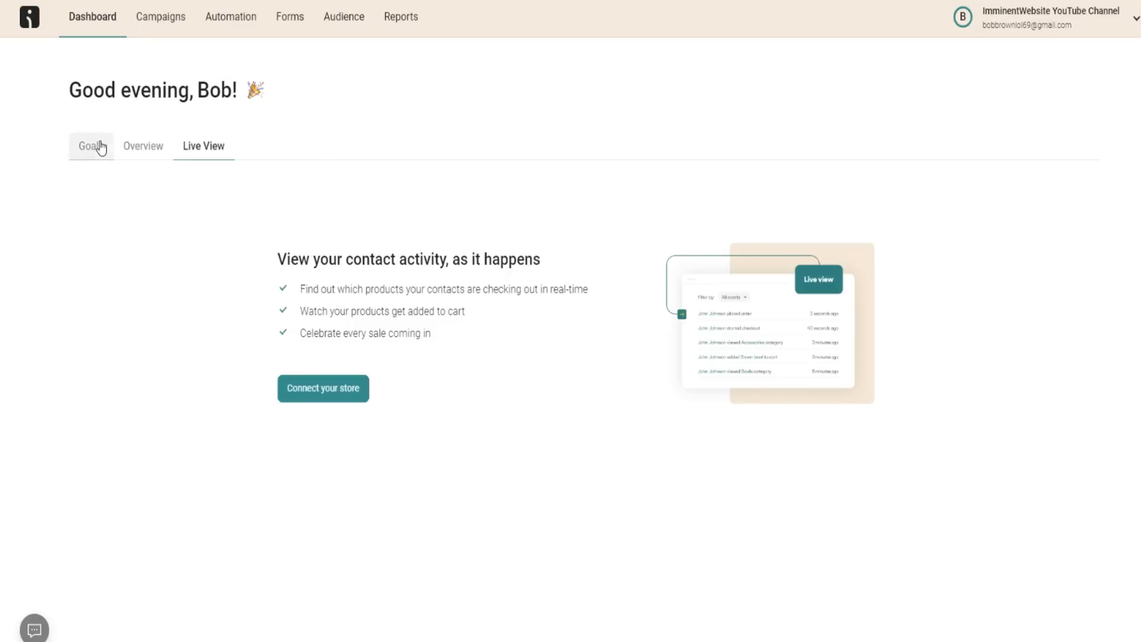
left_click(90, 146)
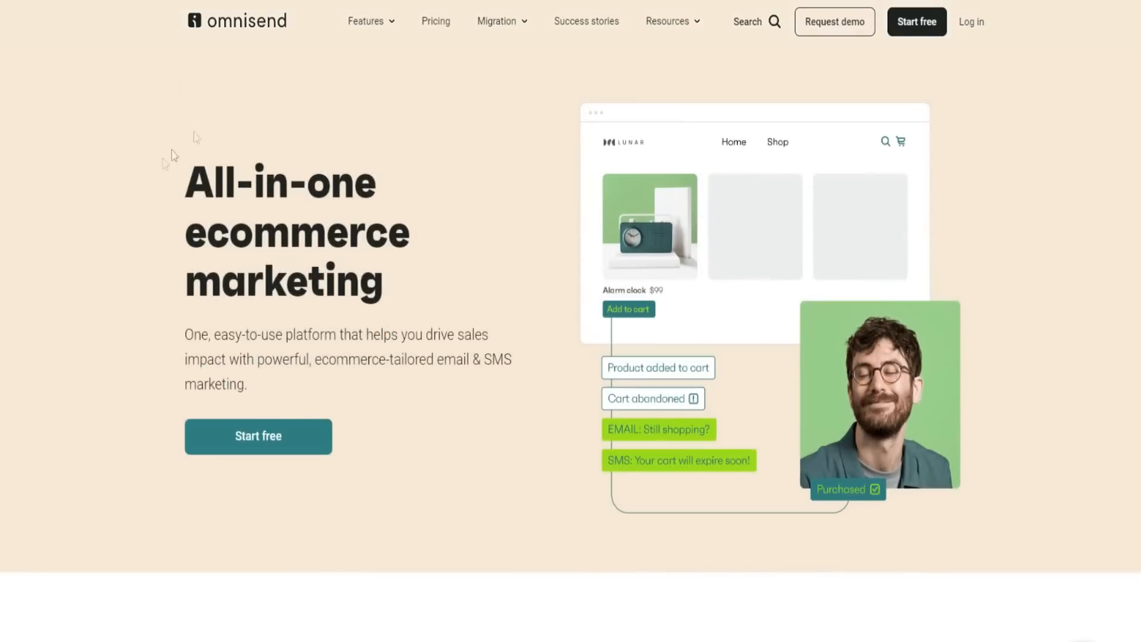
mouse_move(155, 173)
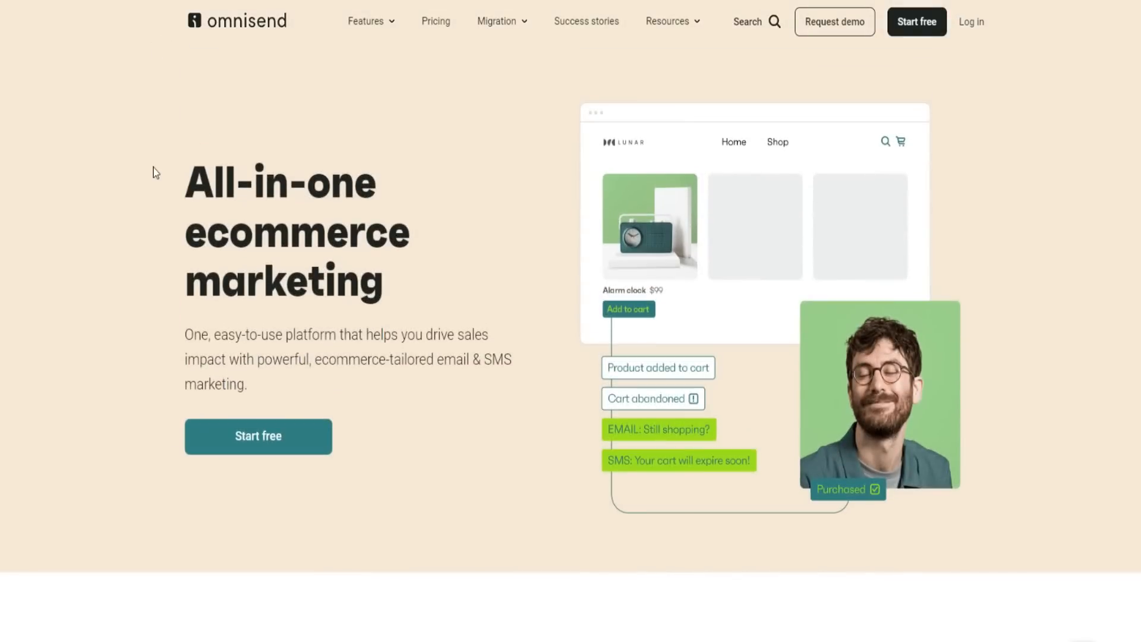